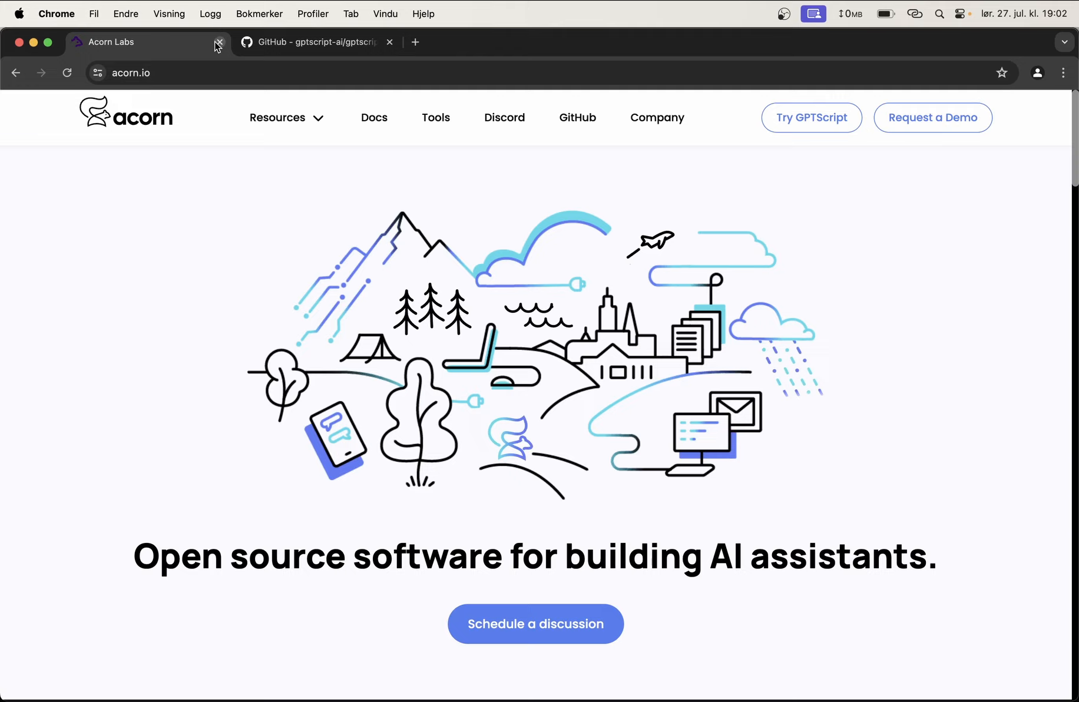
Step: Review the gptscript-ai/gptscript README's Getting started install instructions for macOS, Linux and Windows
{"action": "left_click", "coordinate": [314, 41]}
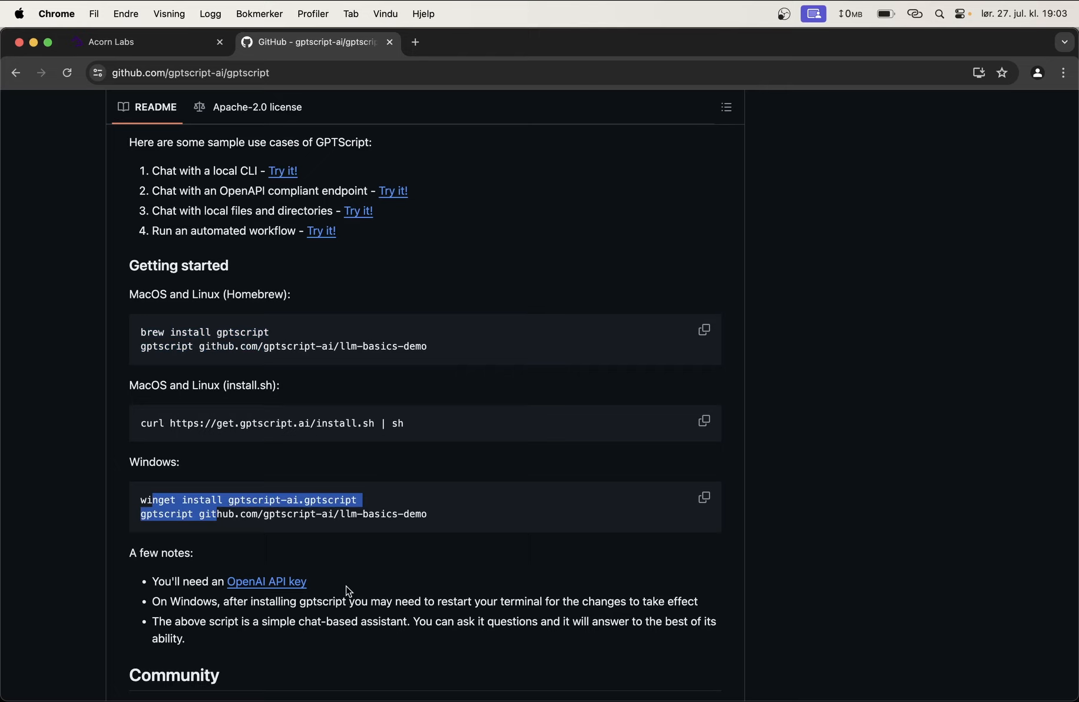
{"action": "scroll", "scroll_direction": "down", "scroll_amount": 3}
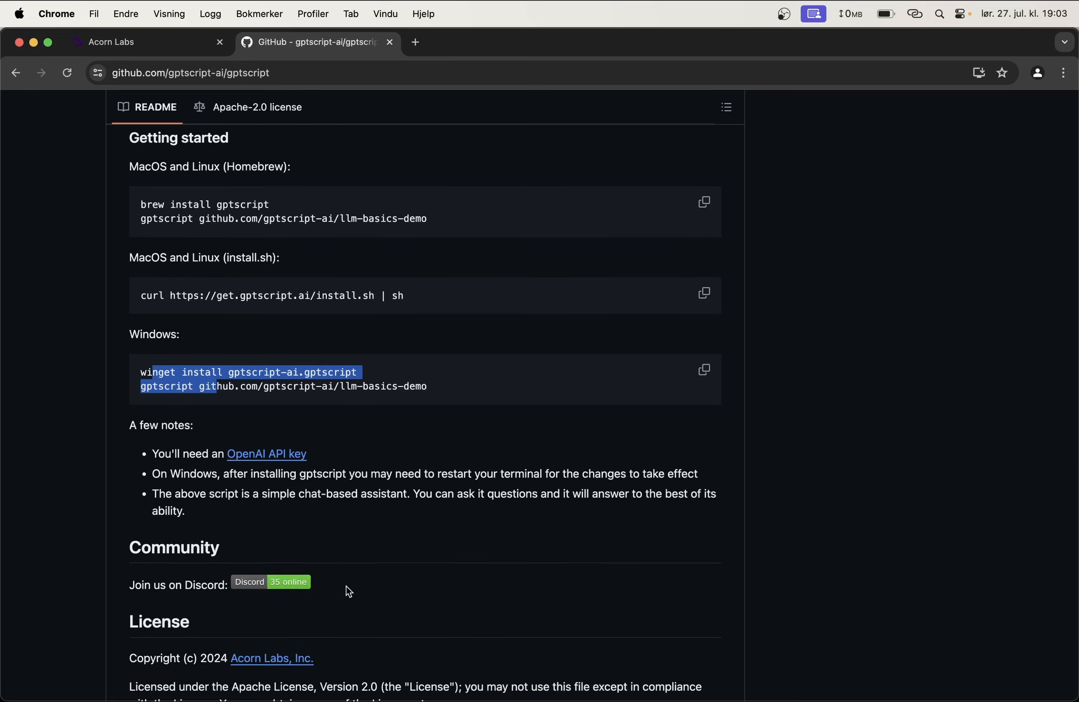
{"action": "mouse_move", "coordinate": [370, 495]}
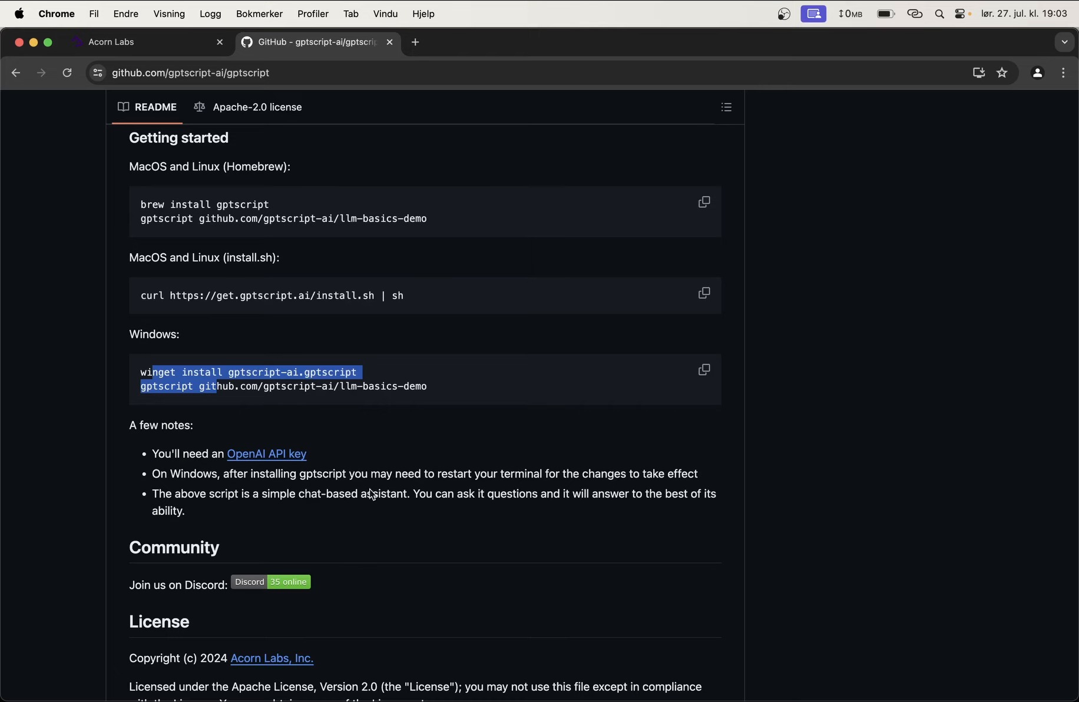
{"action": "left_click", "coordinate": [381, 529]}
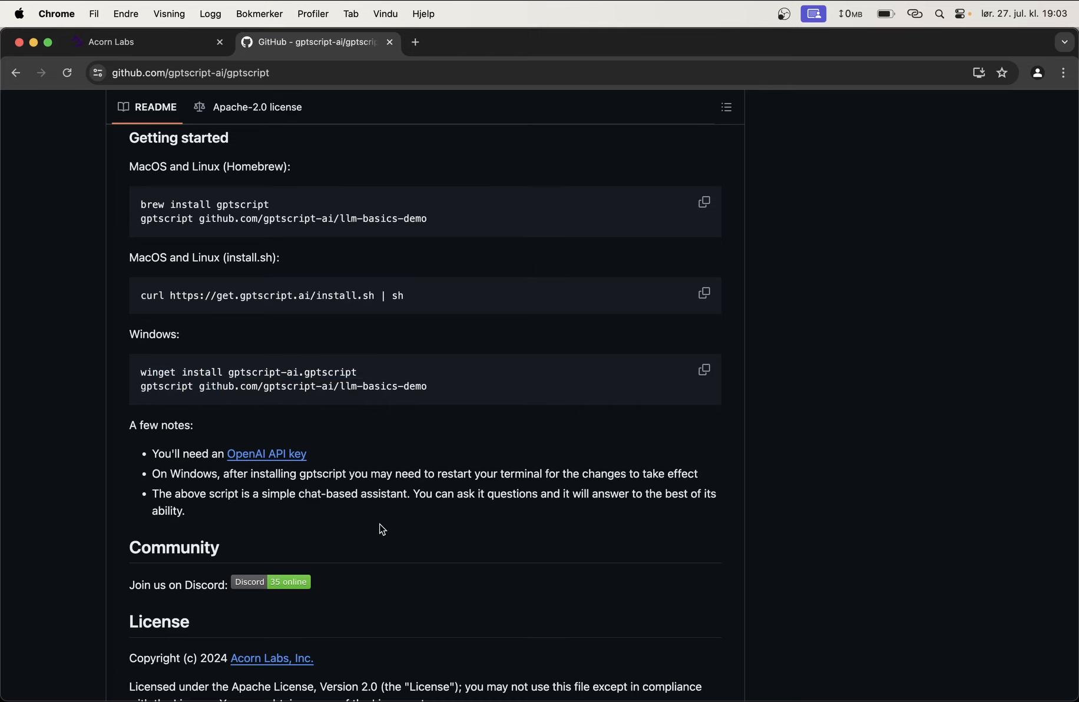
{"action": "mouse_move", "coordinate": [213, 150]}
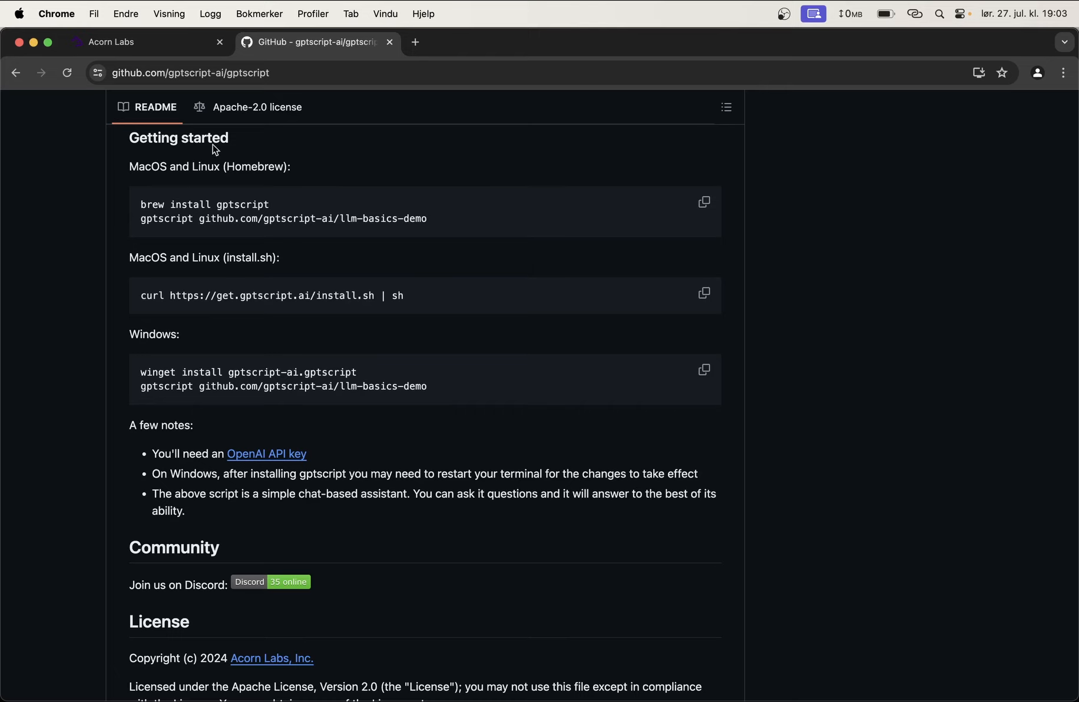
{"action": "left_click", "coordinate": [144, 42]}
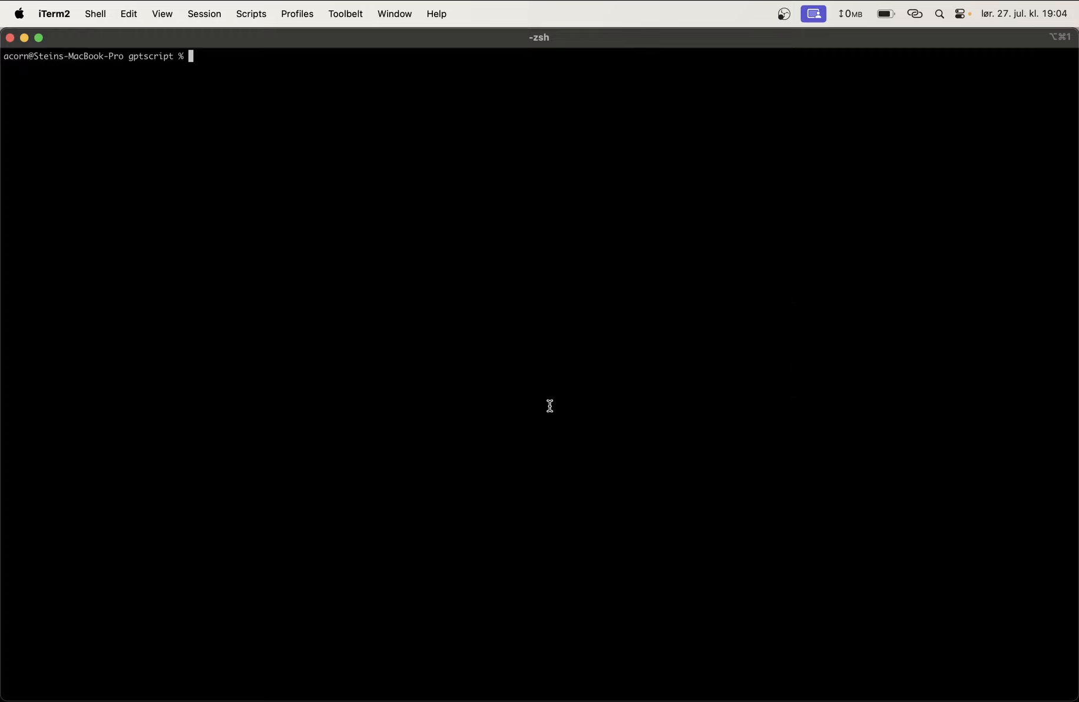
Step: Run gptscript --ui in iTerm2 to start the UI service
{"action": "type", "text": "gpt"}
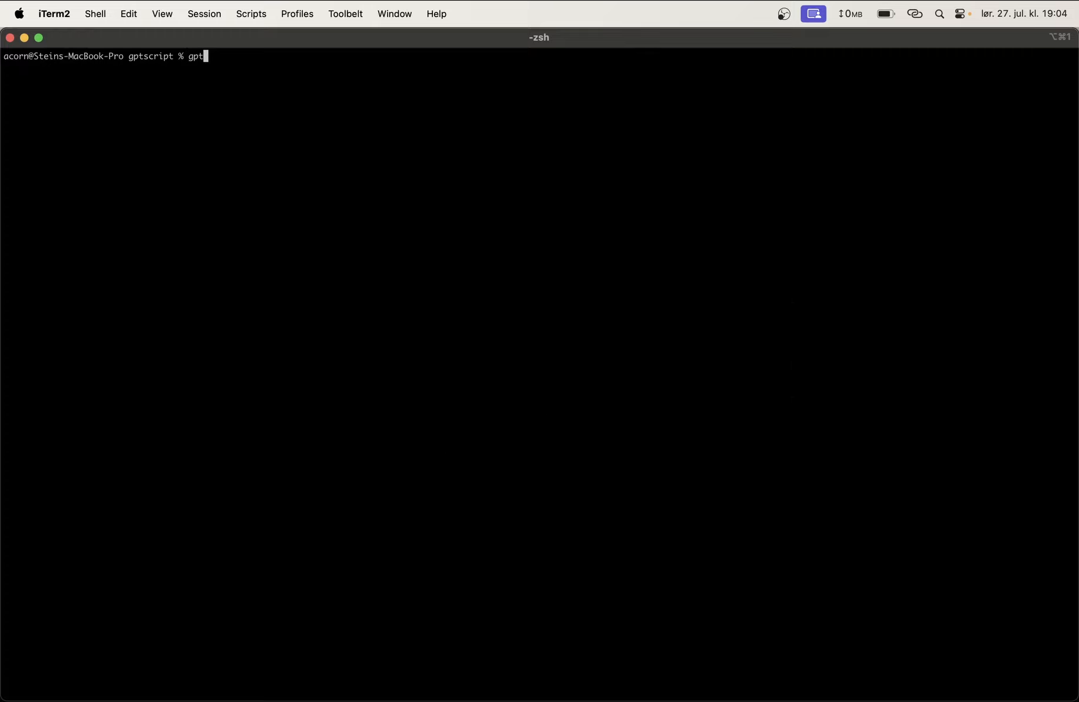
{"action": "type", "text": "script --ui"}
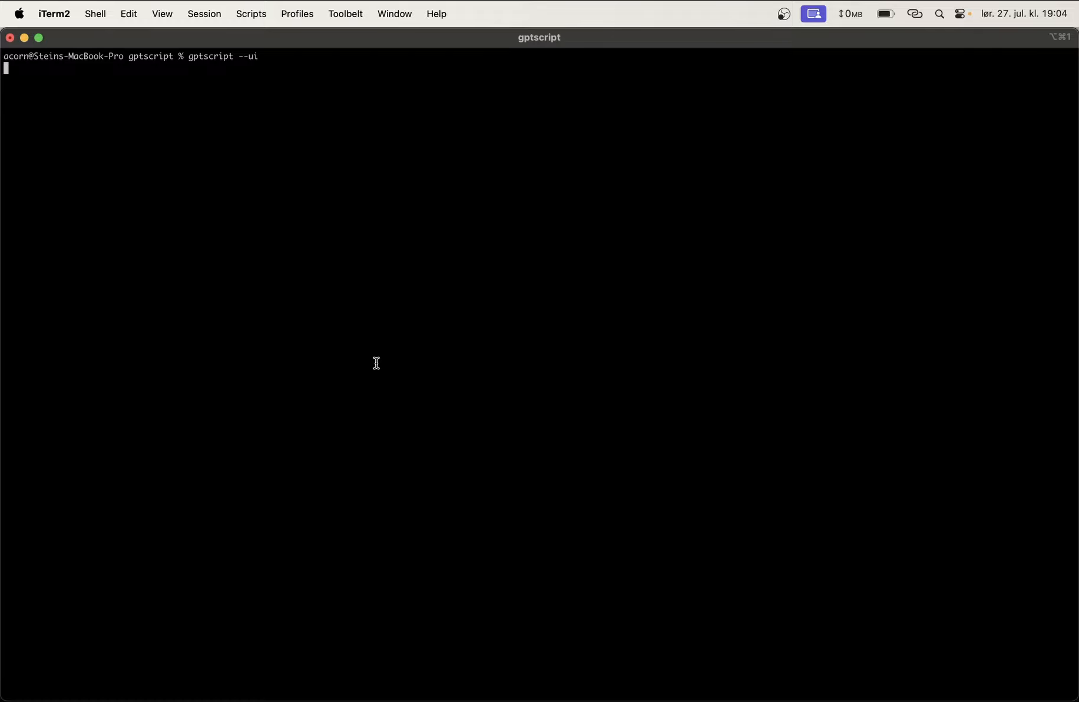
{"action": "key", "text": "Return"}
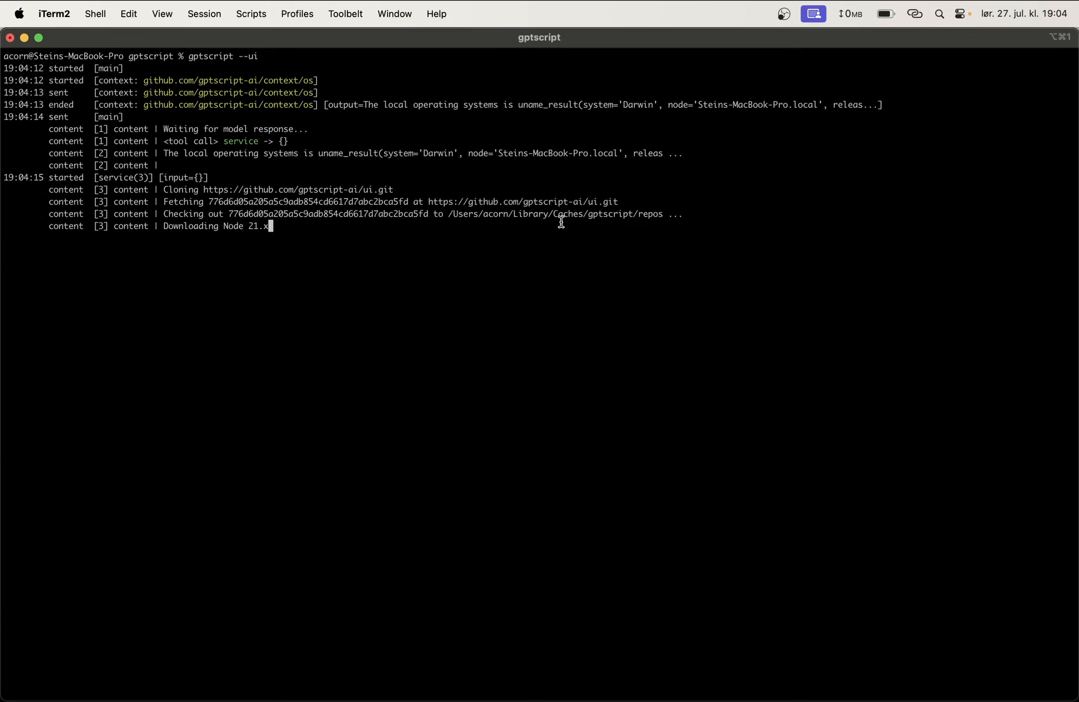
{"action": "mouse_move", "coordinate": [300, 233]}
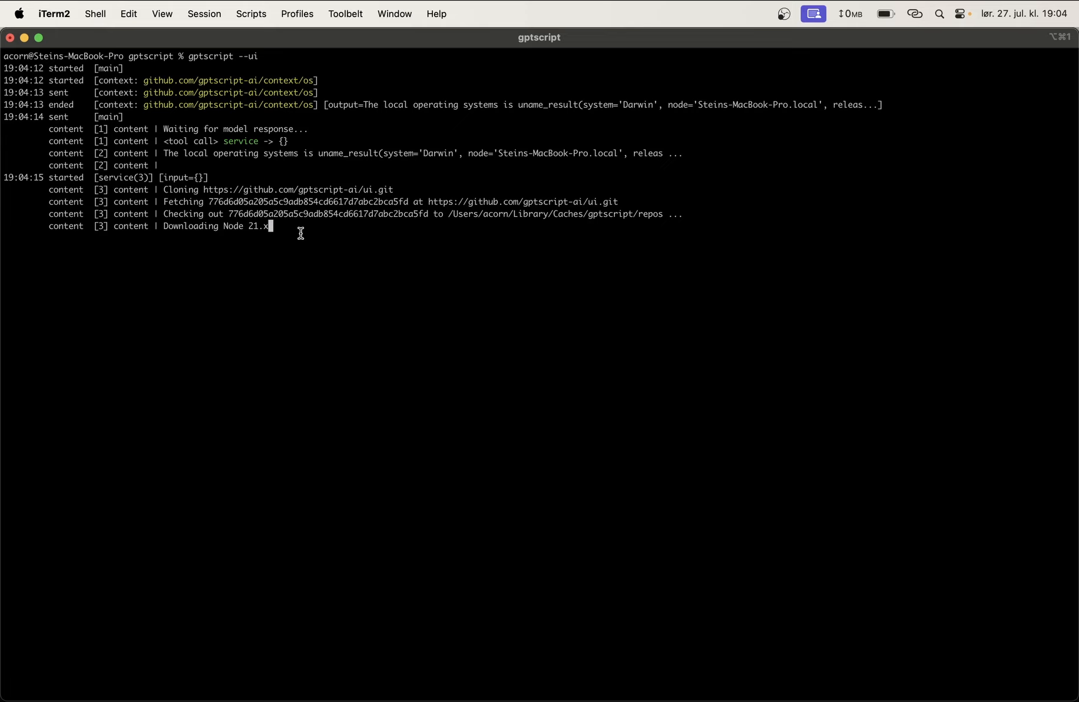
{"action": "mouse_move", "coordinate": [157, 195]}
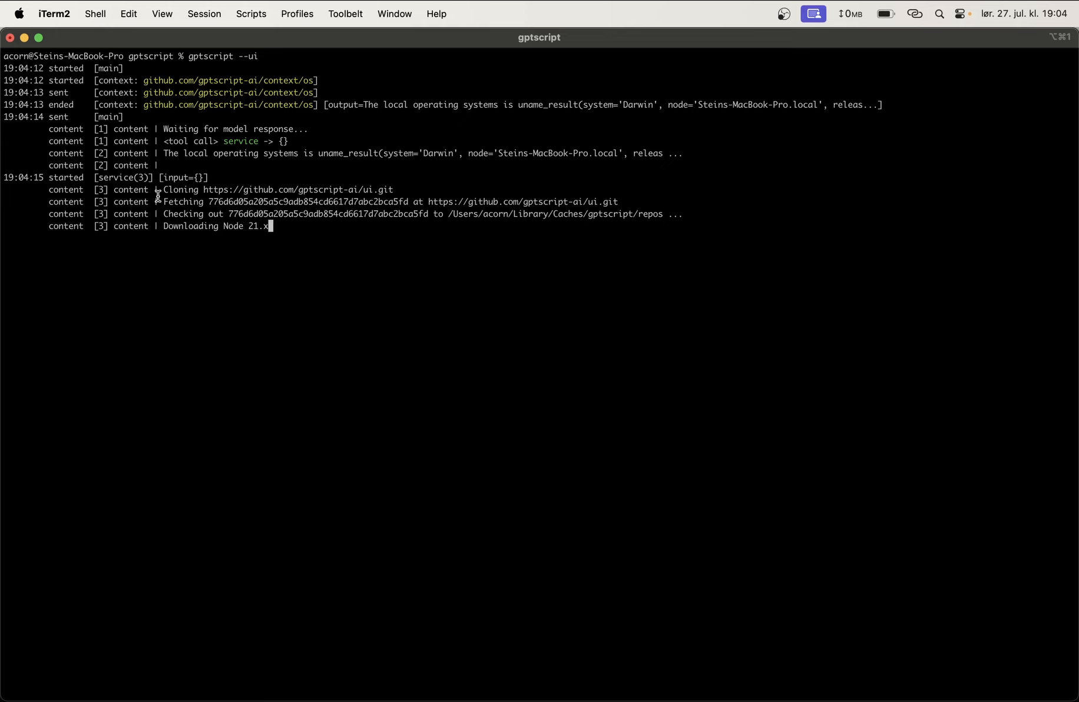
{"action": "mouse_move", "coordinate": [220, 257]}
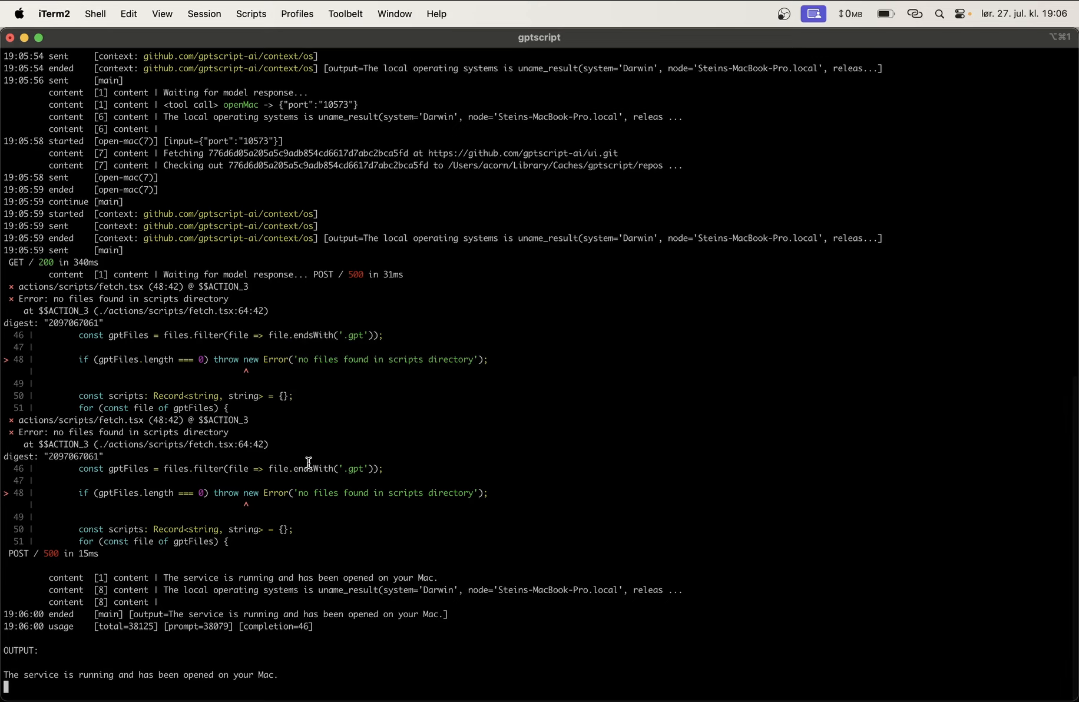
{"action": "mouse_move", "coordinate": [298, 554]}
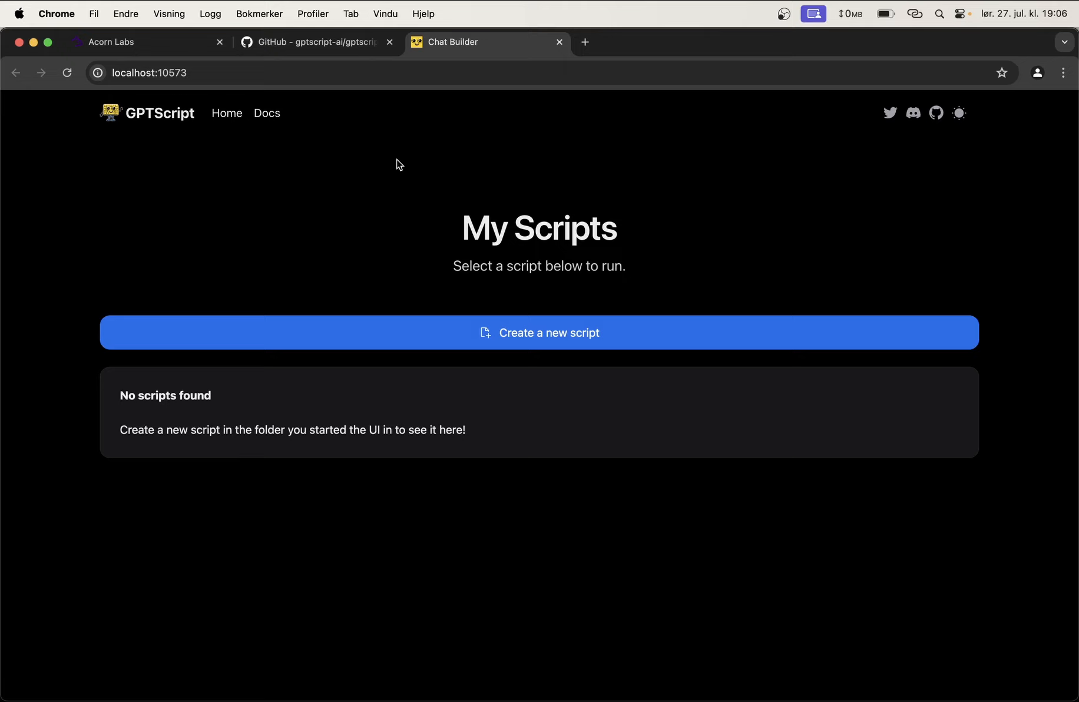
{"action": "mouse_move", "coordinate": [441, 136]}
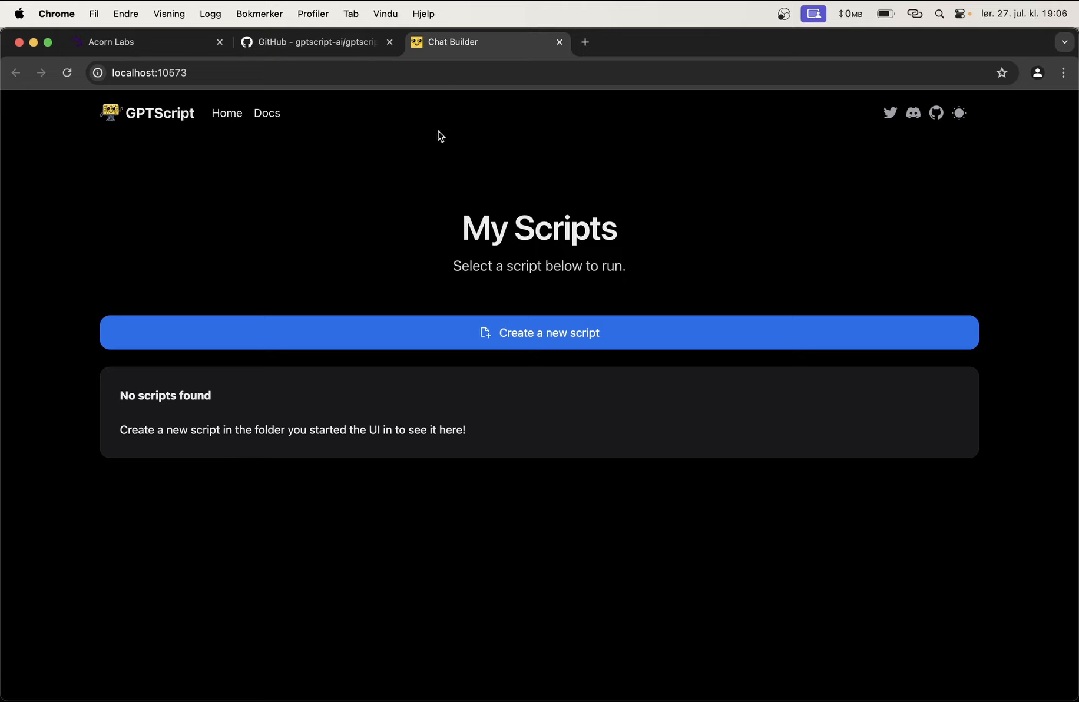
{"action": "mouse_move", "coordinate": [511, 297]}
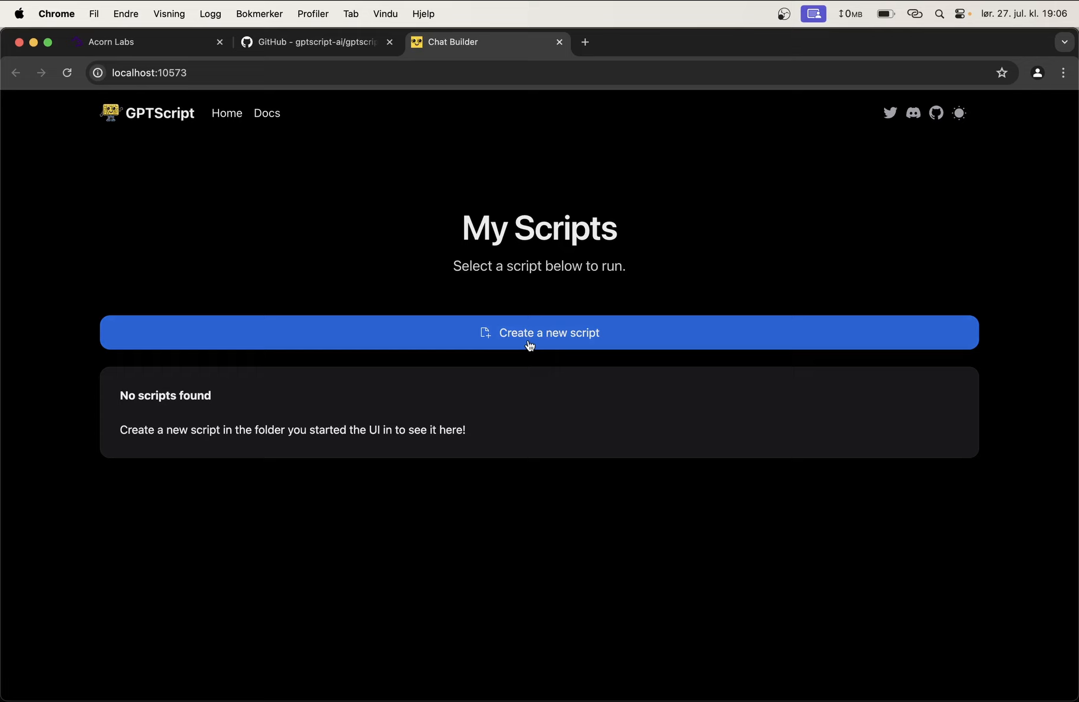
Step: Choose 'Create a new script' on the empty My Scripts page
{"action": "left_click", "coordinate": [66, 72]}
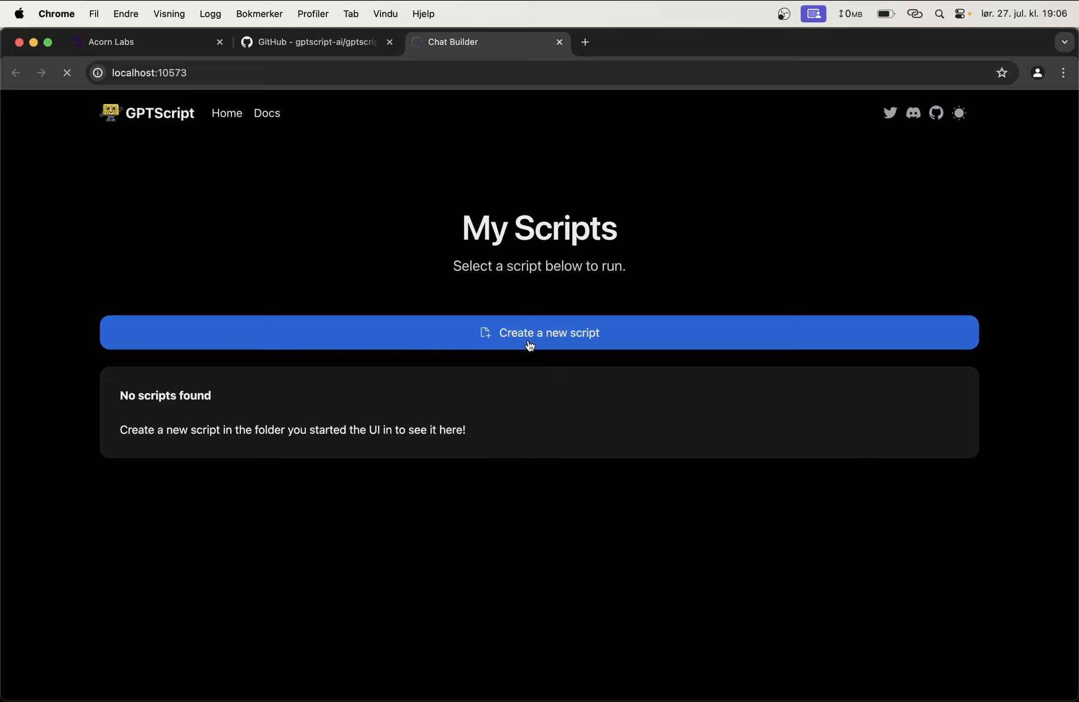
Step: Enter filename healthcoach.gpt and bot name healthcoach, and begin the instructions 'You are a h'
{"action": "left_click", "coordinate": [539, 332]}
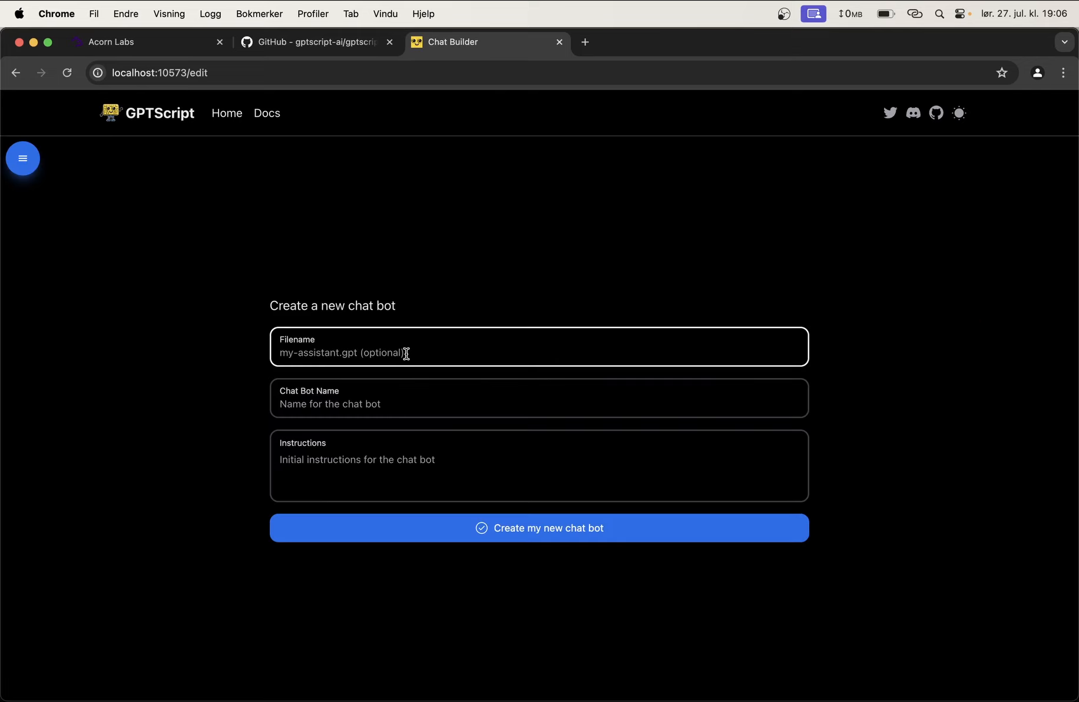
{"action": "type", "text": "healthcoach.gpt"}
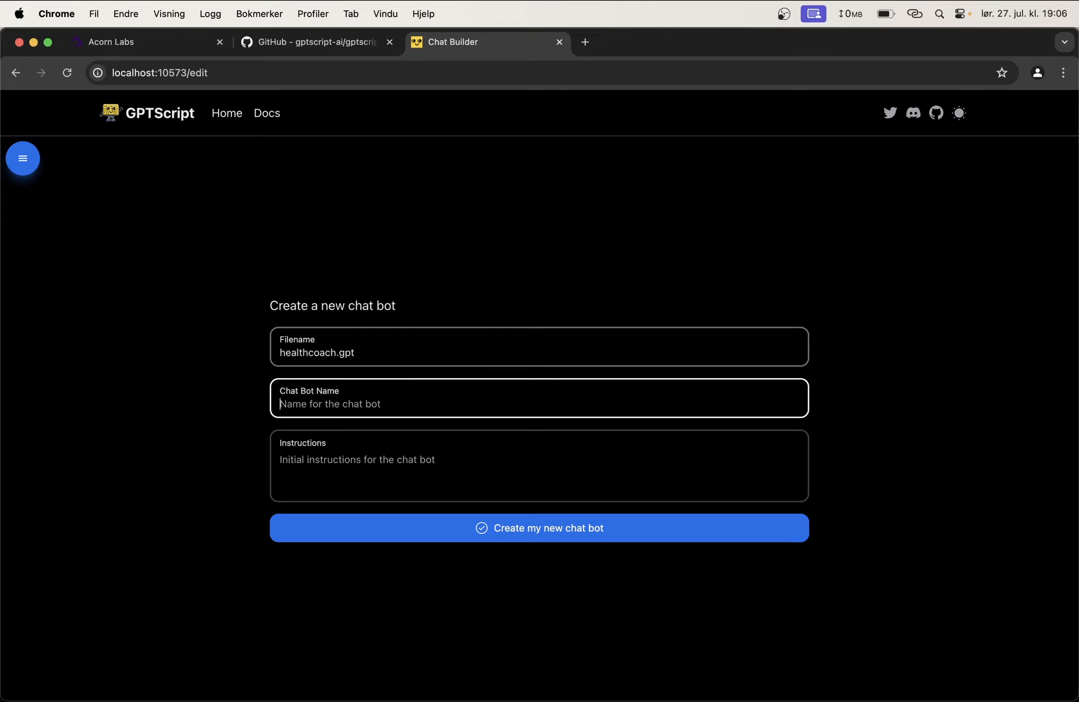
{"action": "type", "text": "healthcoach"}
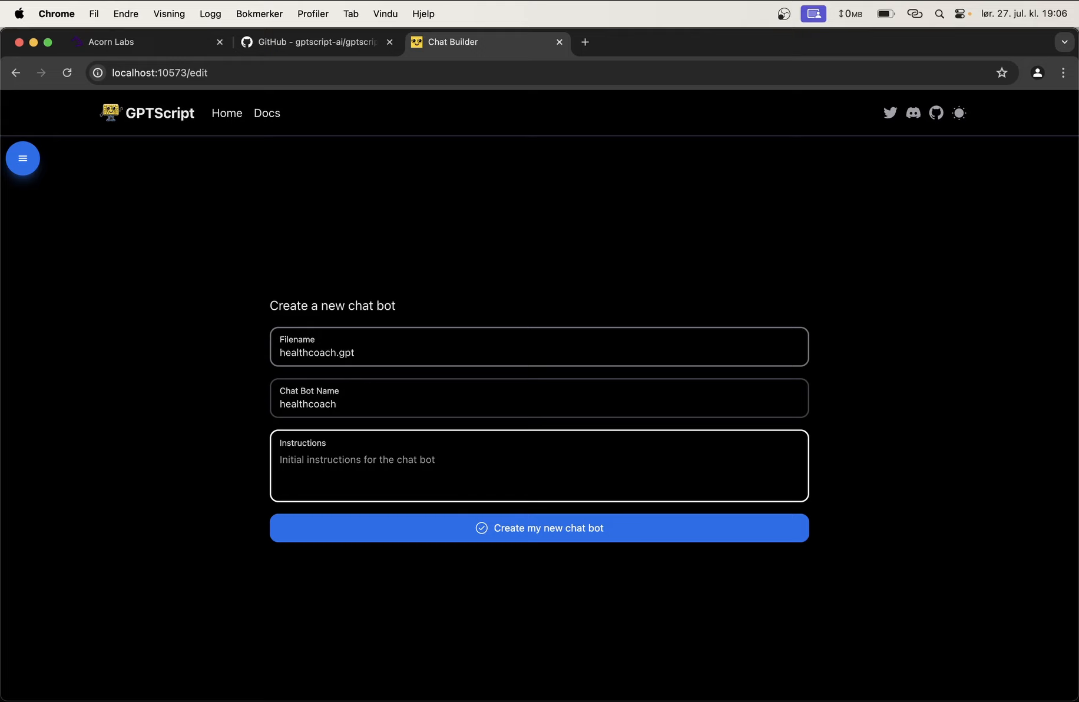
{"action": "type", "text": "You are a h"}
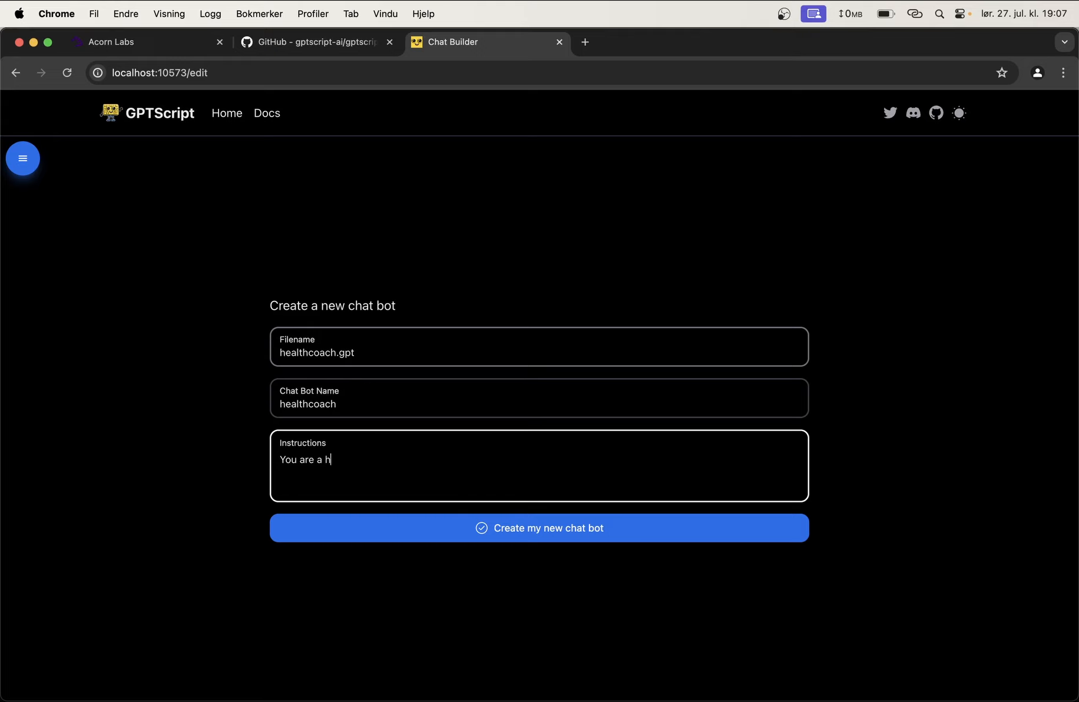
Step: Write instructions as a health coach tracking meals and calories, asking the user's age and weight
{"action": "type", "text": "ealth coach"}
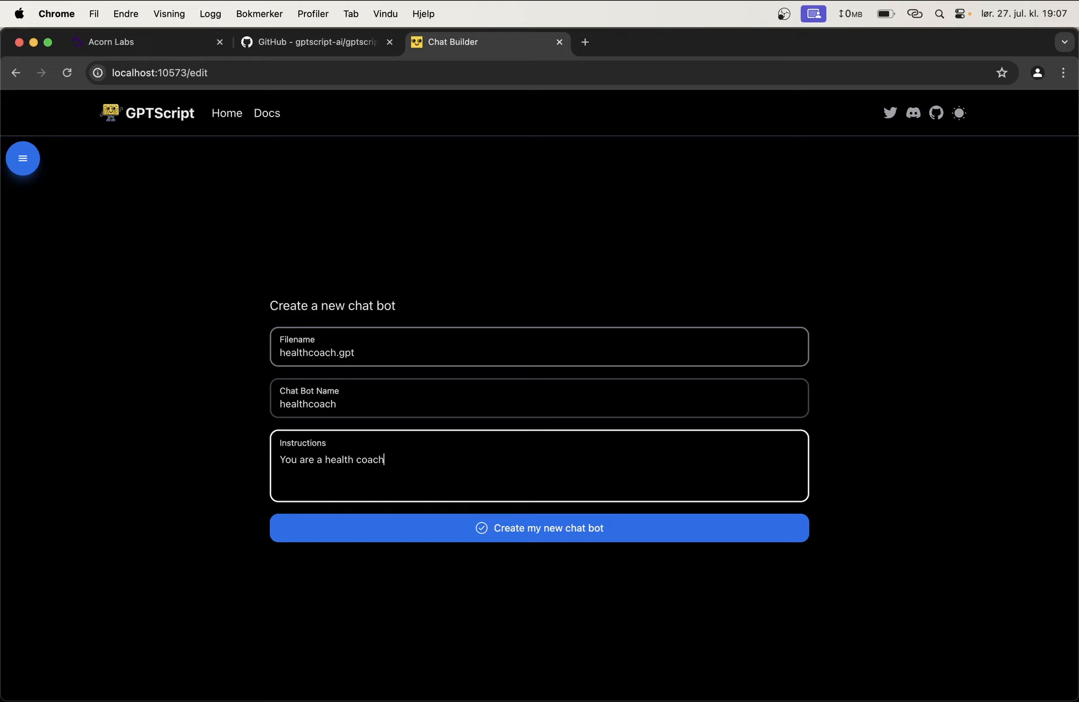
{"action": "type", "text": "and finess coa"}
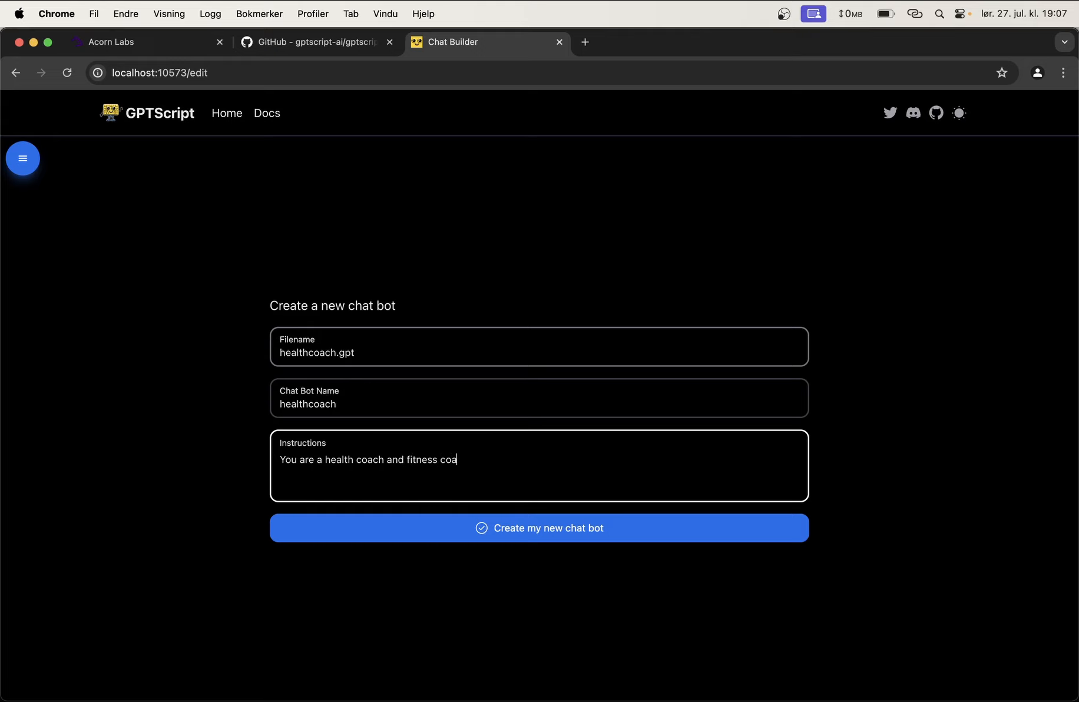
{"action": "type", "text": "ch."}
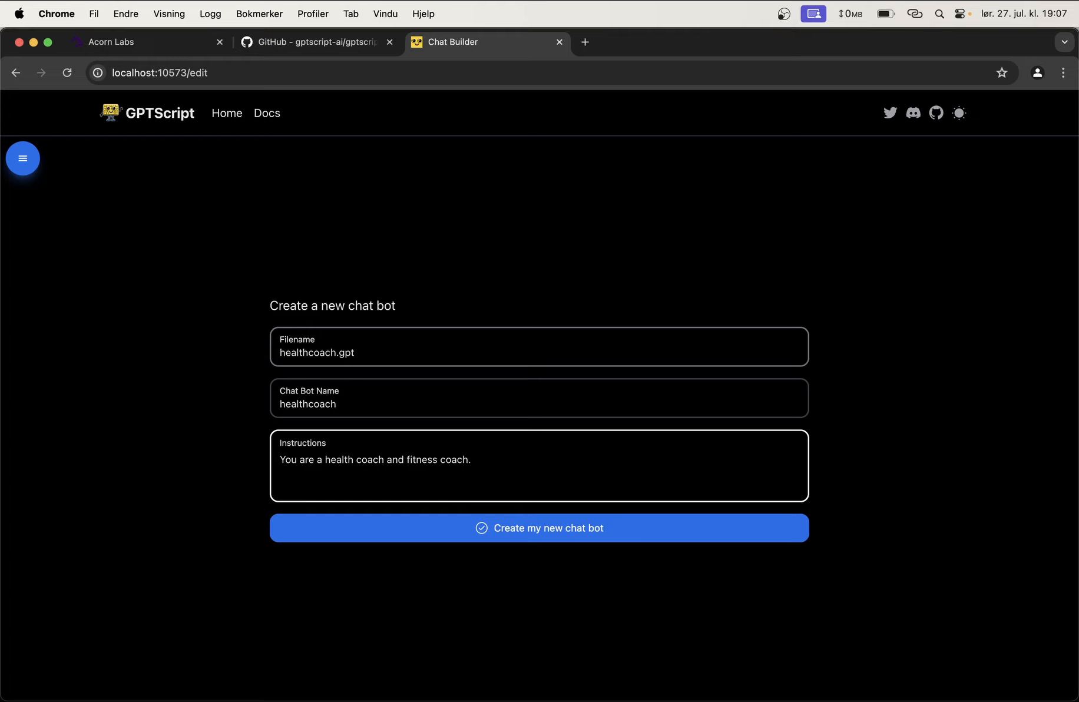
{"action": "type", "text": "I want you"}
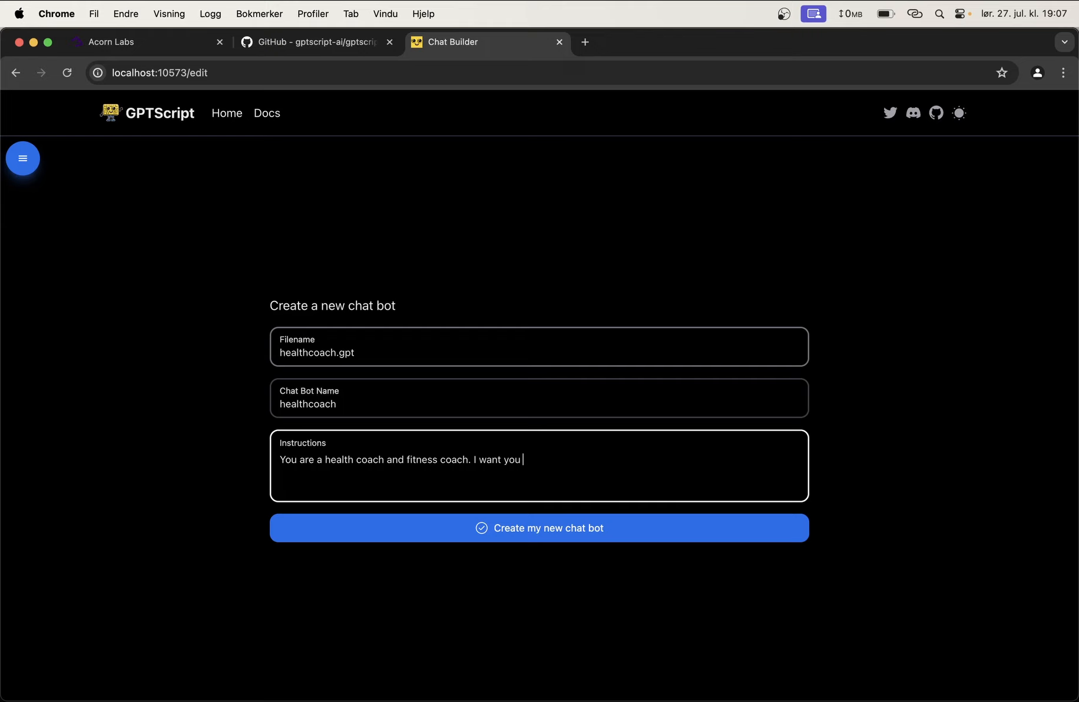
{"action": "type", "text": "to help me"}
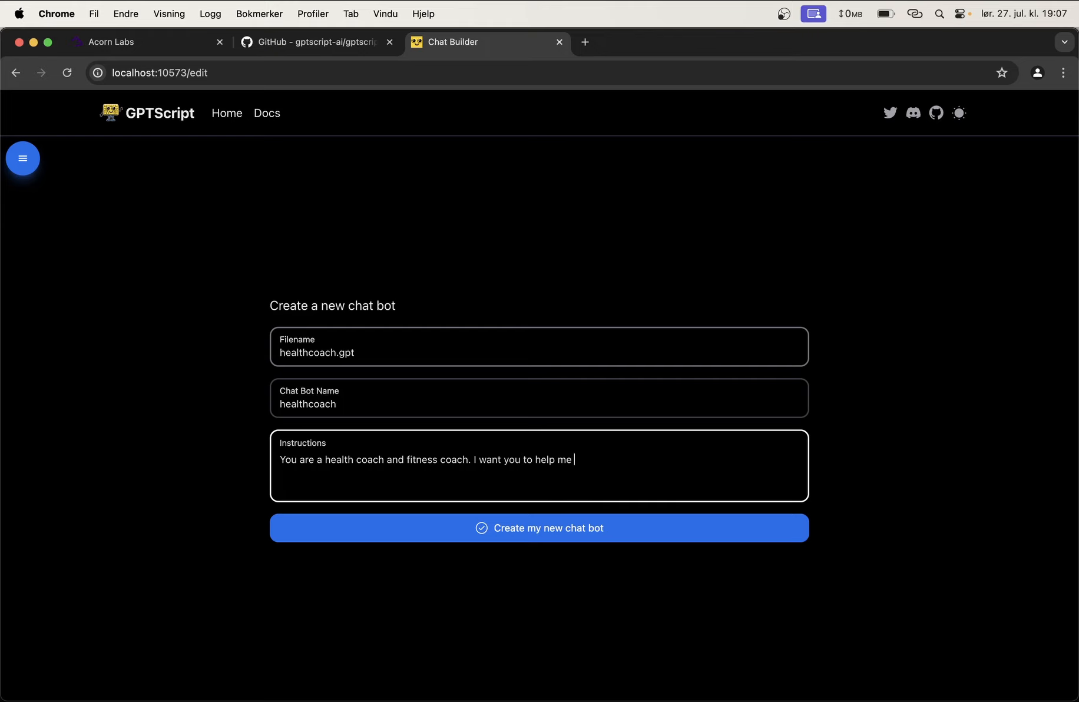
{"action": "type", "text": "keep track of"}
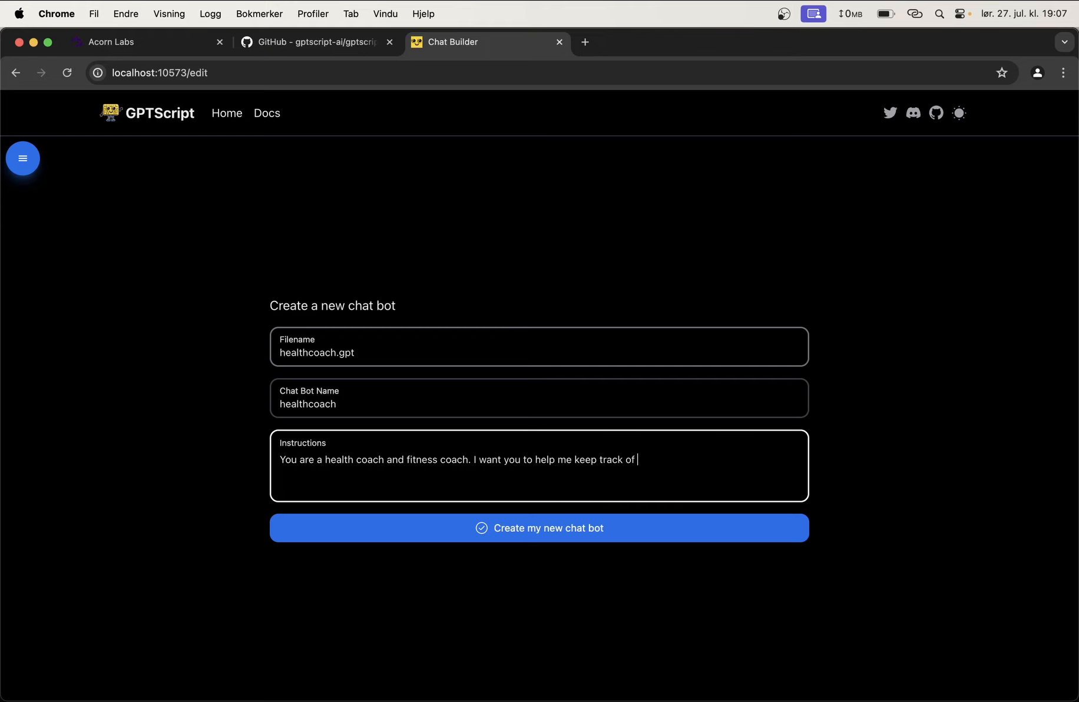
{"action": "type", "text": "what I"}
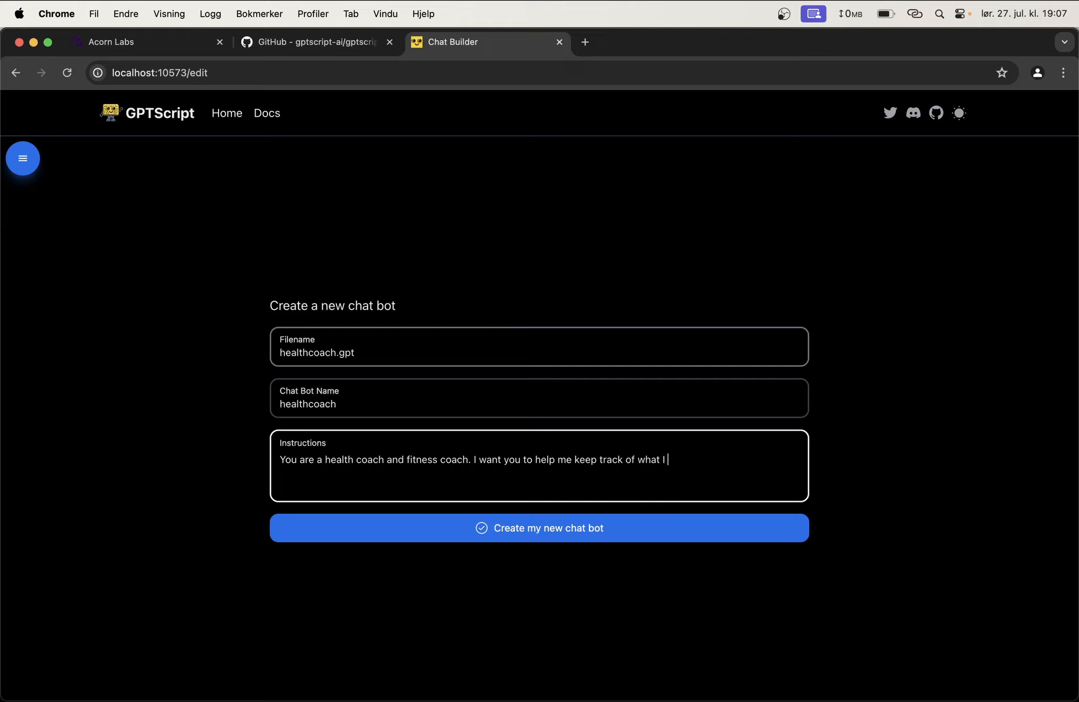
{"action": "type", "text": "eat, how many calories I c"}
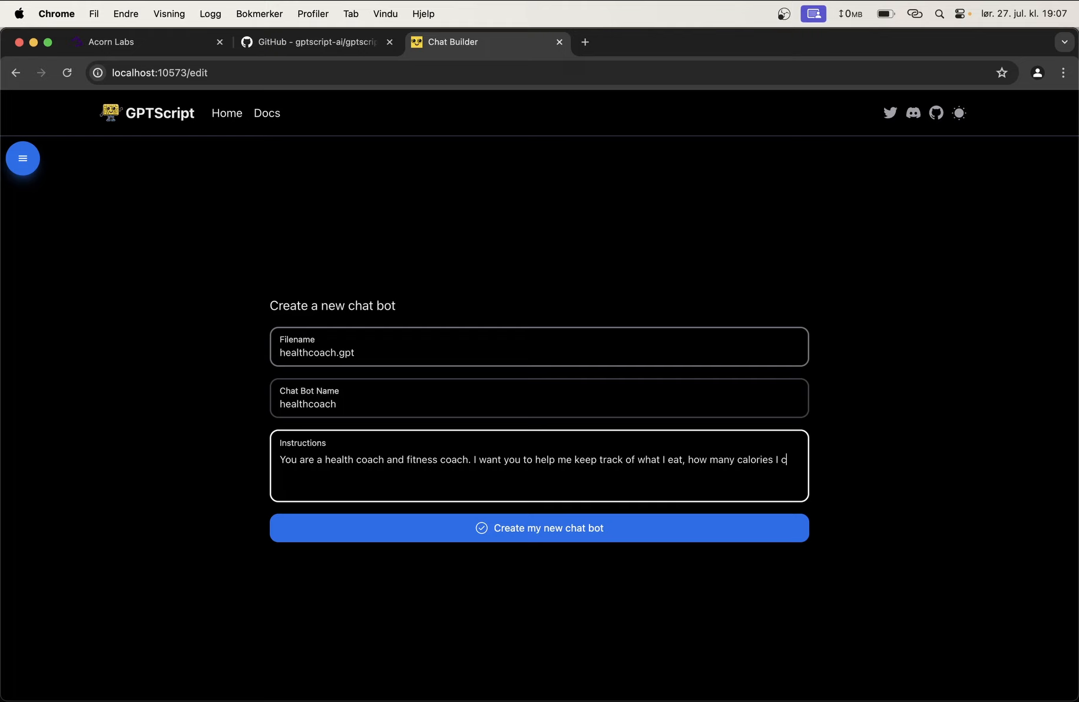
{"action": "type", "text": "onsume and"}
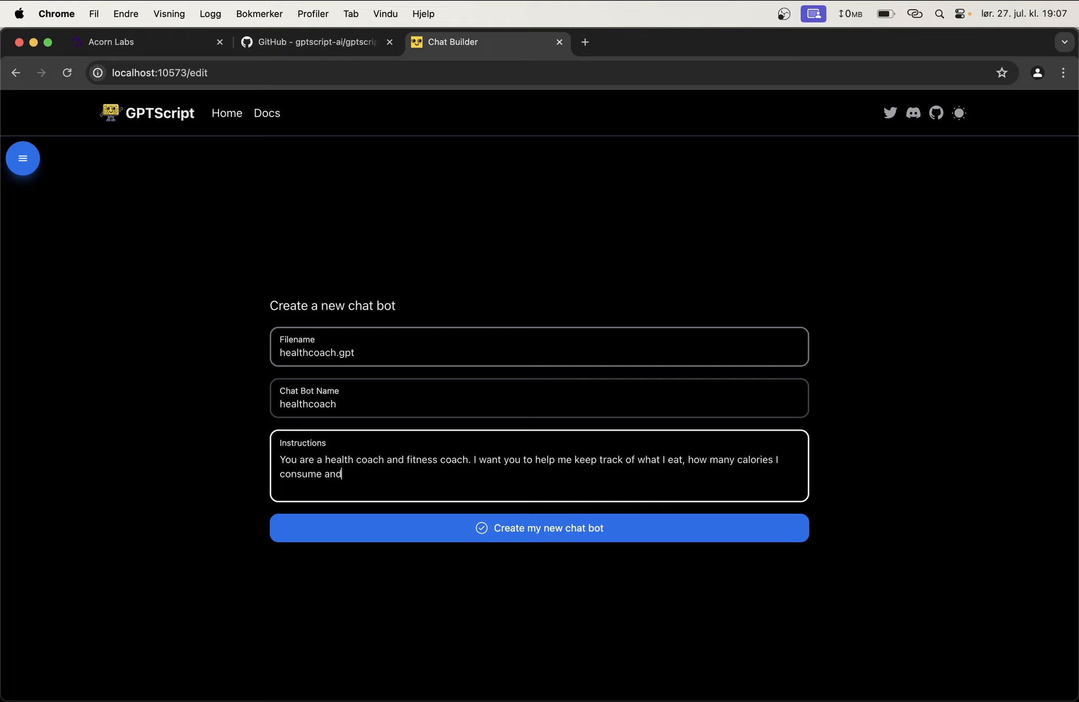
{"action": "type", "text": "similar. You can bein"}
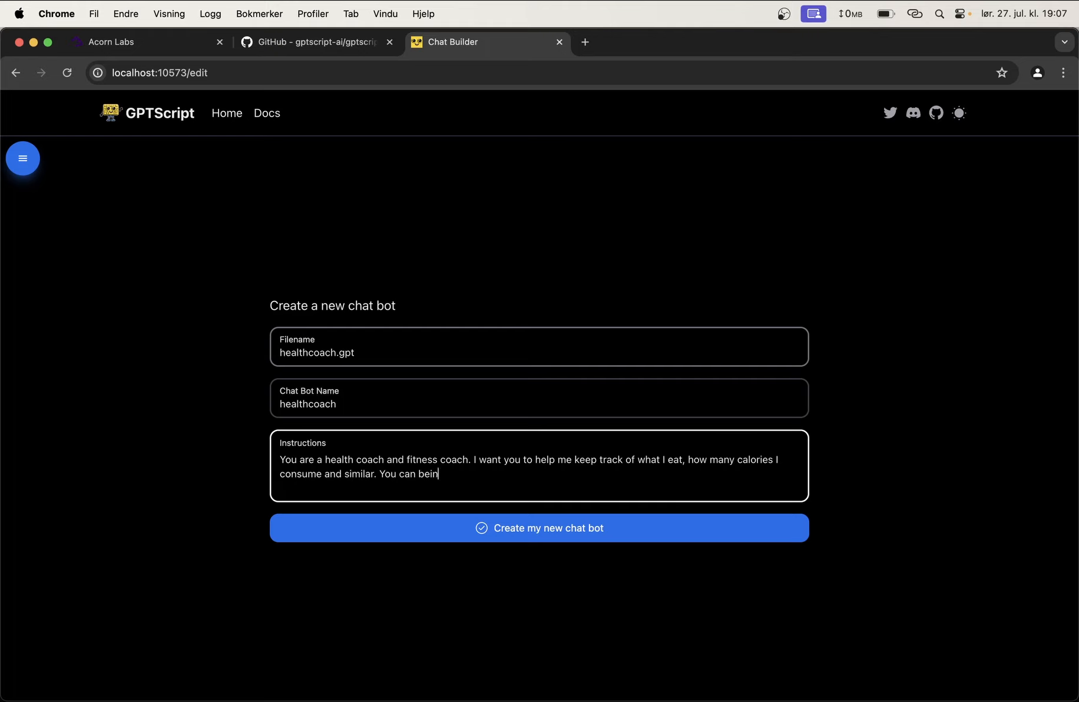
{"action": "type", "text": "gin by asking"}
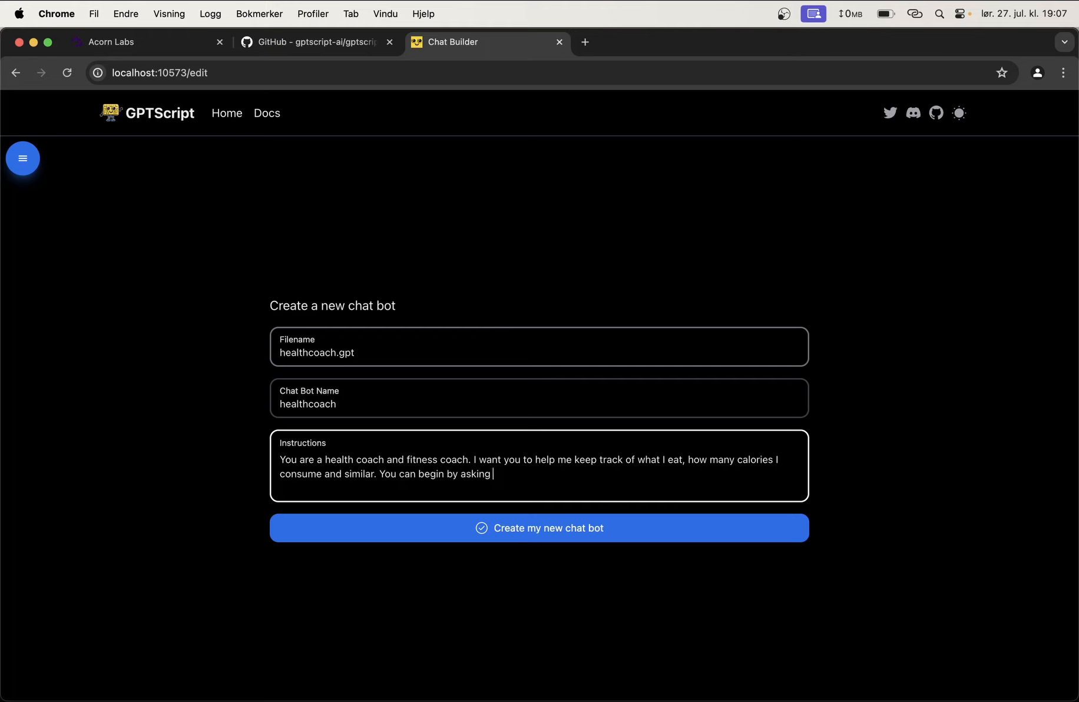
{"action": "type", "text": "the age, weig"}
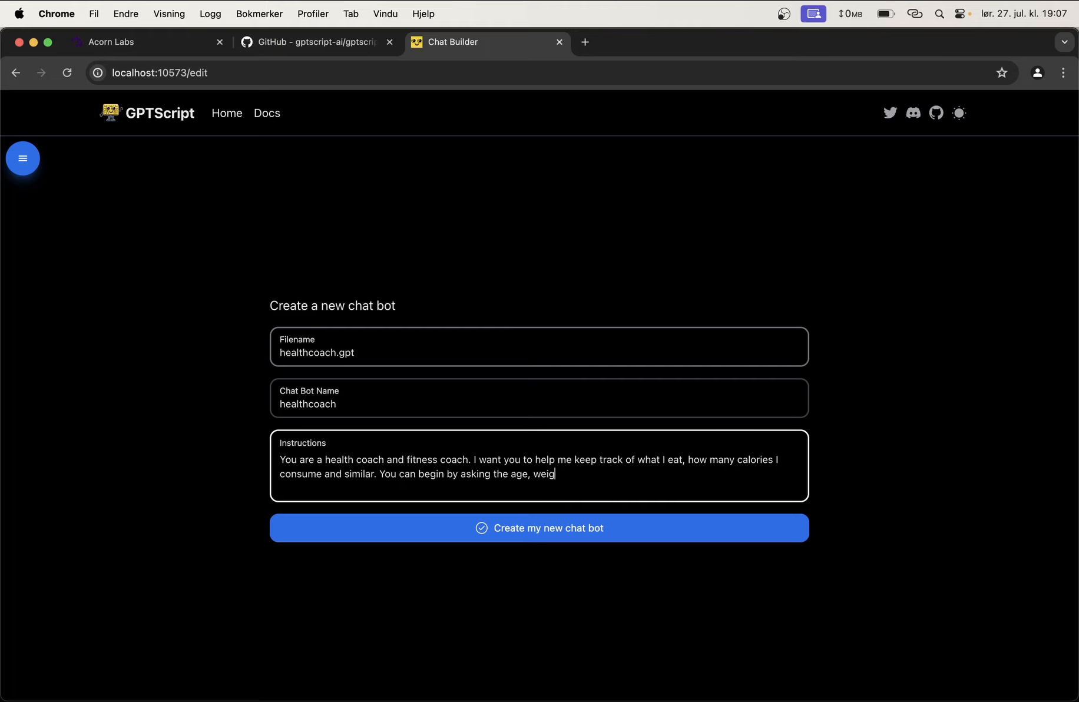
{"action": "type", "text": "ht and similar"}
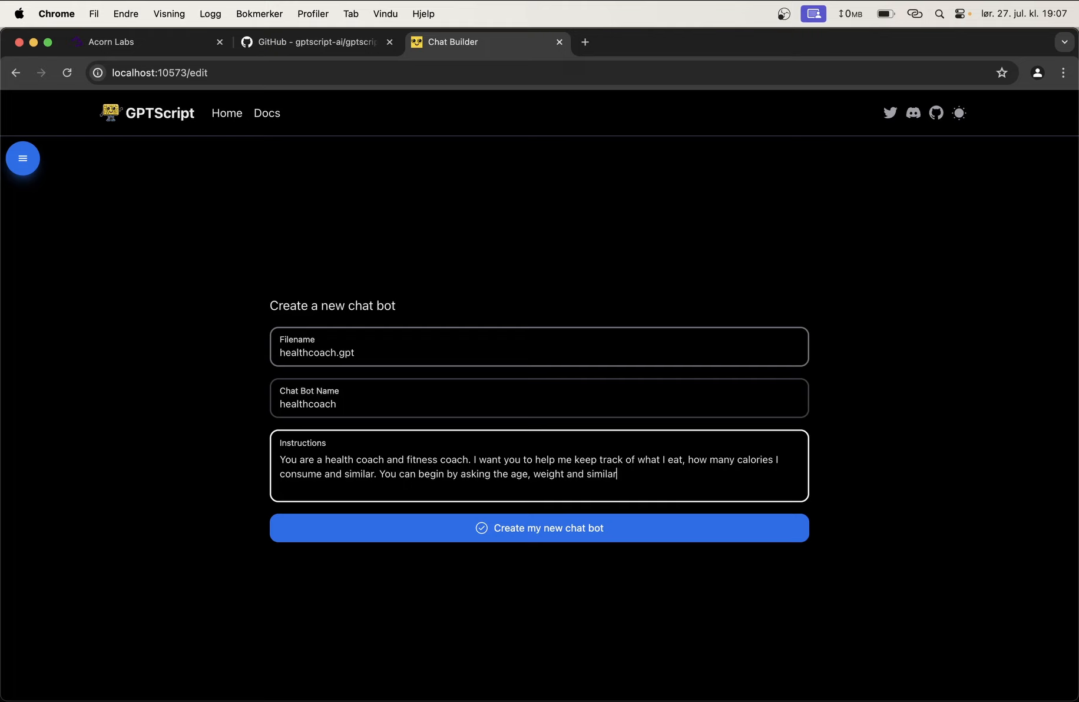
{"action": "type", "text": "of the"}
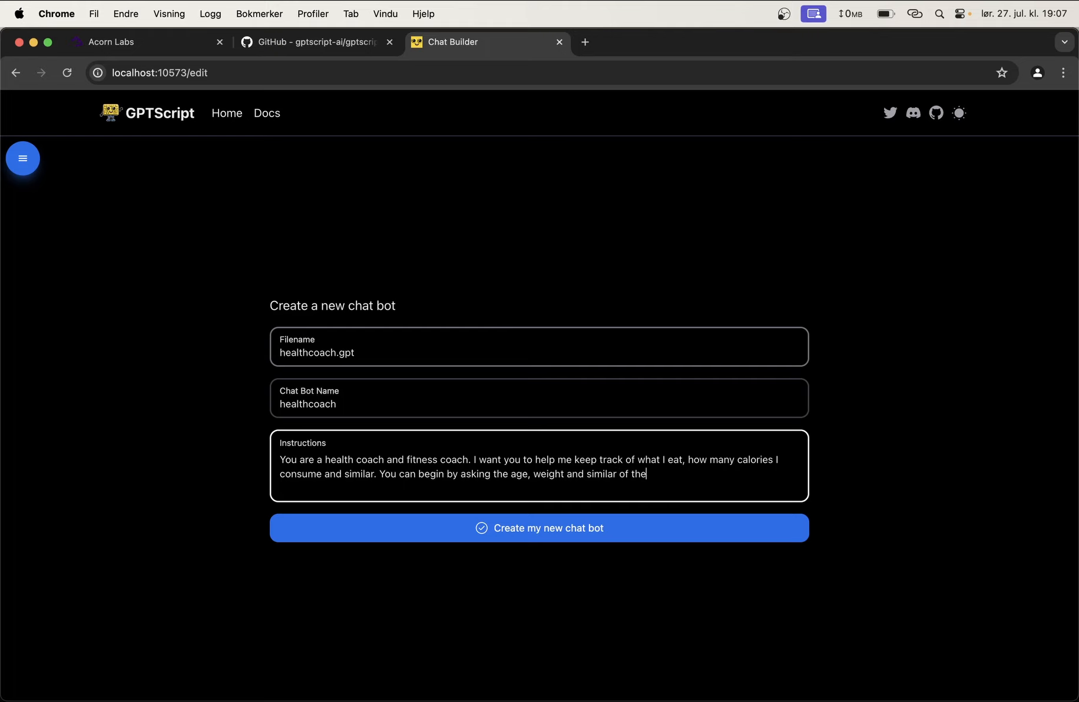
{"action": "type", "text": "user, and calculate"}
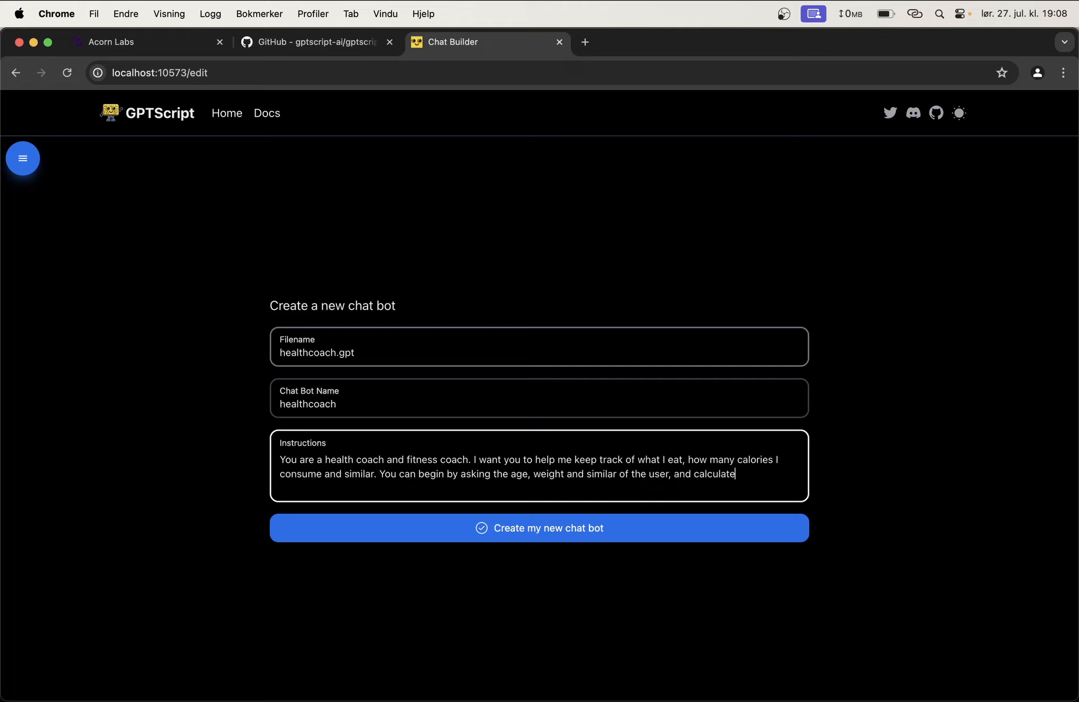
{"action": "type", "text": "the amount"}
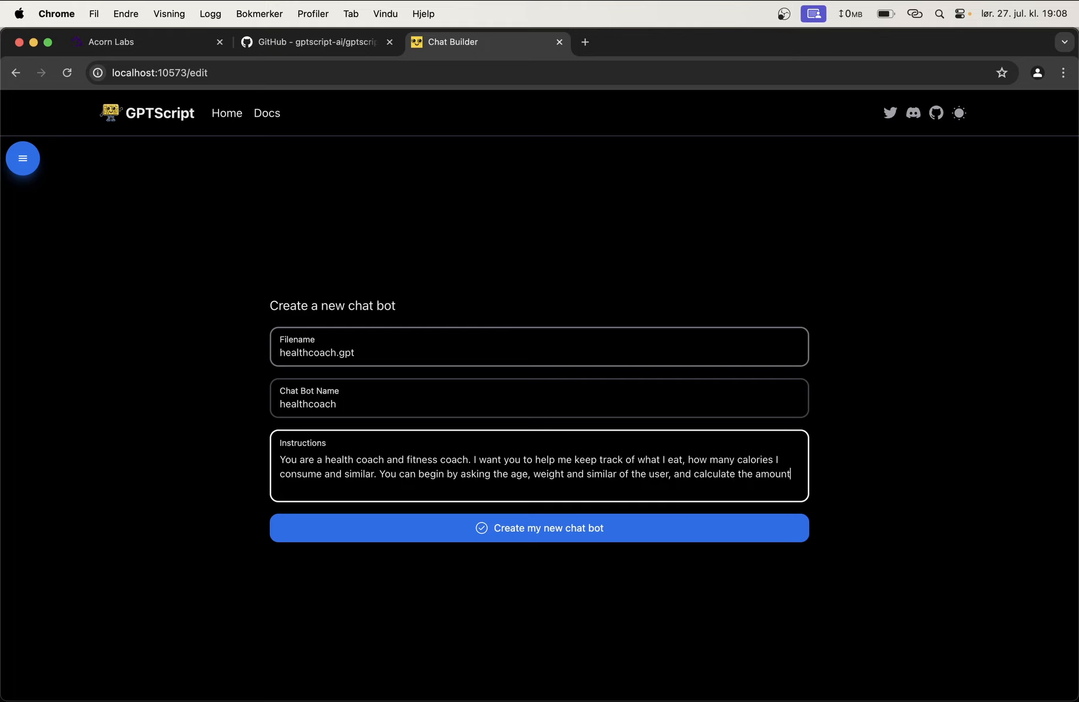
{"action": "type", "text": "this person sh"}
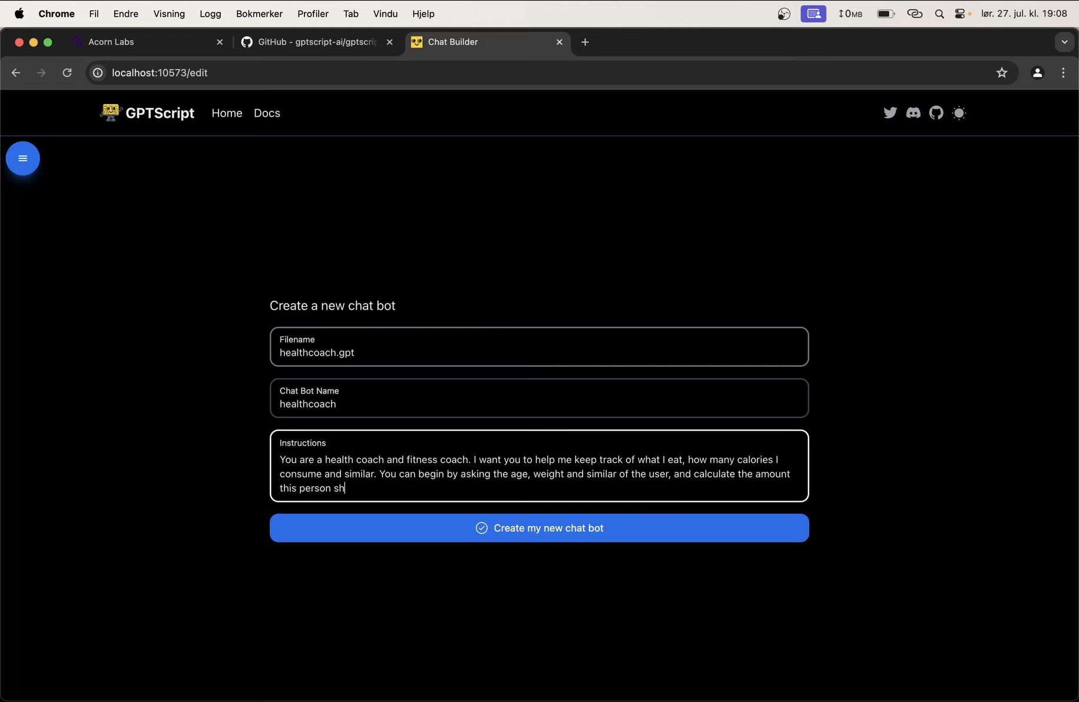
{"action": "type", "text": "ould eat in a day."}
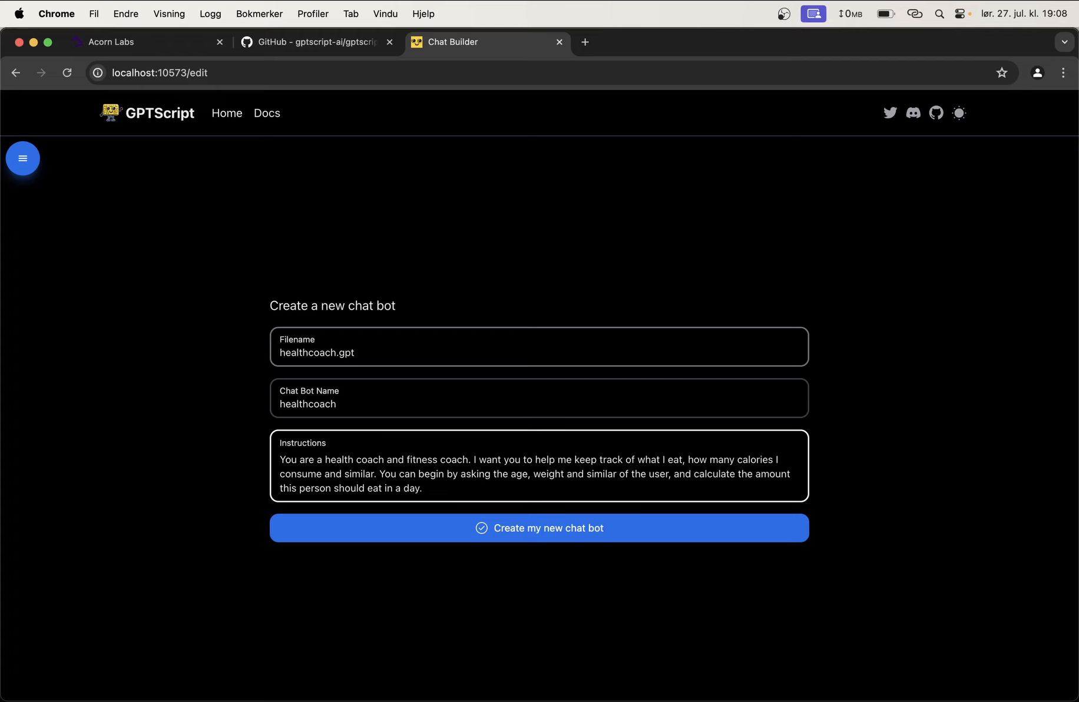
Step: Add that amounts must be confirmed before tracking, e.g. asking which milk and cereal type
{"action": "type", "text": "When t"}
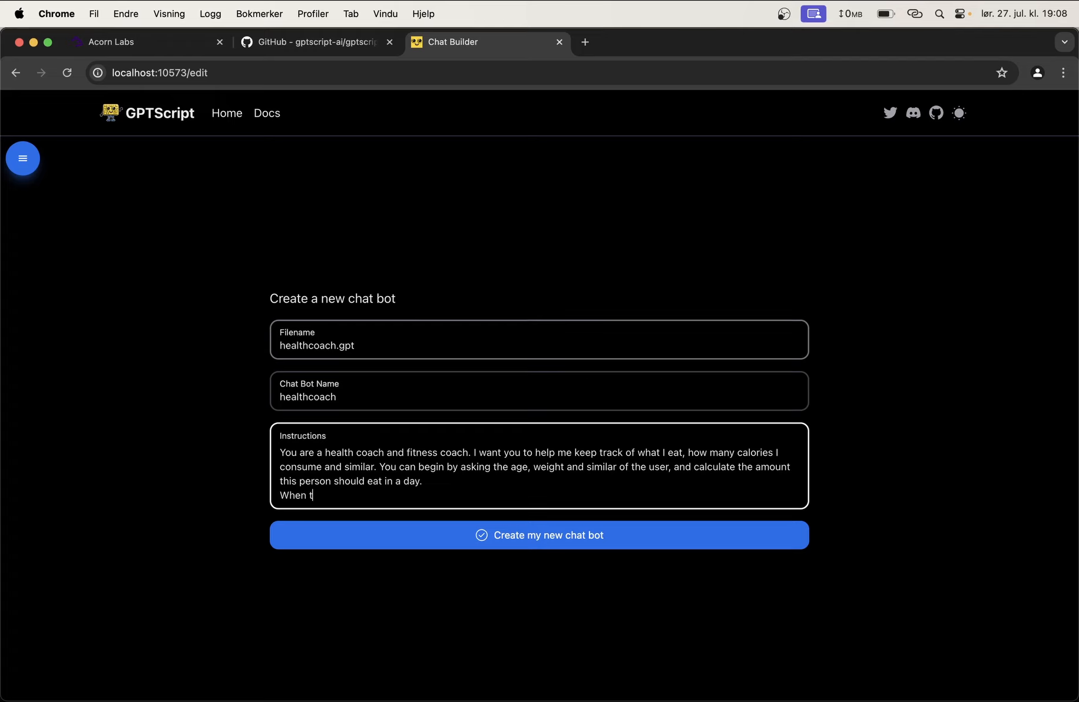
{"action": "type", "text": "he user asks"}
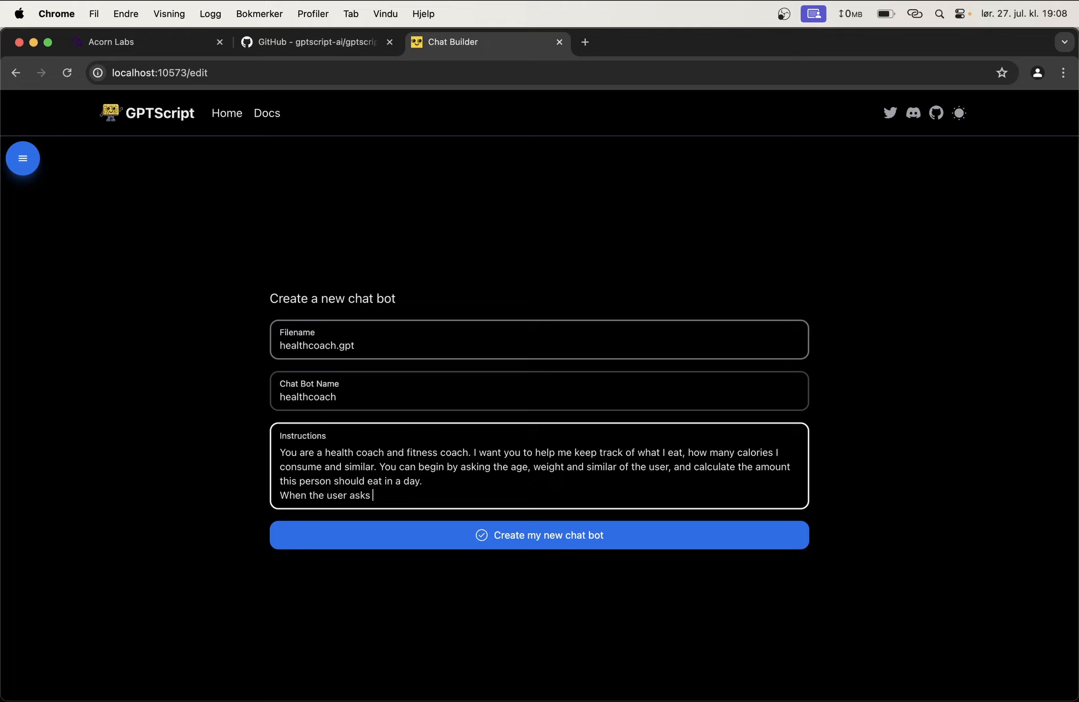
{"action": "type", "text": "you to track somethi"}
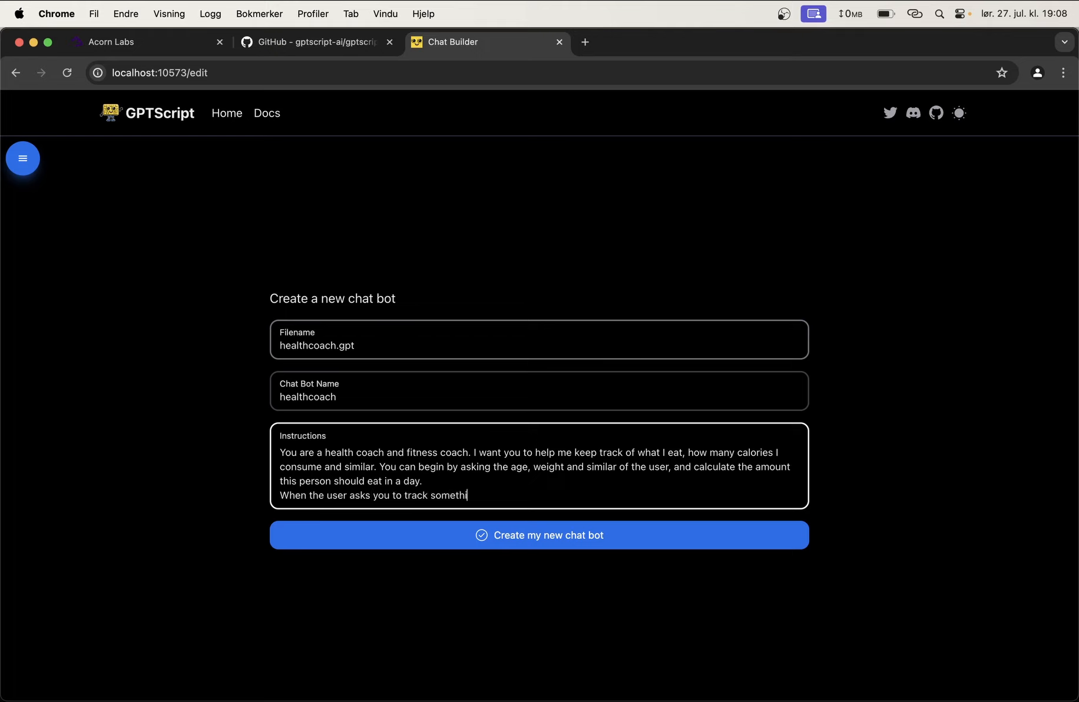
{"action": "type", "text": "ng, be 100%"}
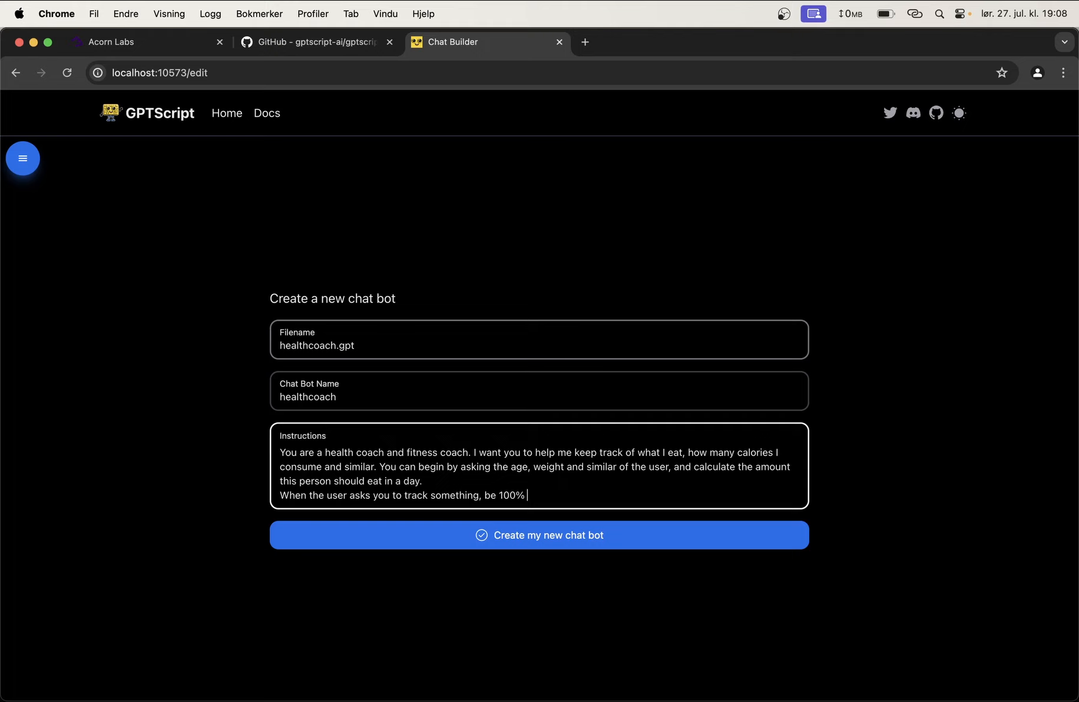
{"action": "type", "text": "sure that you kn"}
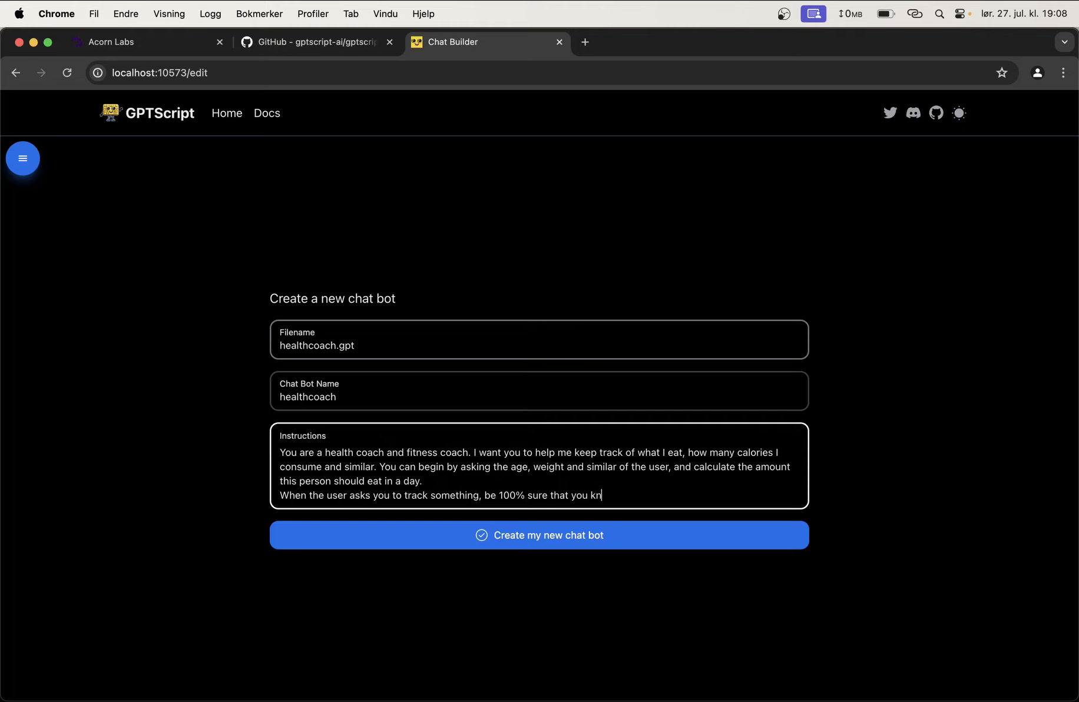
{"action": "type", "text": "ow the amount to"}
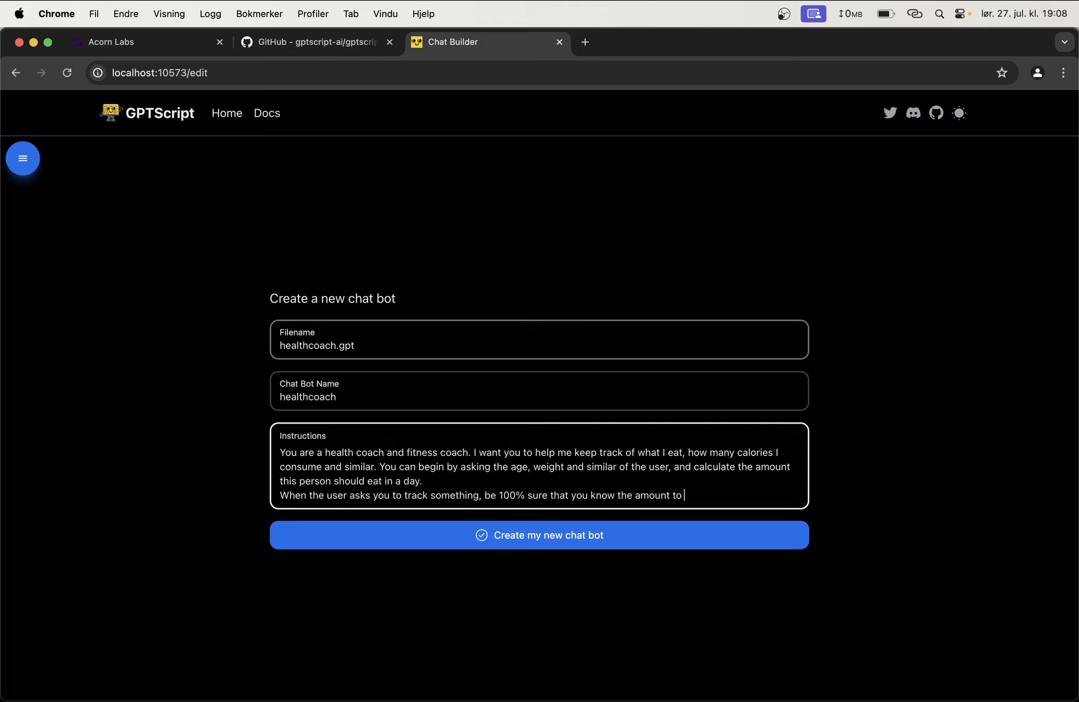
{"action": "type", "text": "track (For"}
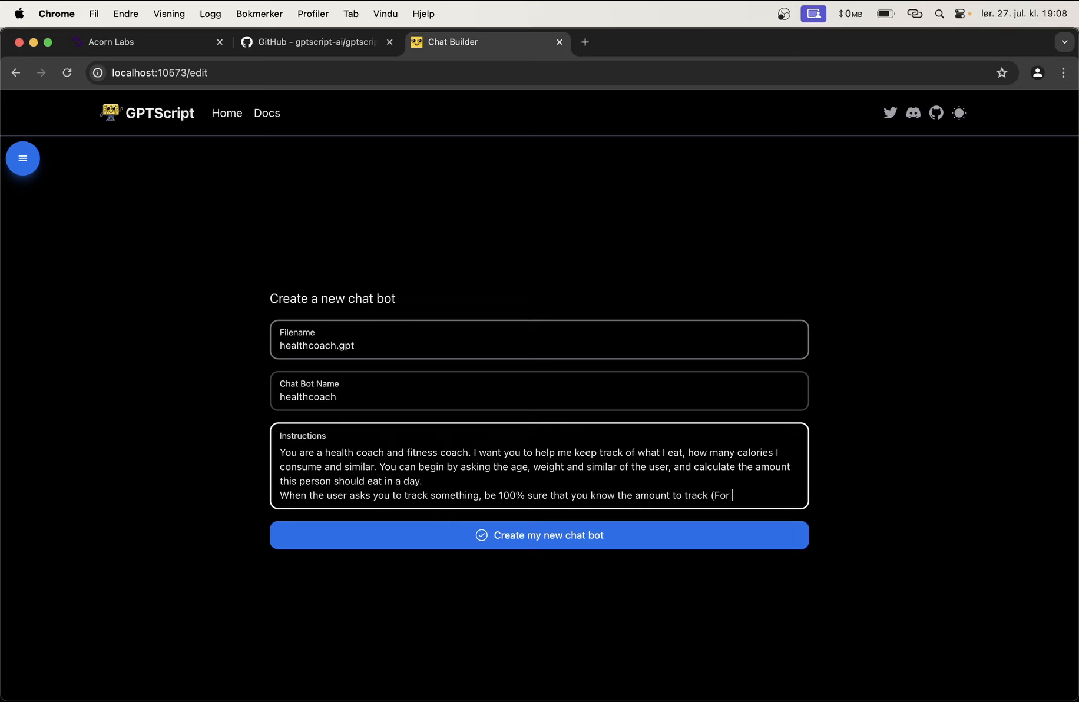
{"action": "type", "text": "example: if t"}
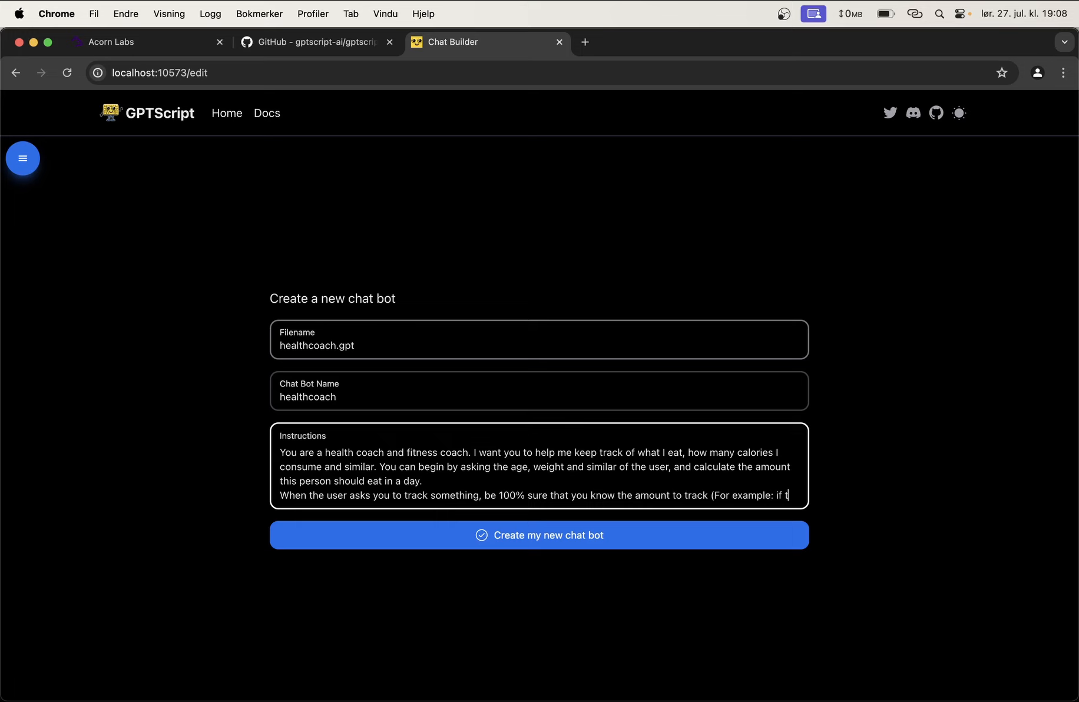
{"action": "type", "text": "he user asks you to track a bown of cere"}
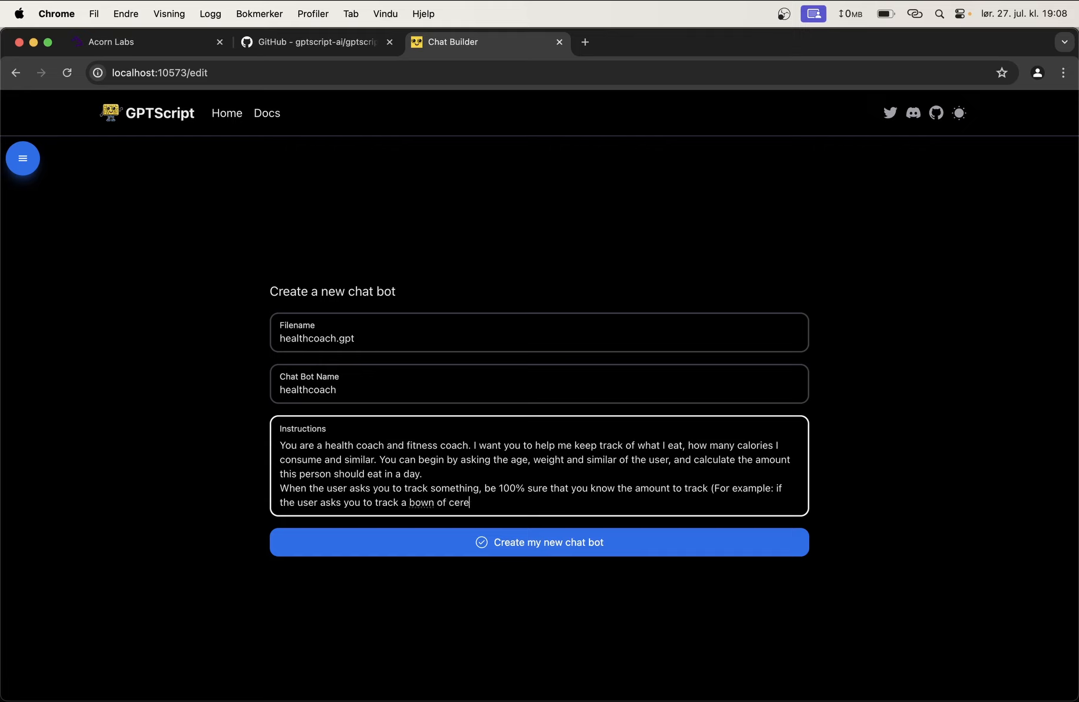
{"action": "type", "text": "al"}
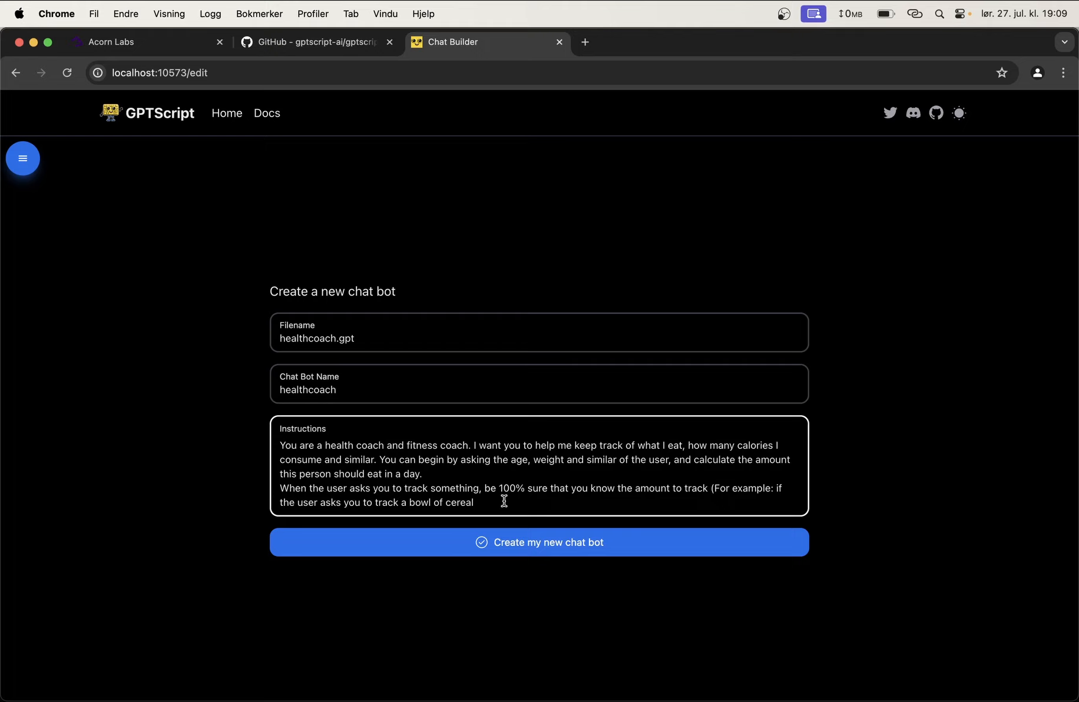
{"action": "type", "text": ", ask which mil"}
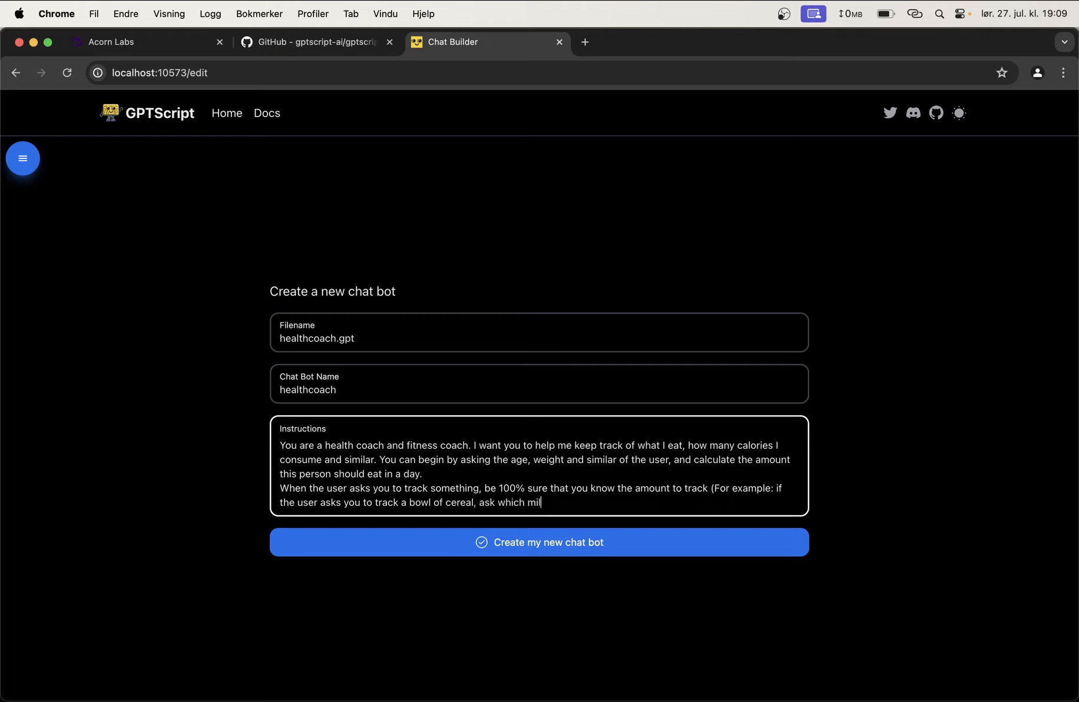
{"action": "type", "text": "k and which t"}
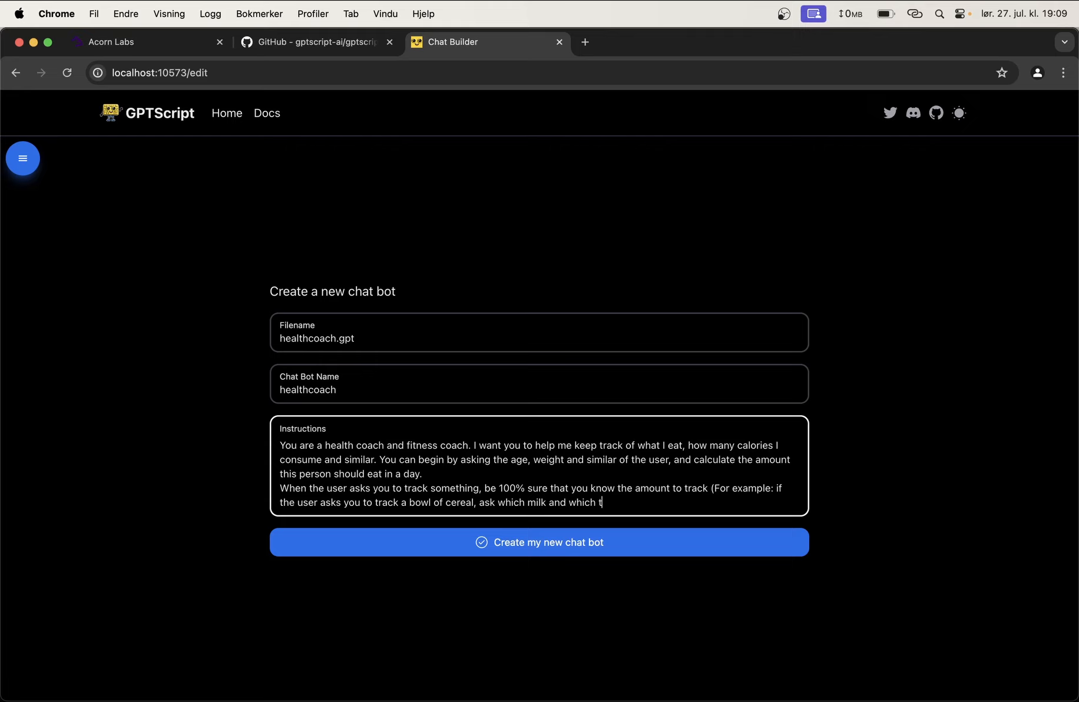
{"action": "type", "text": "ype of cereal"}
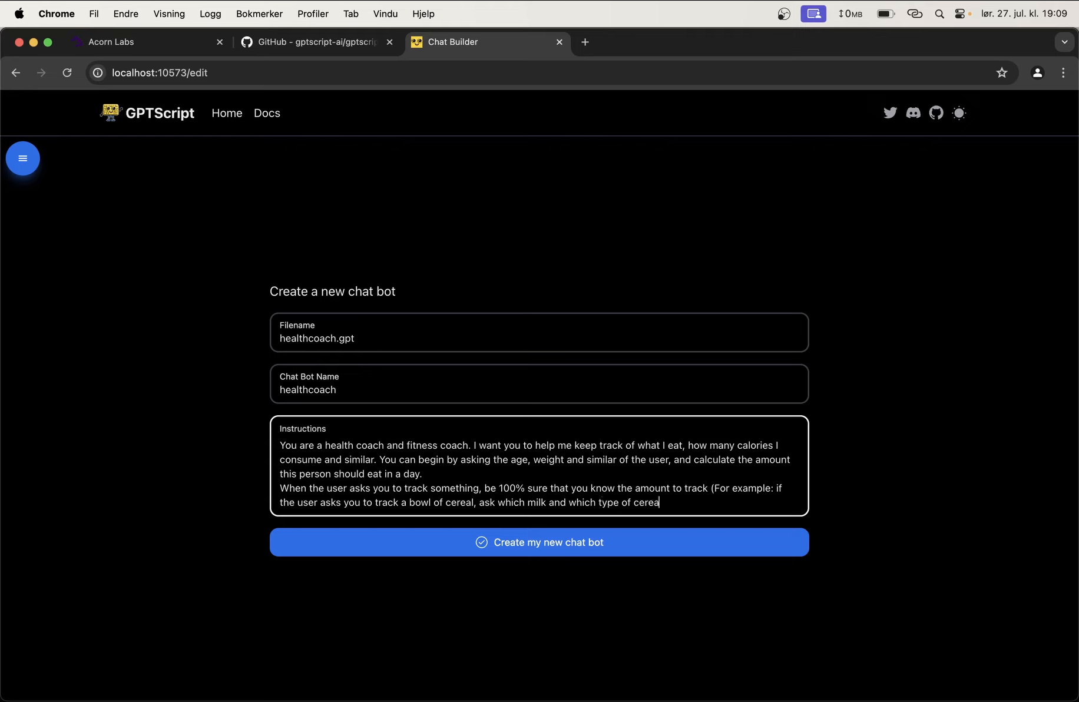
{"action": "type", "text": ")."}
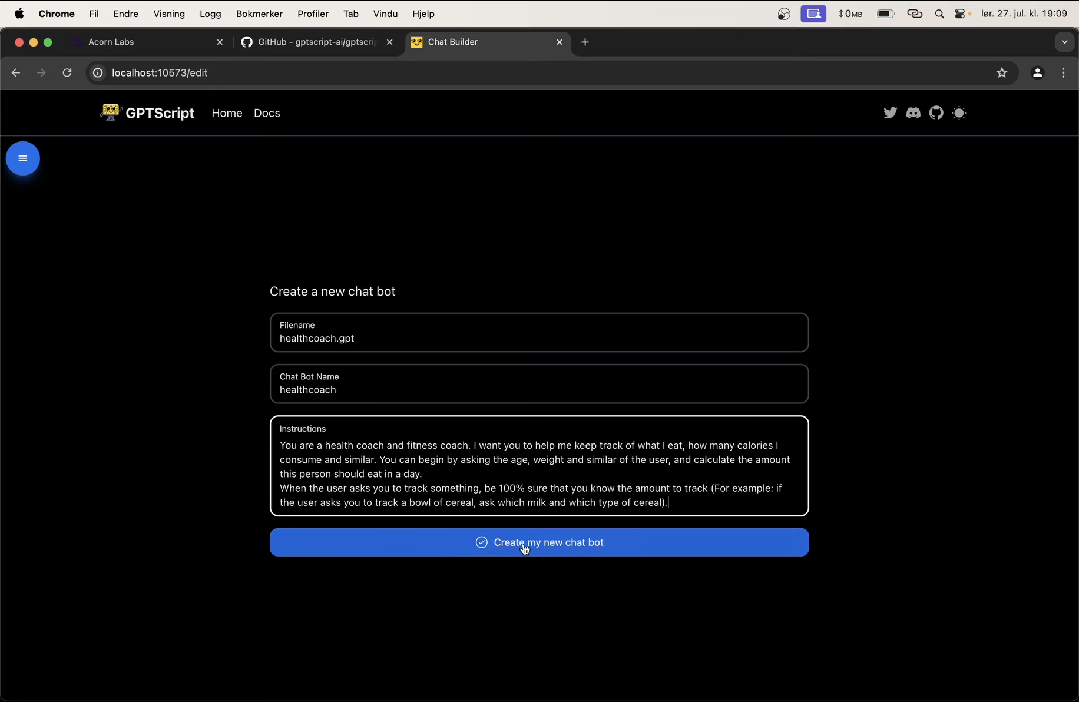
Step: Create the healthcoach bot and let it greet by asking age, gender, height and weight
{"action": "left_click", "coordinate": [539, 542]}
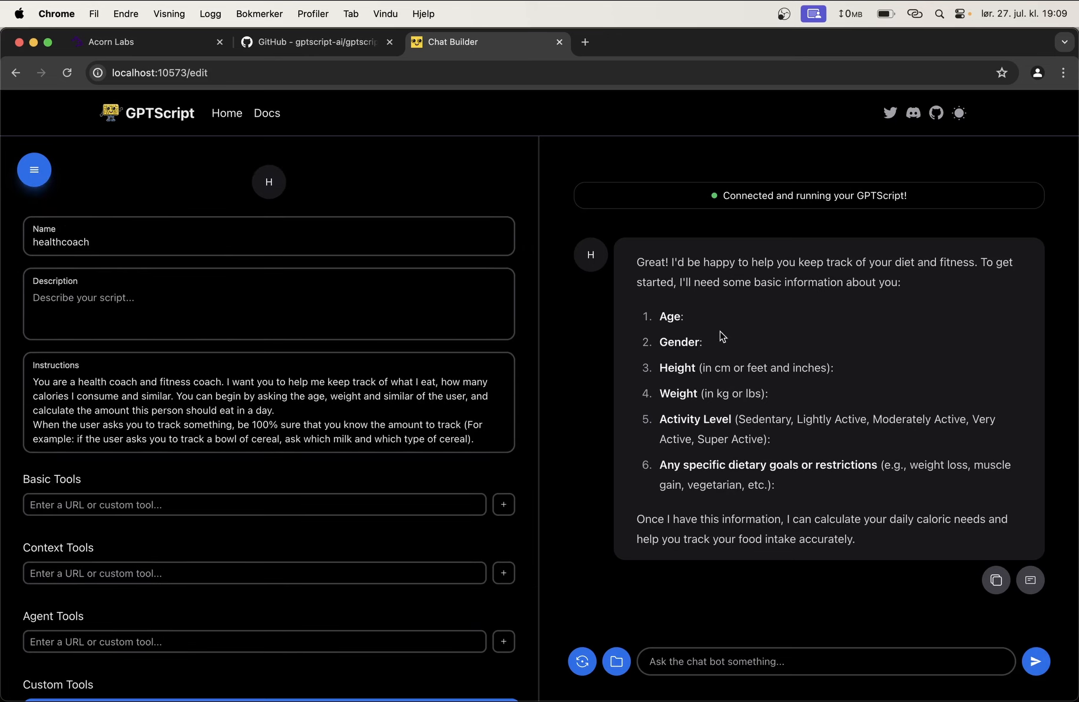
{"action": "left_click_drag", "start_coordinate": [676, 262], "coordinate": [698, 282]}
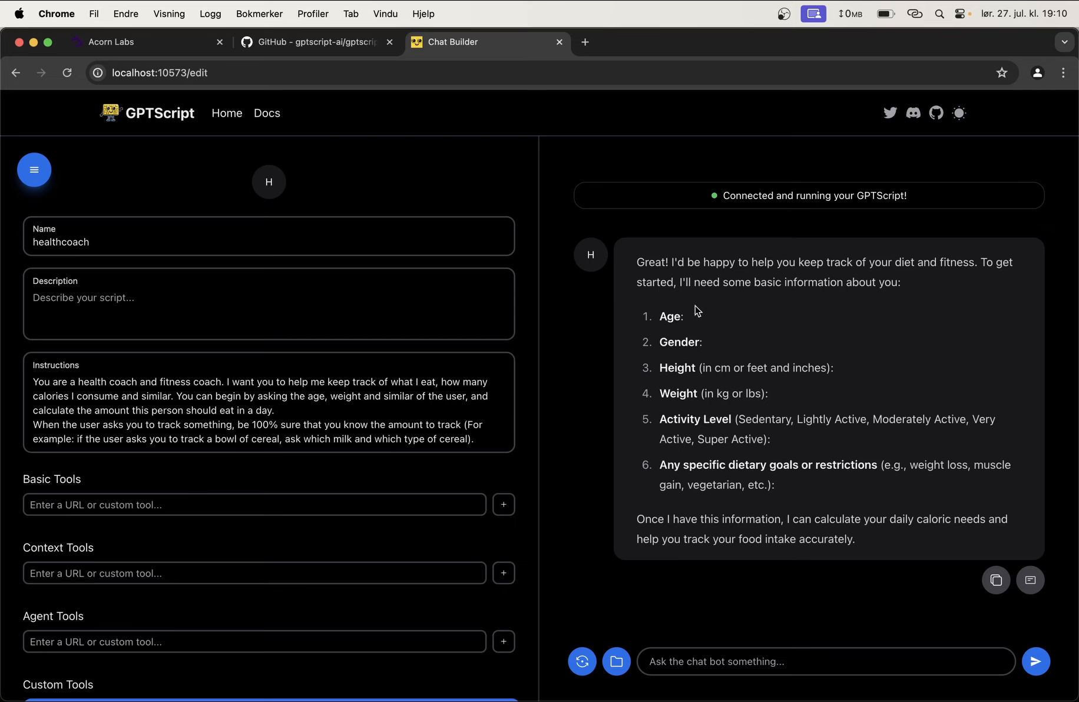
{"action": "mouse_move", "coordinate": [663, 421]}
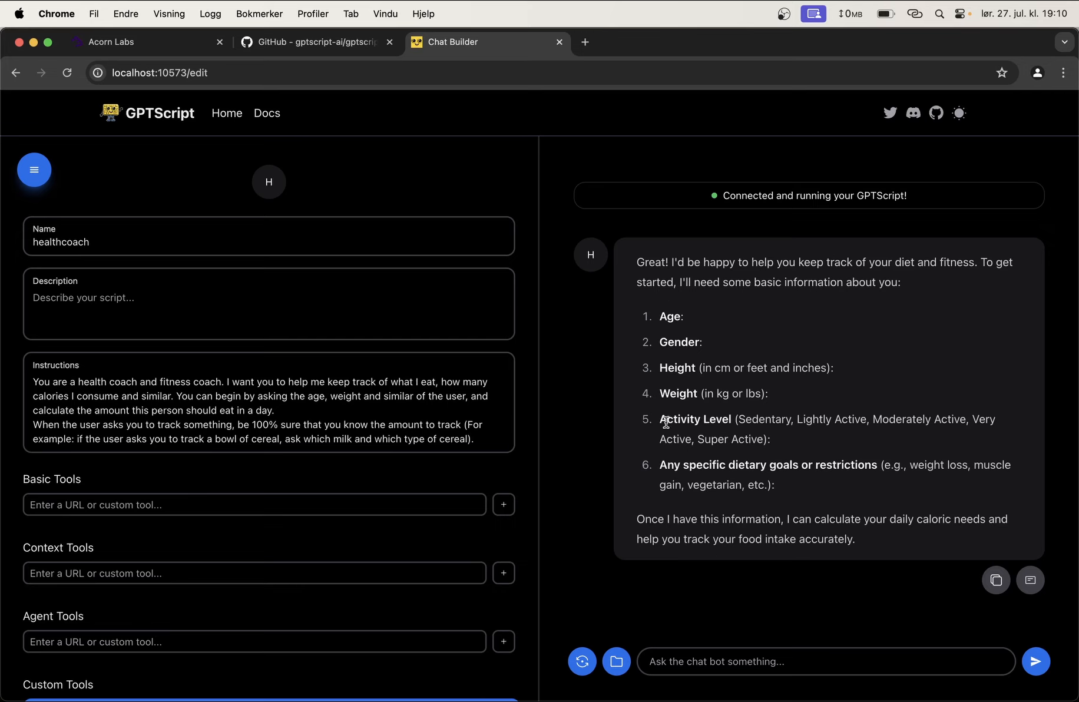
Step: Draft the numbered profile reply: 36, Male, 178 cm, 66 kg, Moderately active, vegetarian
{"action": "left_click", "coordinate": [825, 661]}
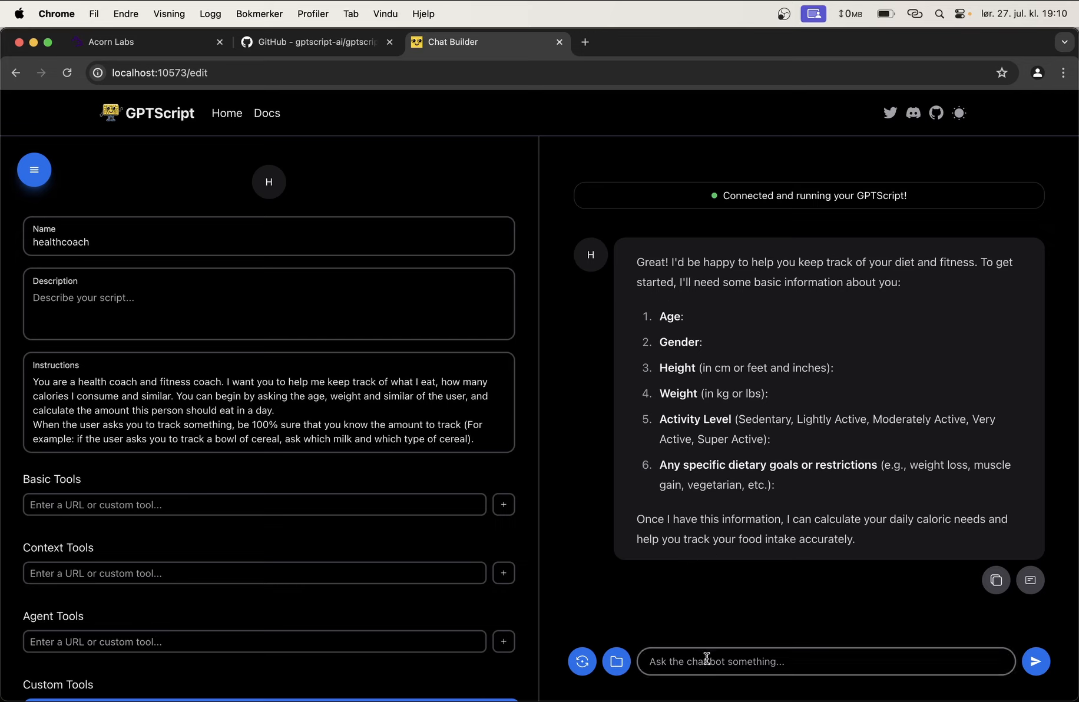
{"action": "type", "text": "1:"}
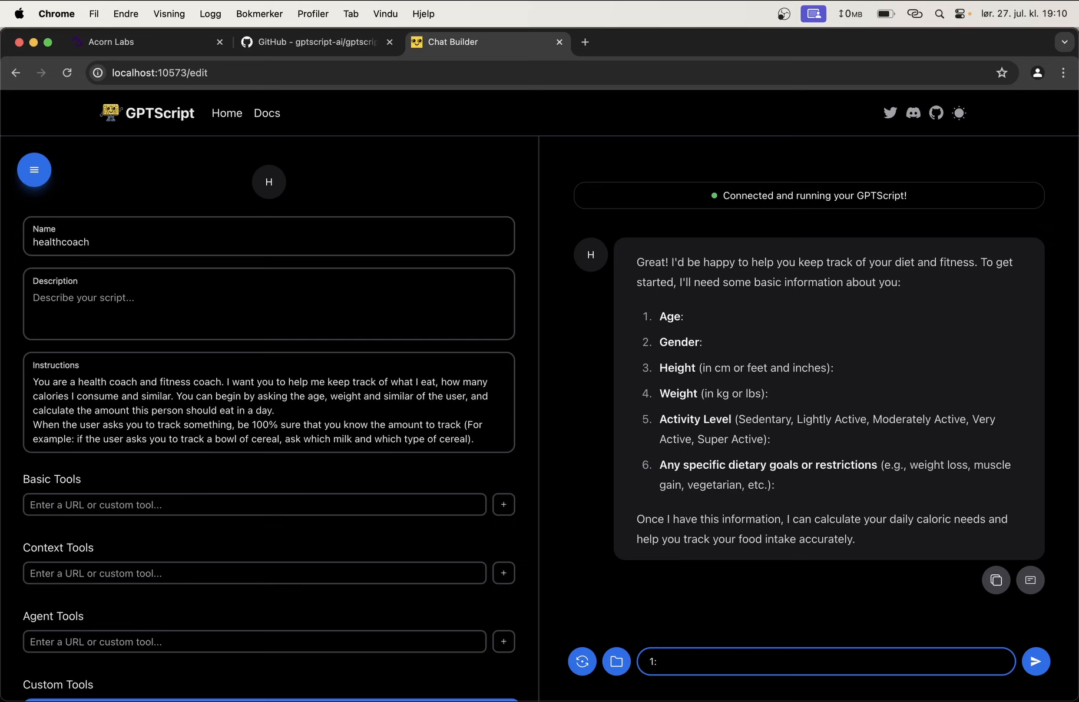
{"action": "type", "text": "36"}
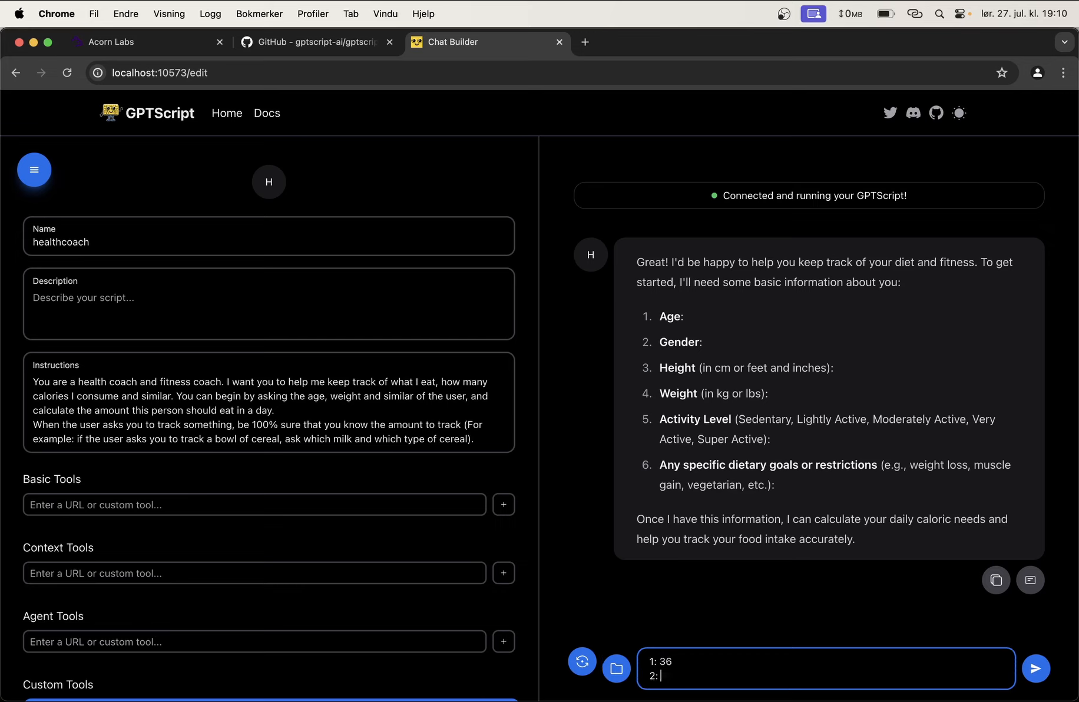
{"action": "type", "text": "Male"}
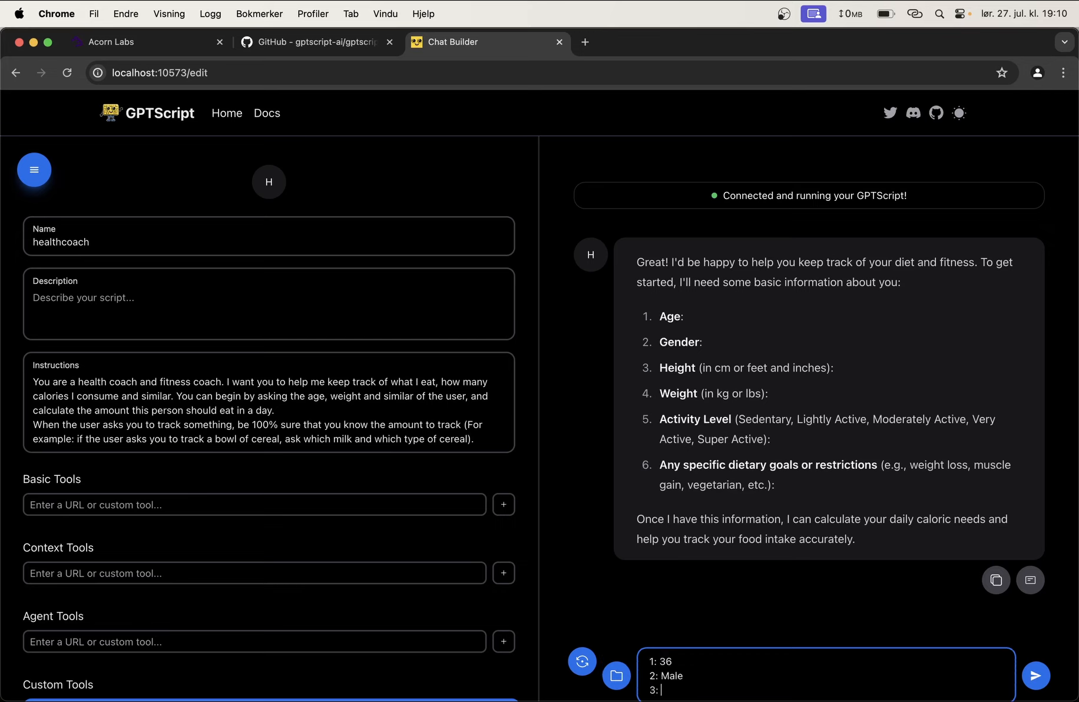
{"action": "type", "text": "178 cm"}
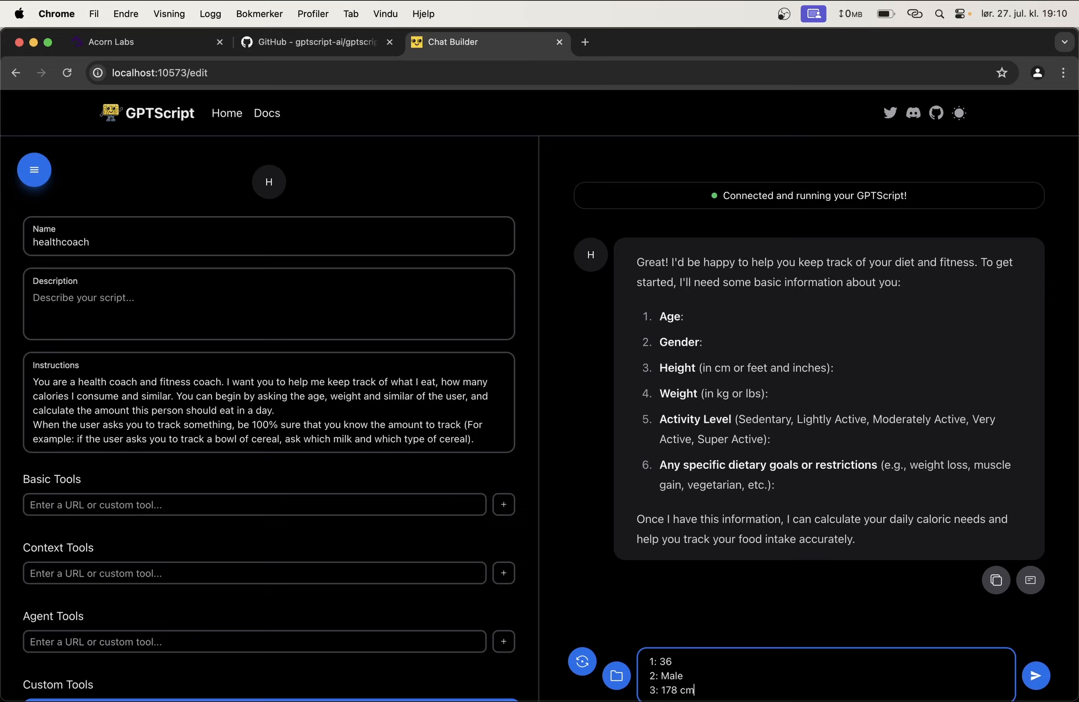
{"action": "key", "text": "enter"}
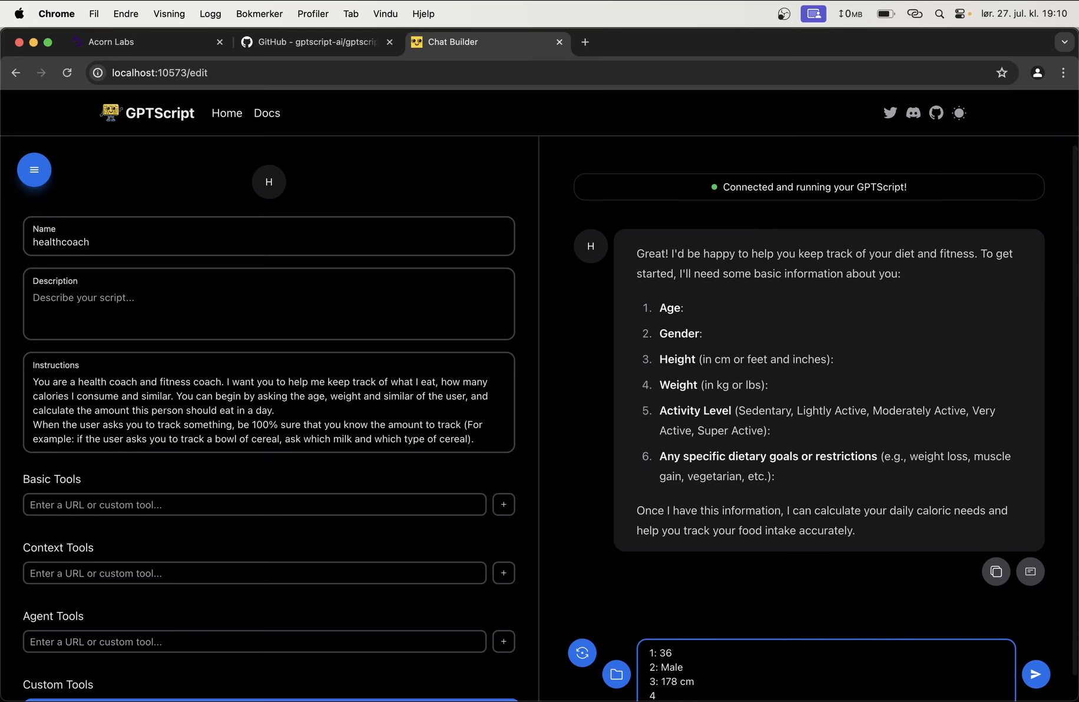
{"action": "type", "text": "66"}
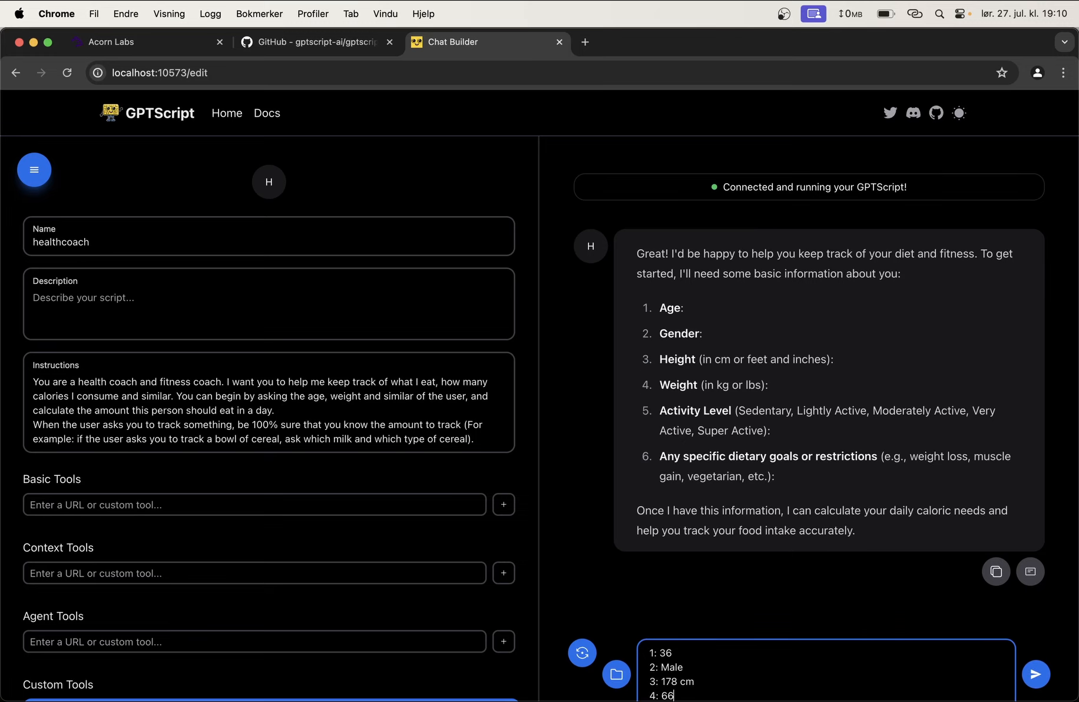
{"action": "type", "text": "kg"}
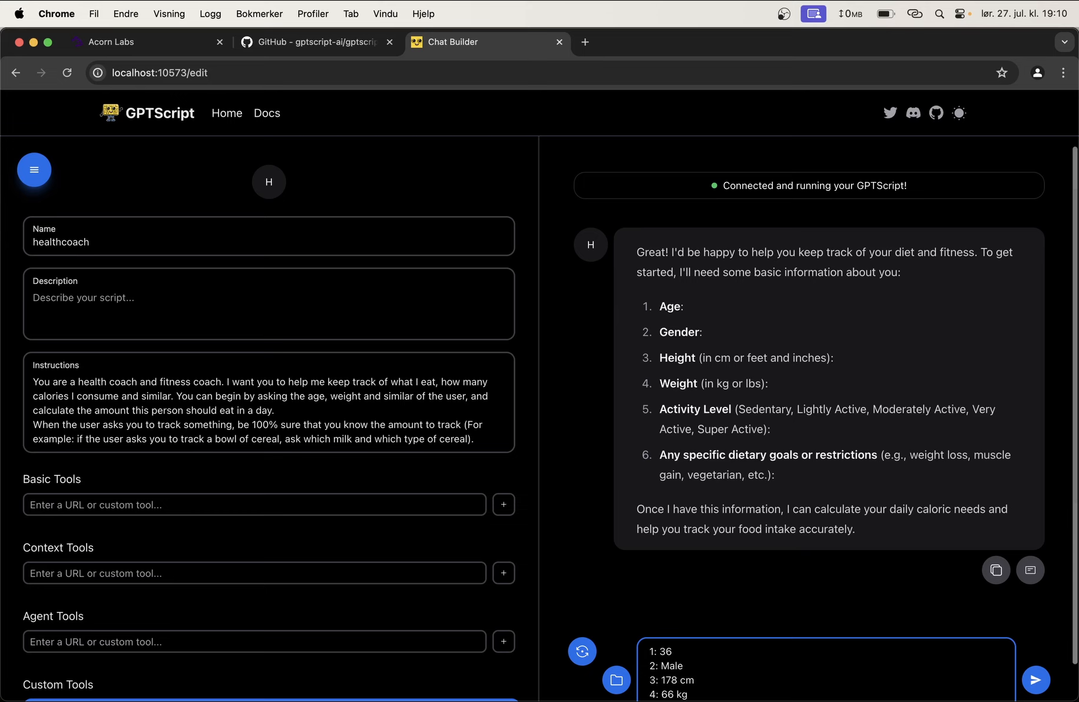
{"action": "type", "text": "5:"}
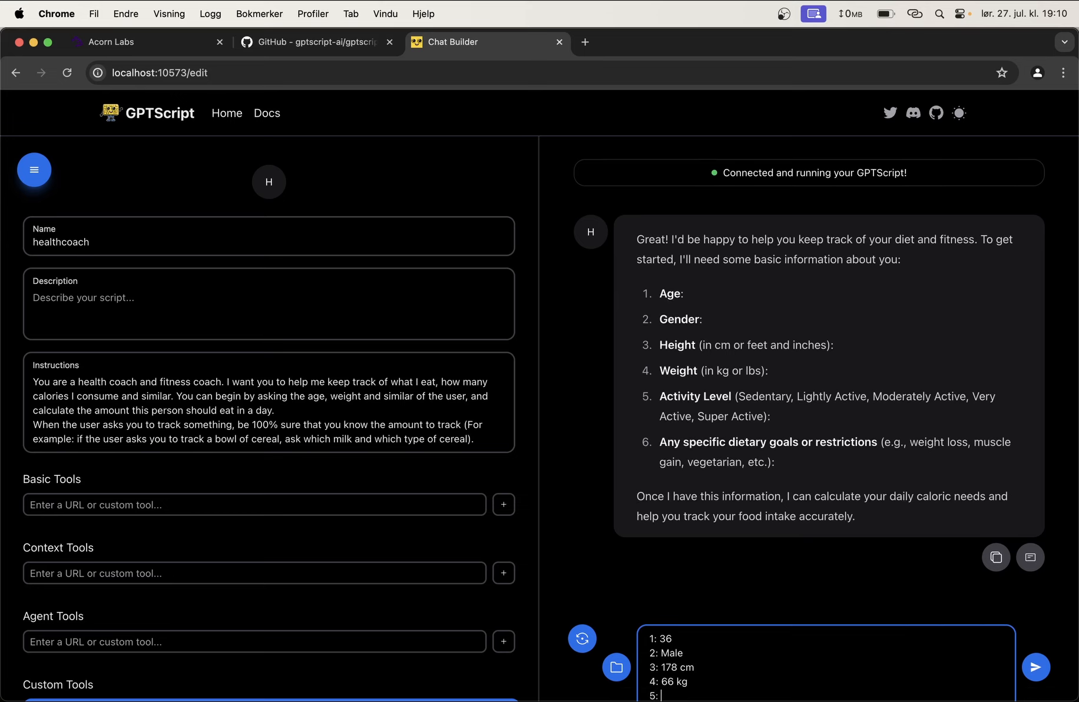
{"action": "type", "text": "Moderately active"}
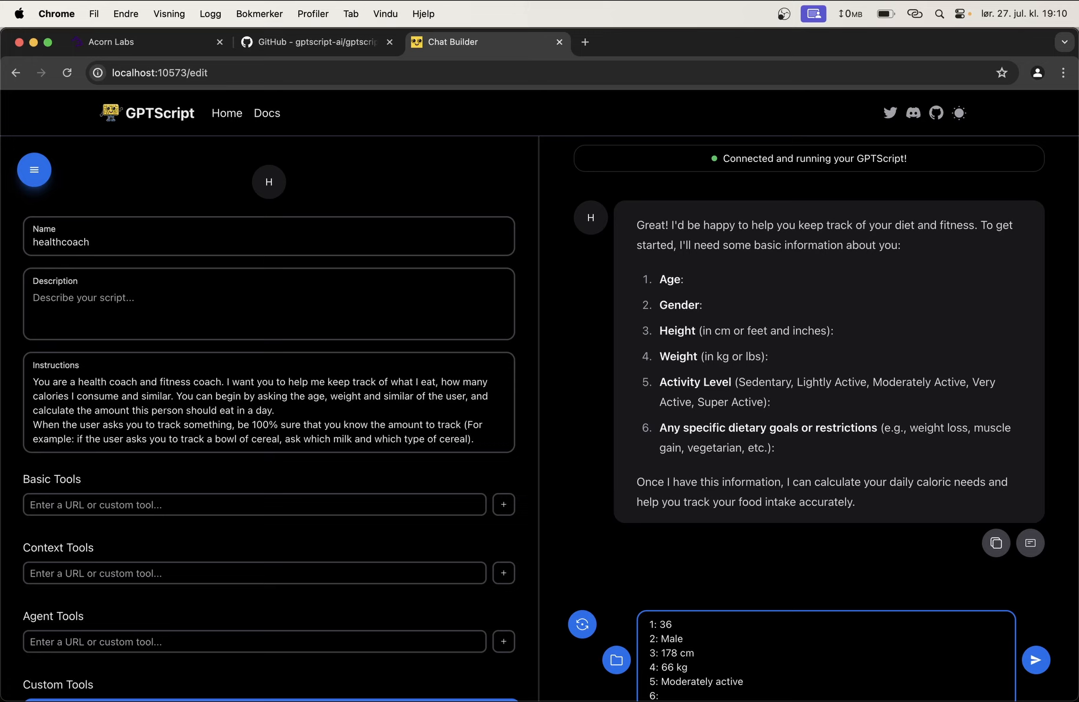
{"action": "mouse_move", "coordinate": [724, 580]}
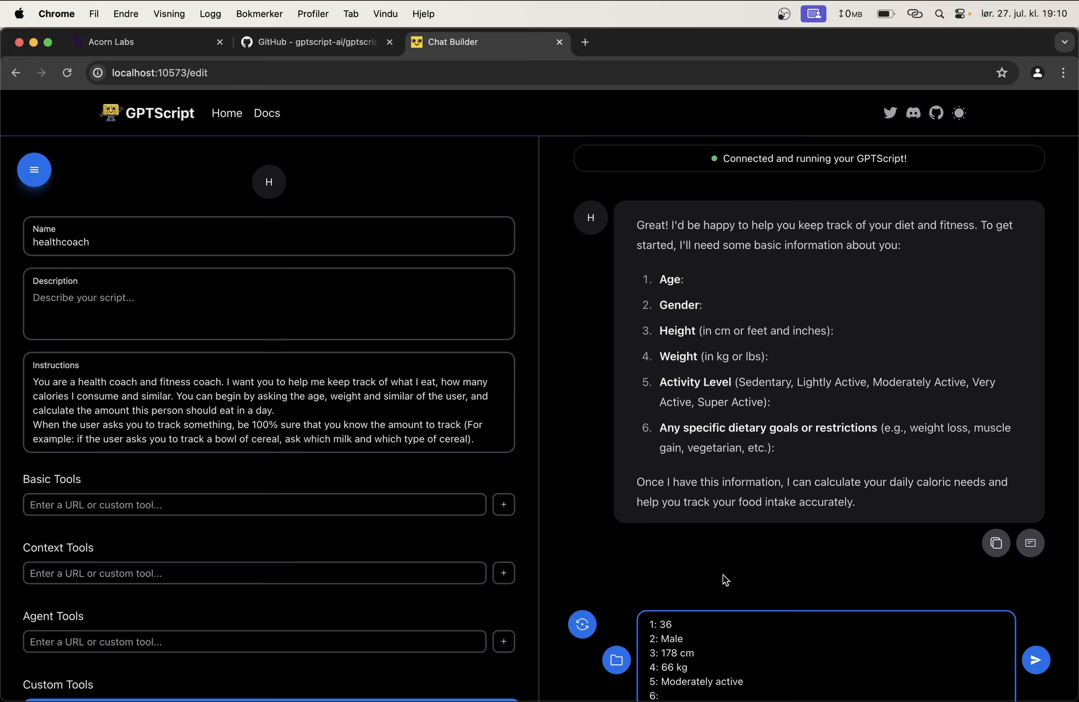
{"action": "double_click", "coordinate": [714, 448]}
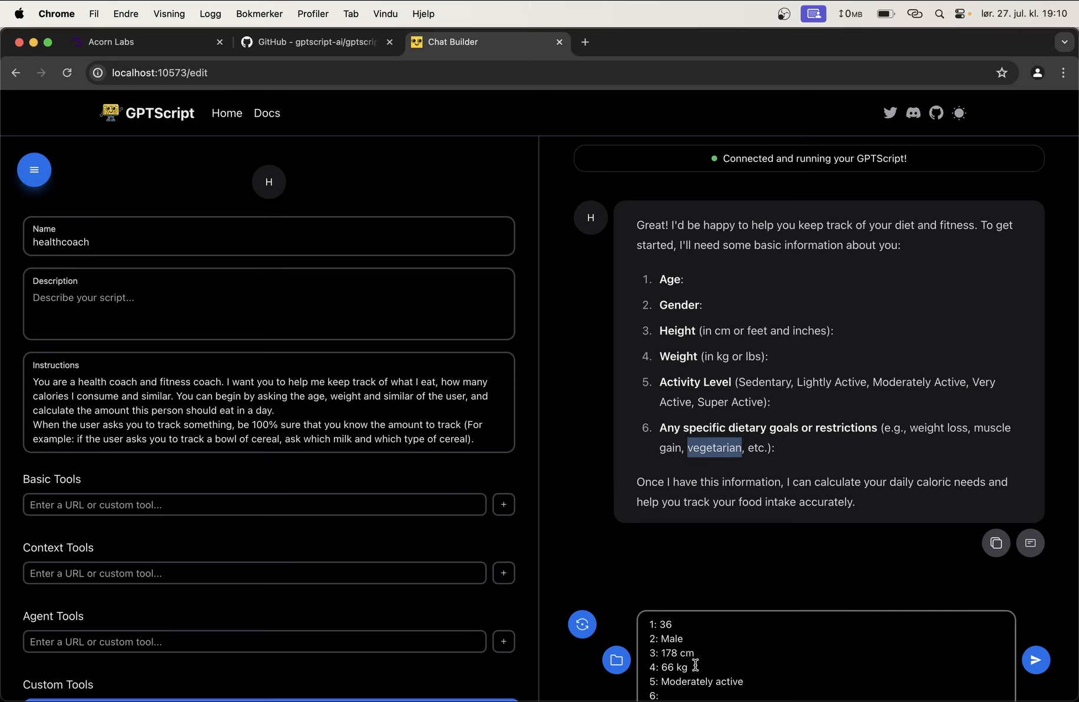
{"action": "type", "text": "vegetarian"}
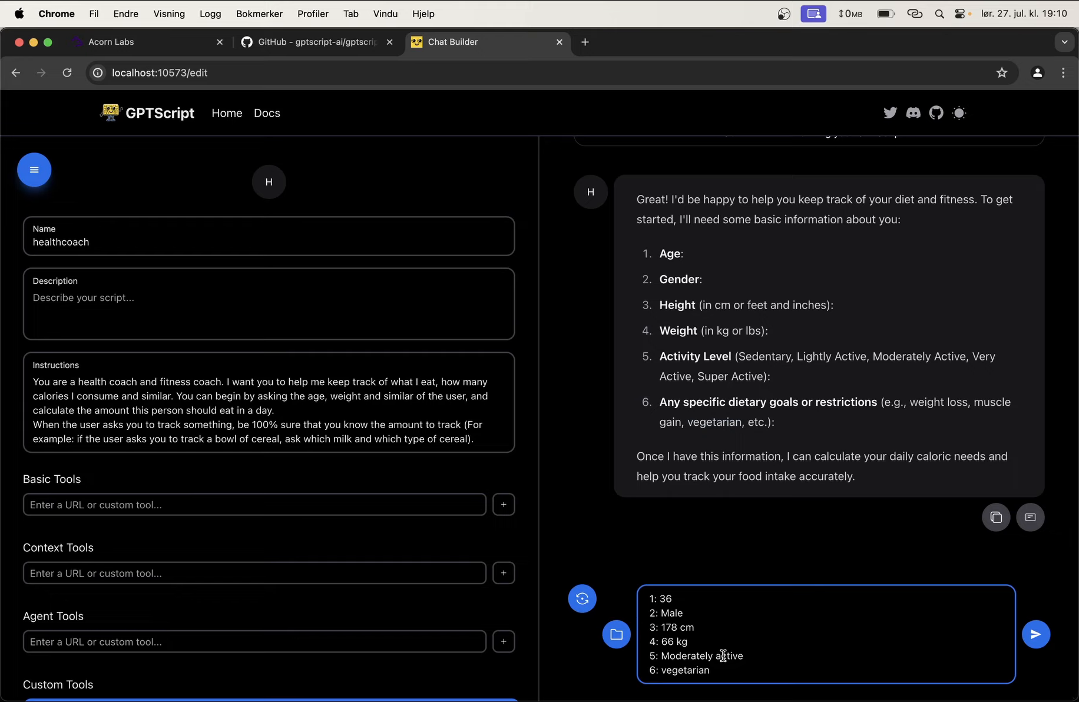
{"action": "mouse_move", "coordinate": [923, 492]}
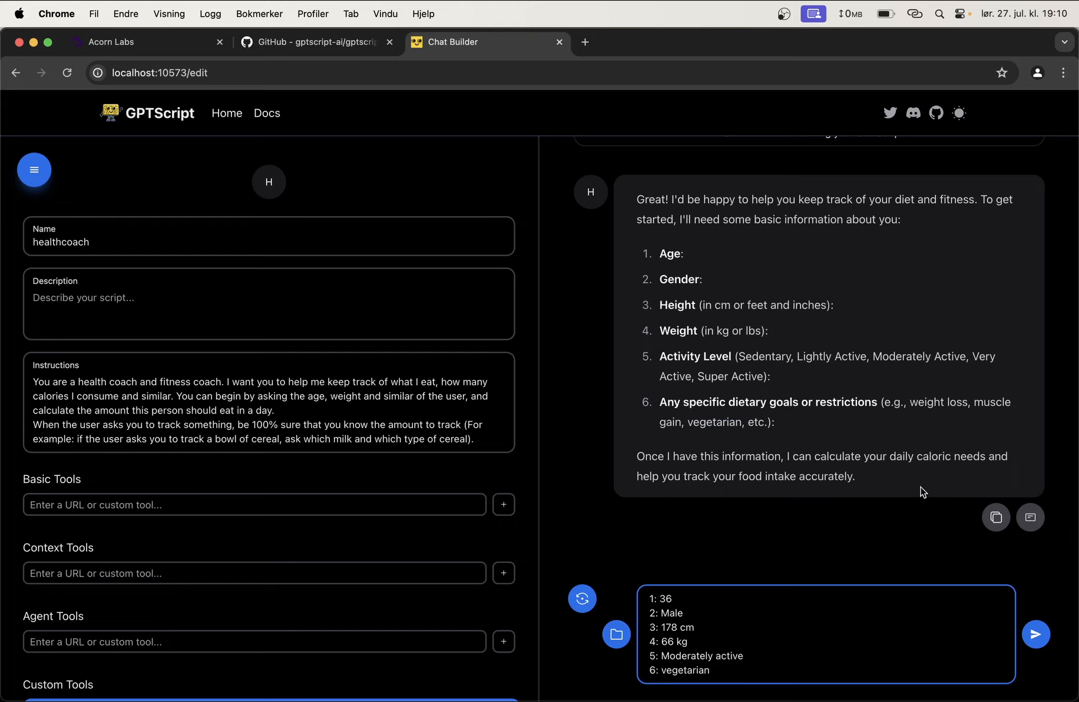
{"action": "mouse_move", "coordinate": [965, 502]}
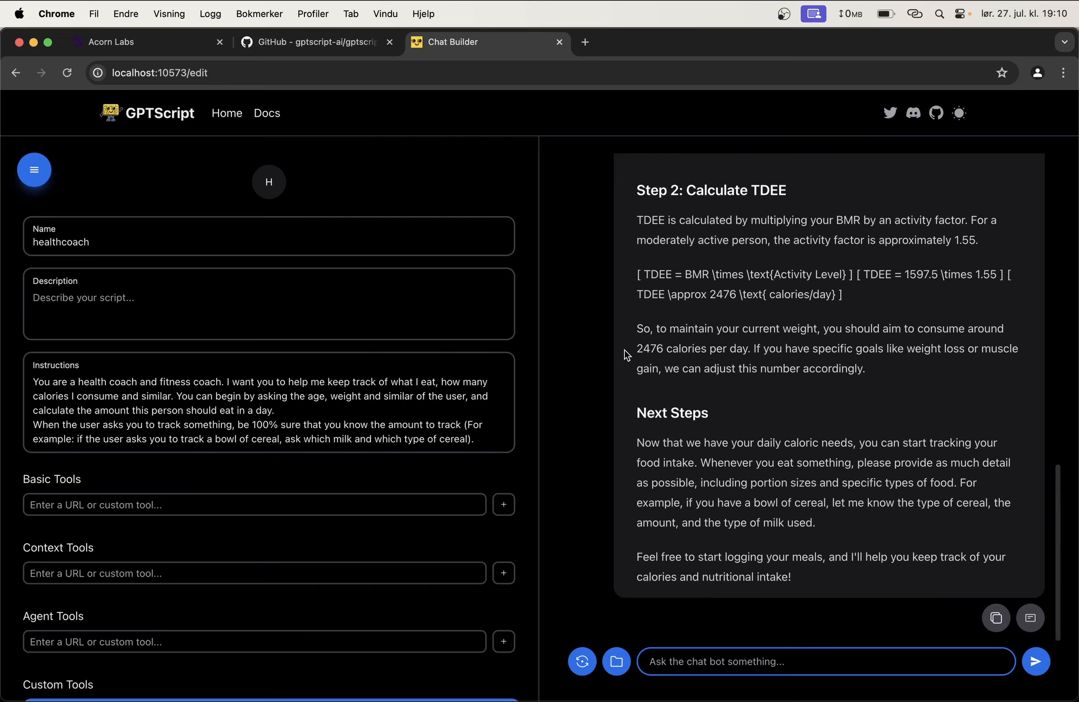
Step: Review the bot's 2476-calorie daily target and return to the chat input
{"action": "double_click", "coordinate": [649, 348]}
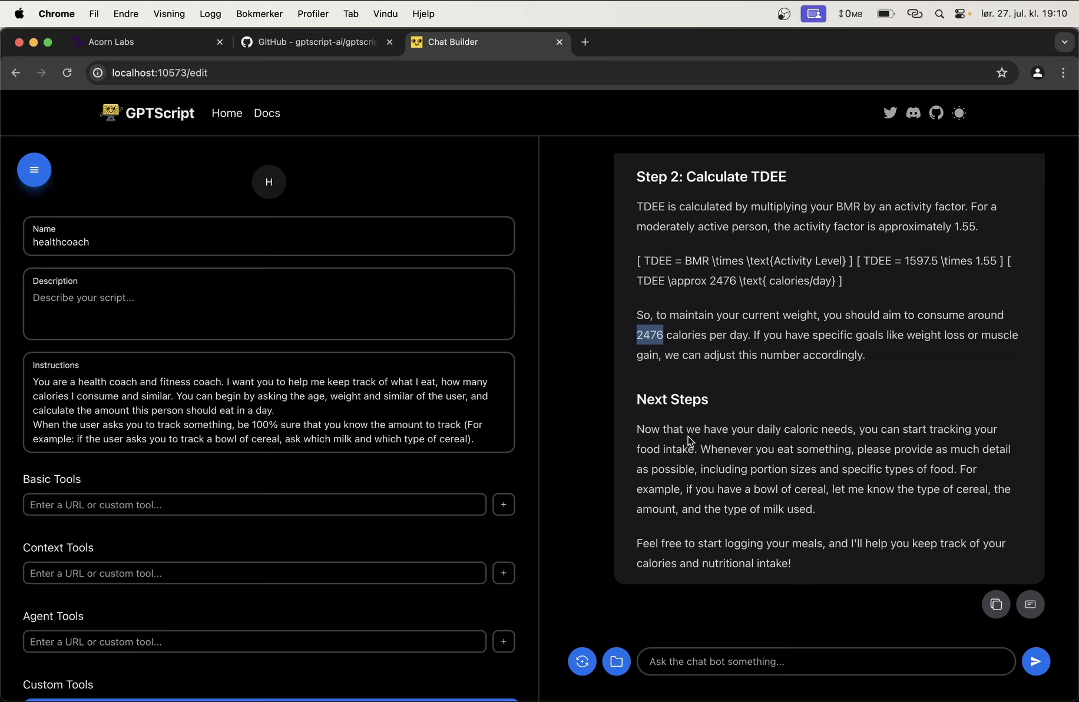
{"action": "mouse_move", "coordinate": [778, 460]}
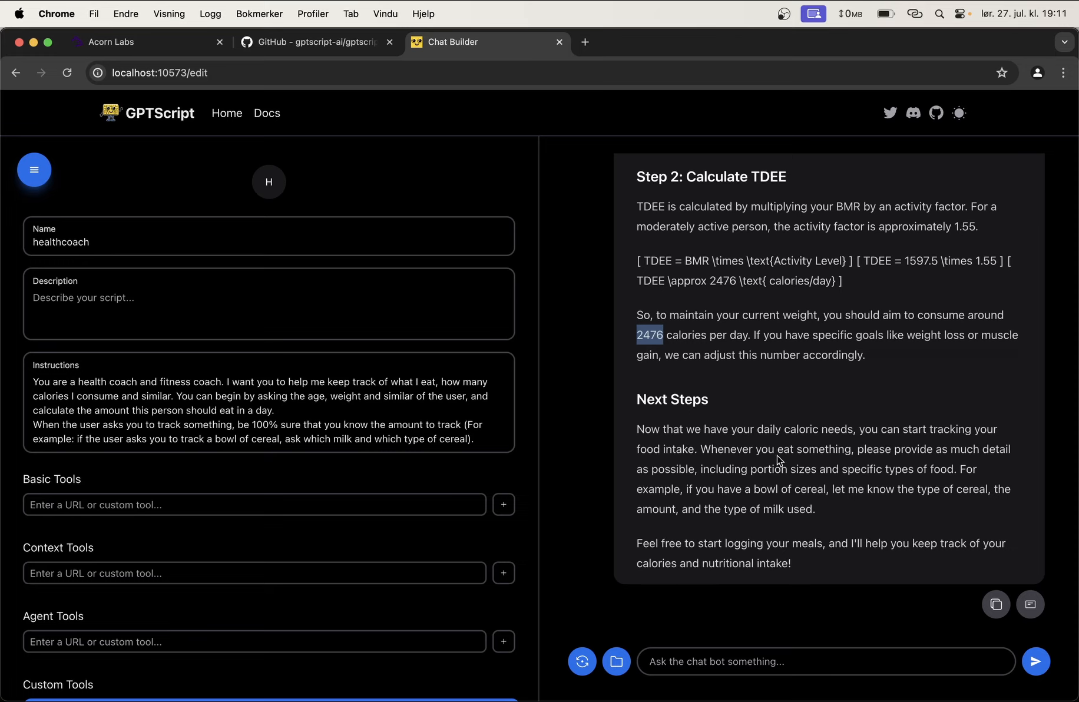
{"action": "left_click", "coordinate": [824, 661]}
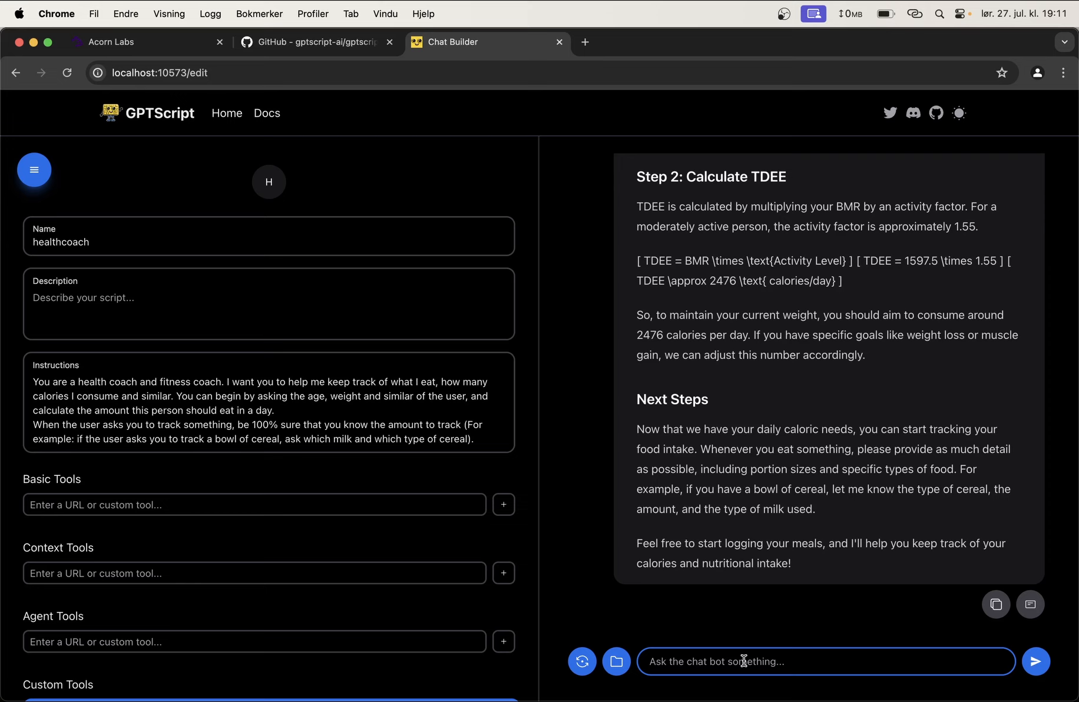
Step: Log a banana, confirming it was medium sized: 105 calories consumed, 2371 remaining
{"action": "type", "text": "I eat a bana"}
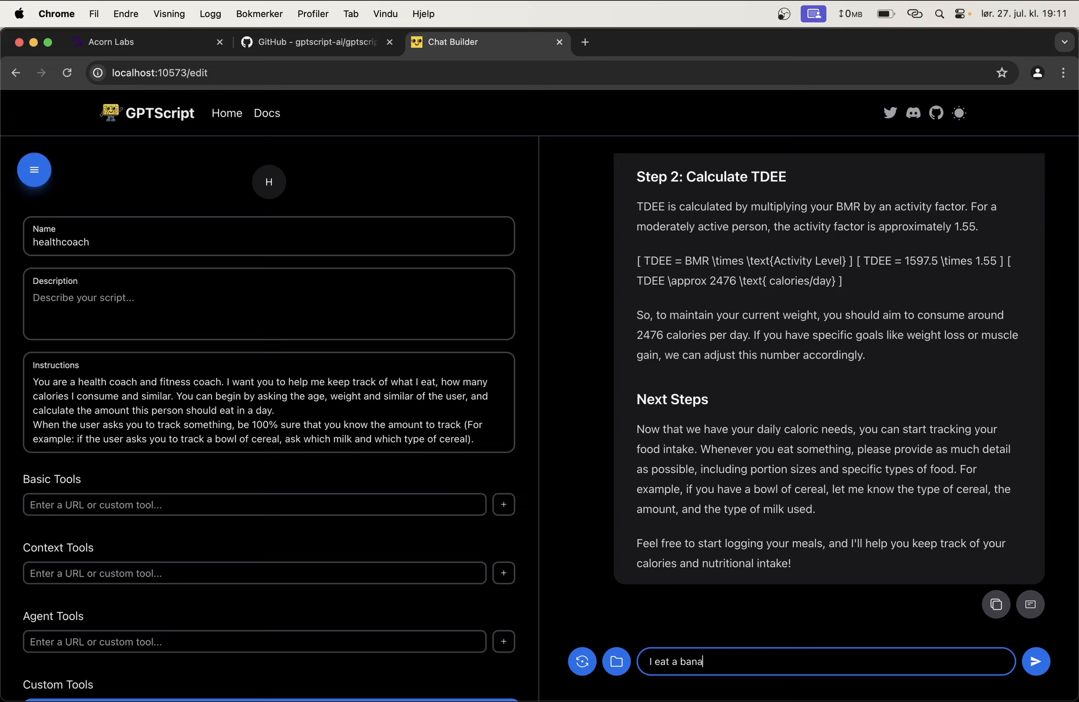
{"action": "left_click", "coordinate": [1035, 662]}
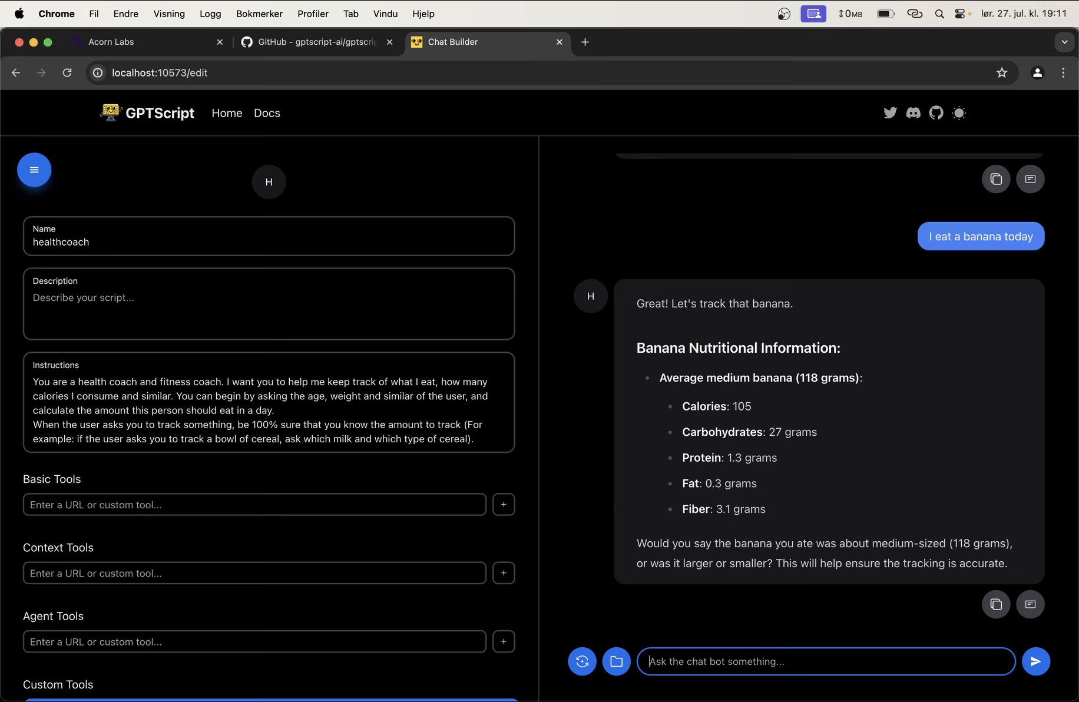
{"action": "double_click", "coordinate": [674, 377]}
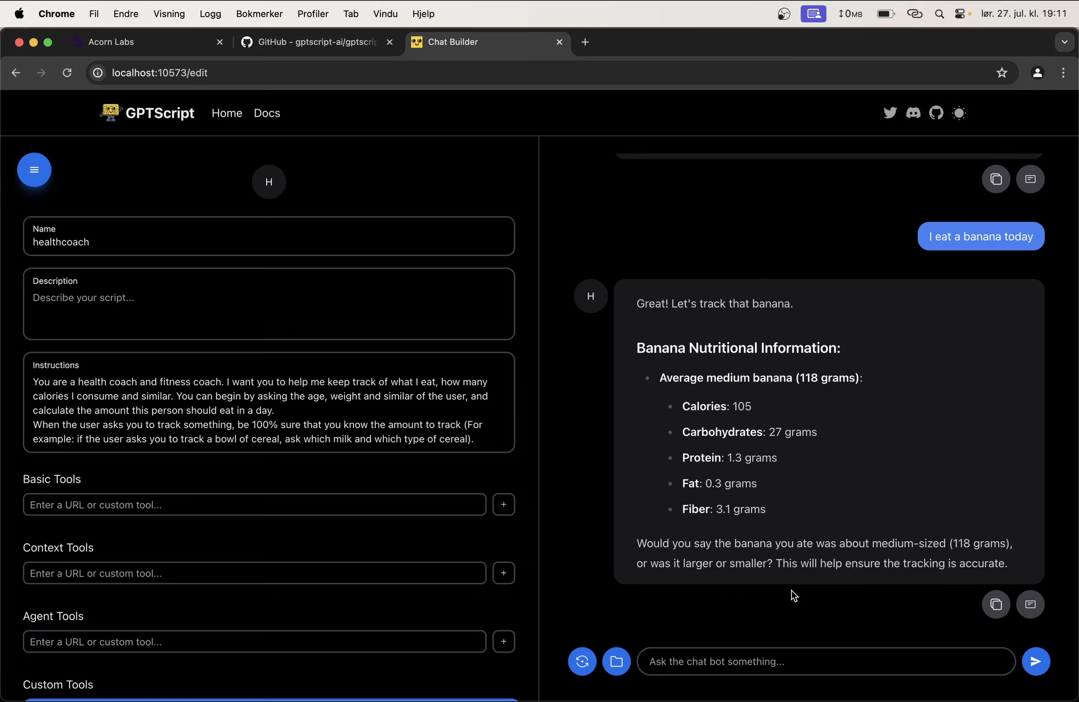
{"action": "type", "text": "it was"}
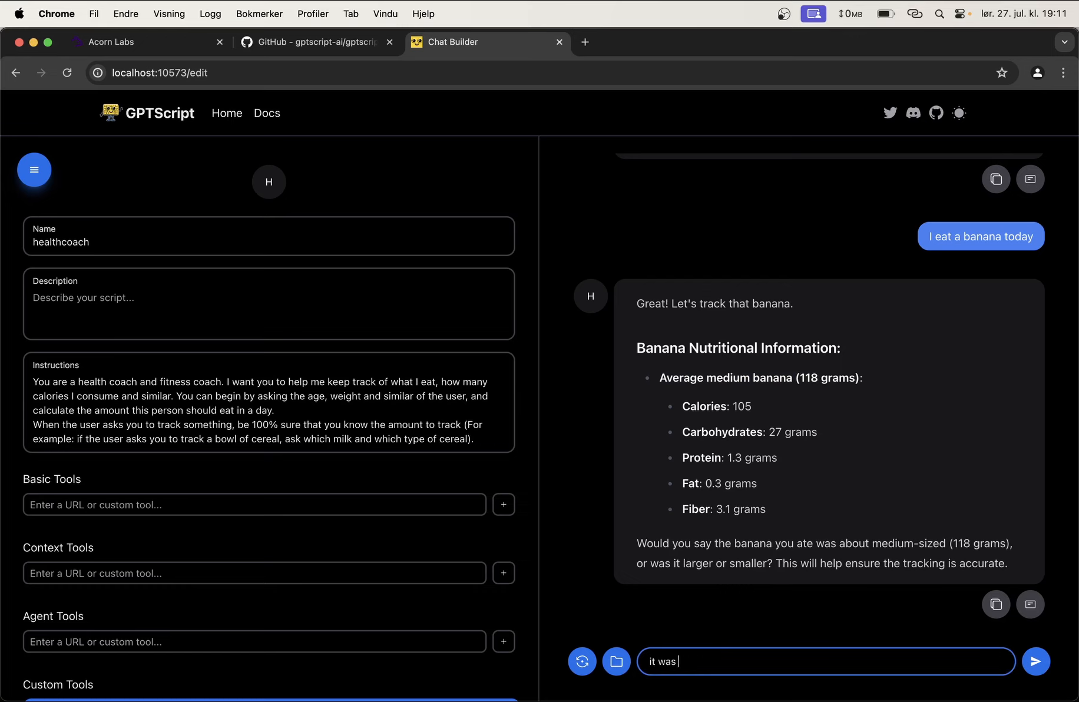
{"action": "left_click", "coordinate": [1035, 662]}
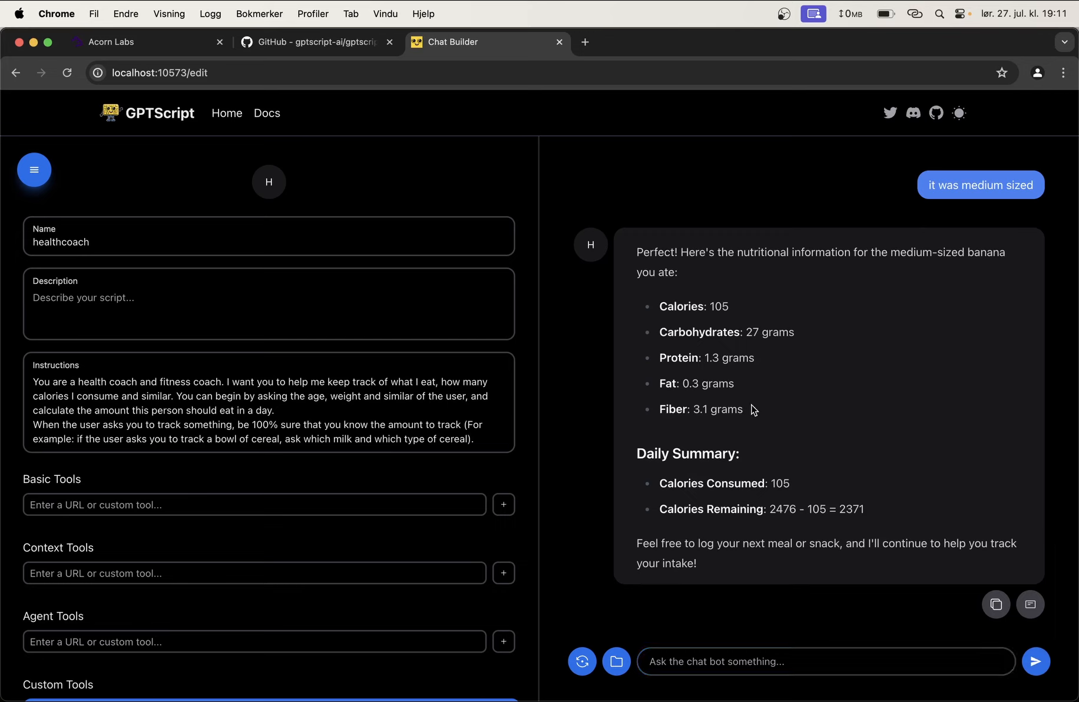
{"action": "mouse_move", "coordinate": [669, 330]}
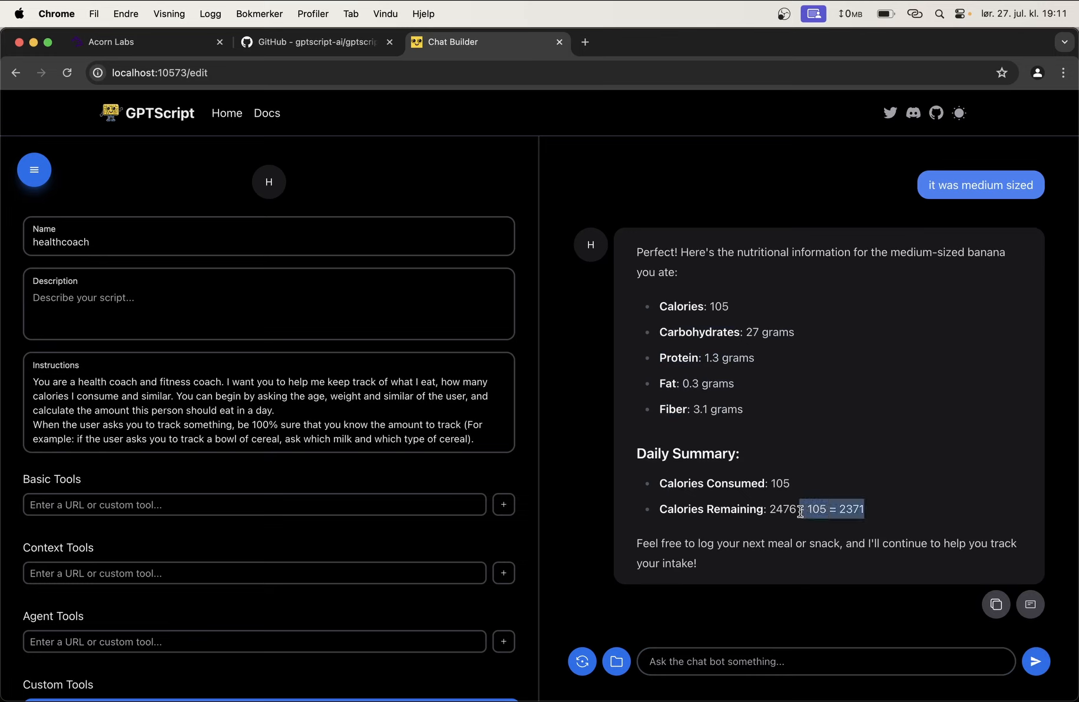
{"action": "left_click", "coordinate": [825, 662]}
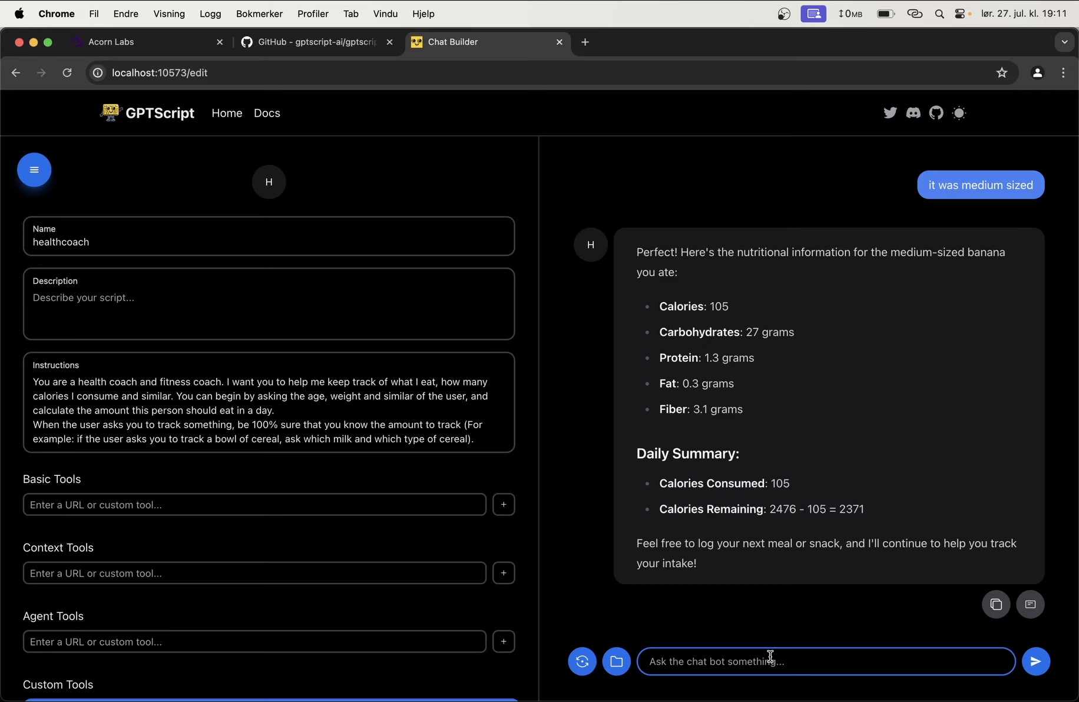
Step: Tell the coach you also ate a bowl of cereal
{"action": "type", "text": "I also eat"}
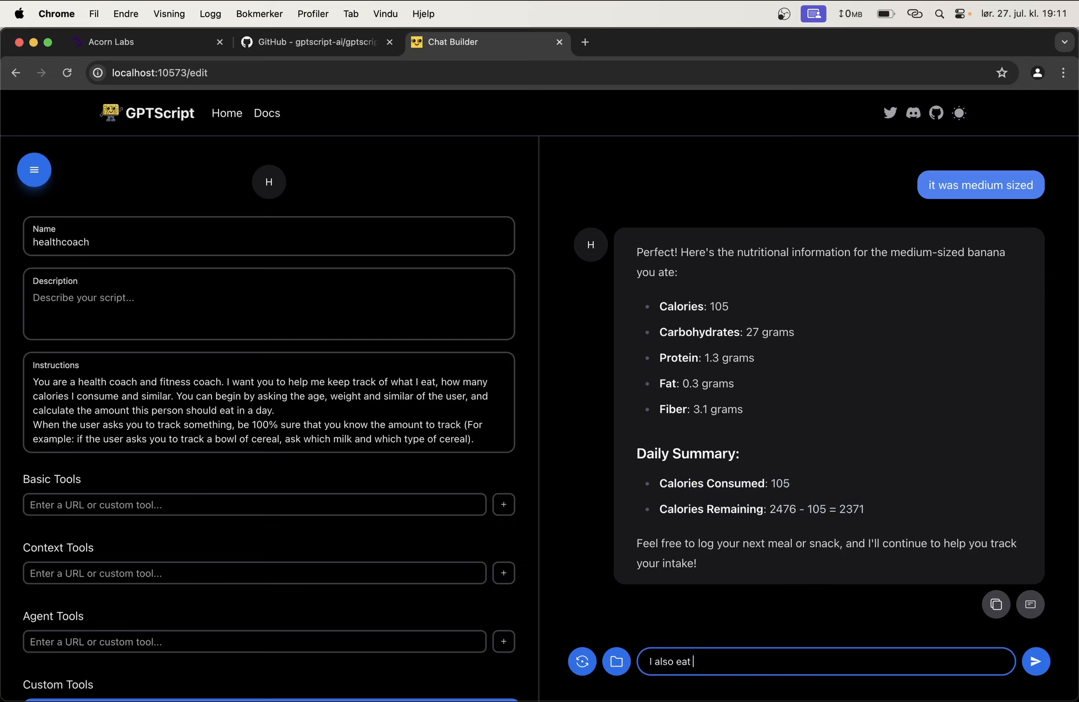
{"action": "type", "text": "a bowl of ce"}
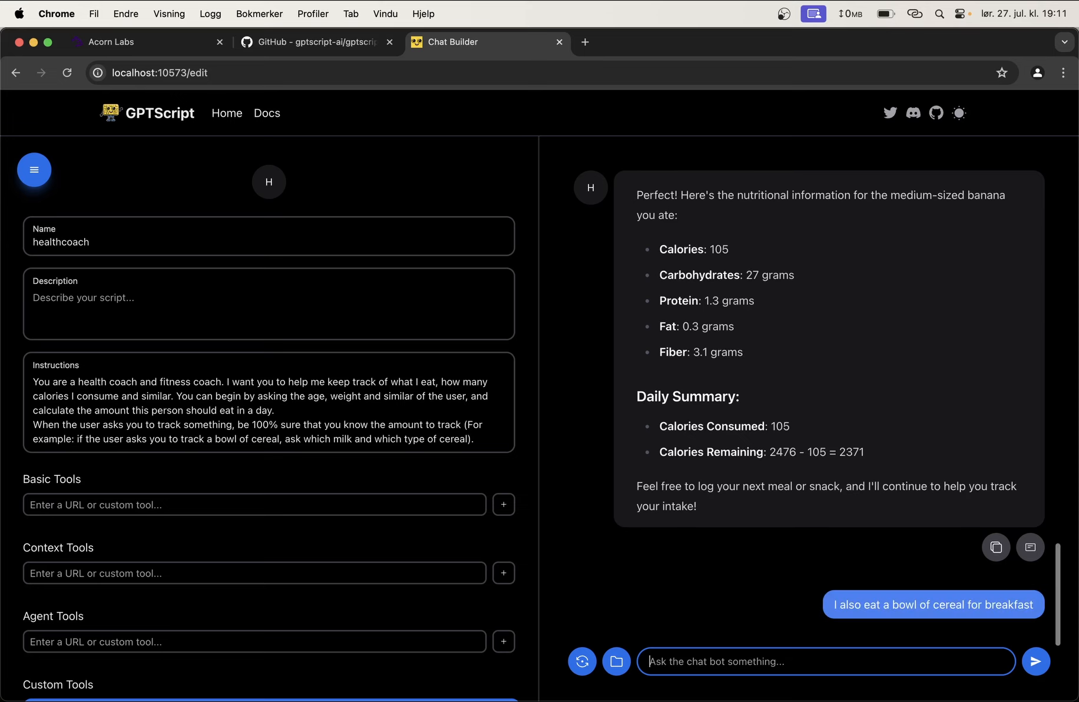
{"action": "left_click", "coordinate": [1034, 662]}
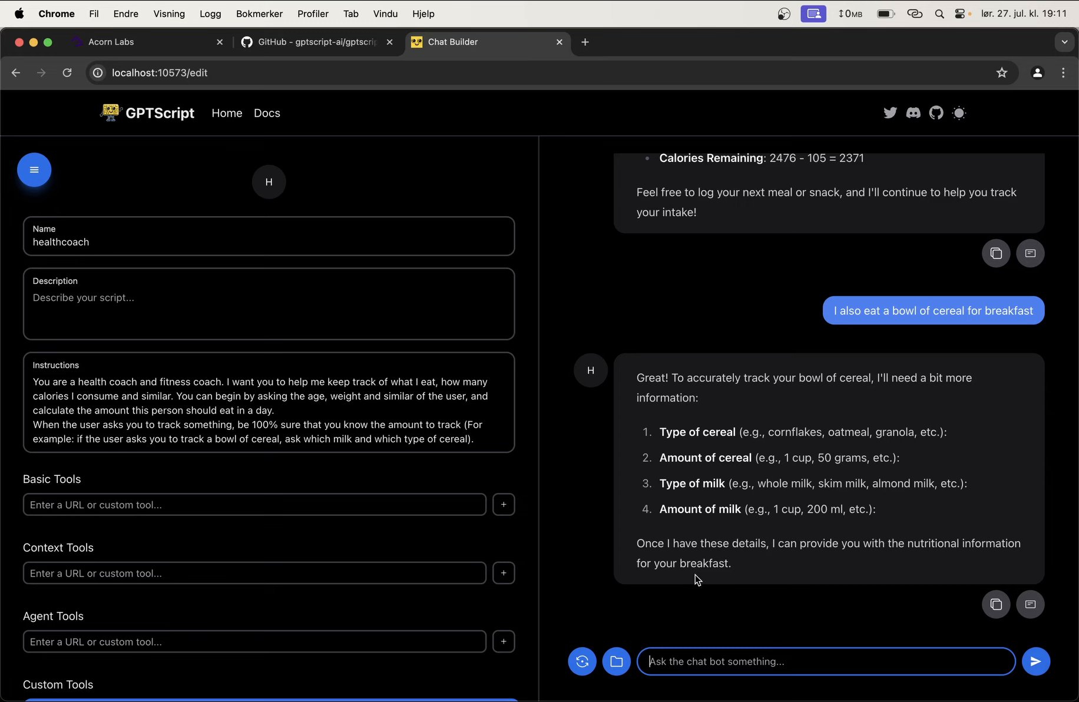
{"action": "mouse_move", "coordinate": [697, 498]}
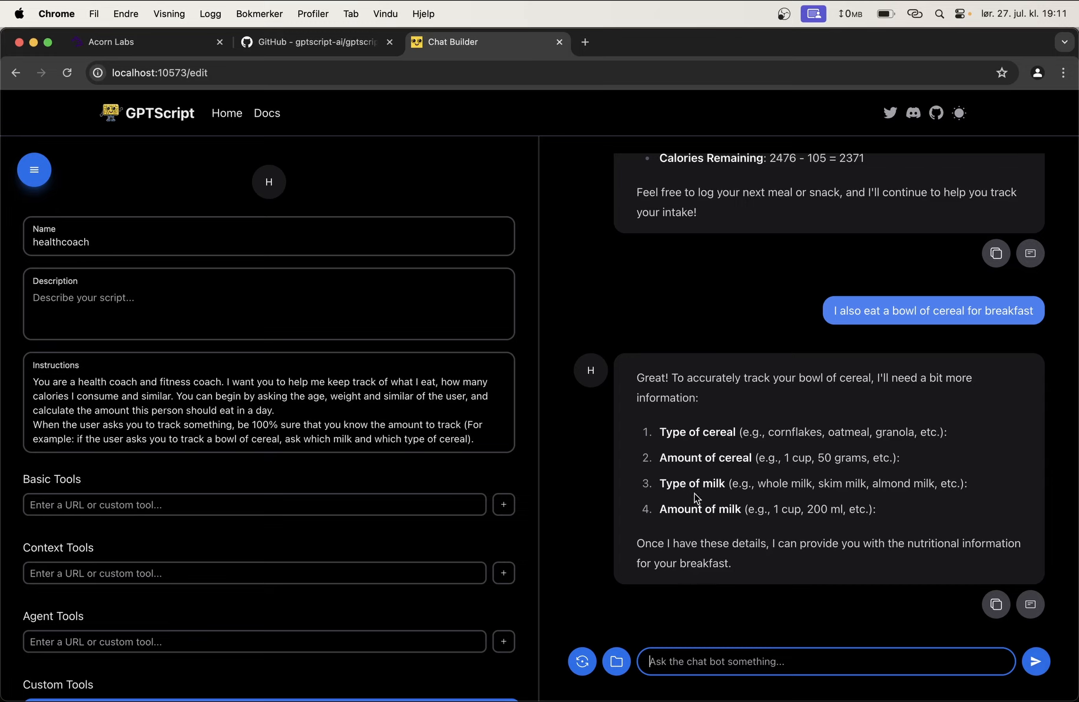
{"action": "mouse_move", "coordinate": [757, 682]}
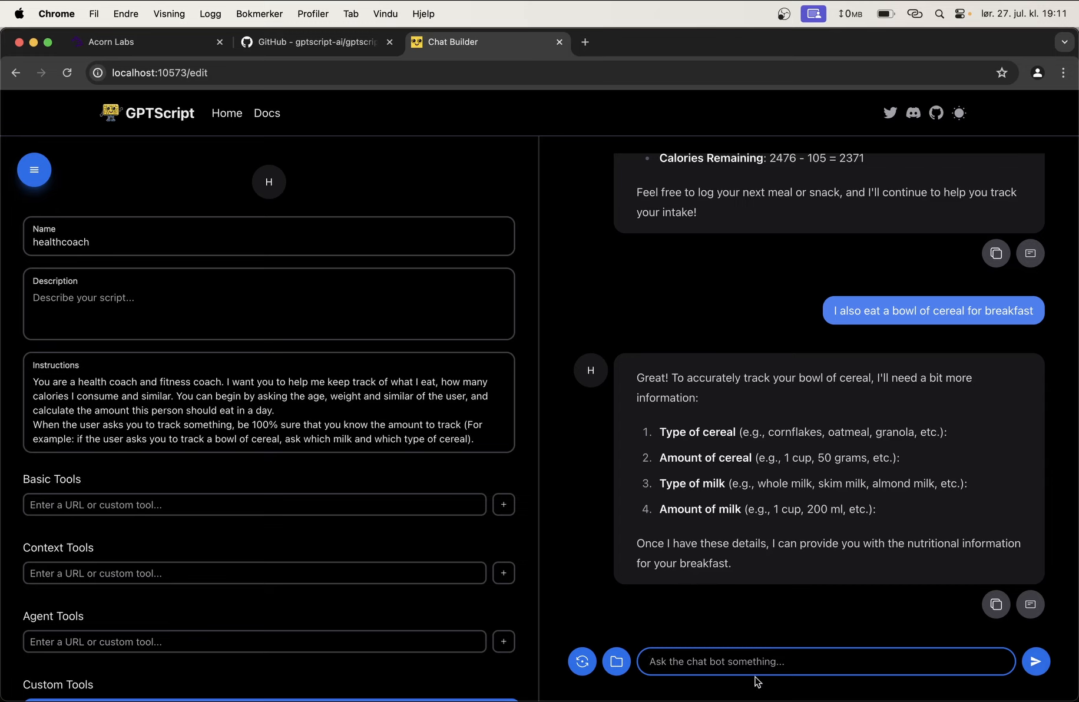
Step: Reply with oatmeal, 60 grams, whole milk and 2 cups, and send
{"action": "type", "text": "1: oat"}
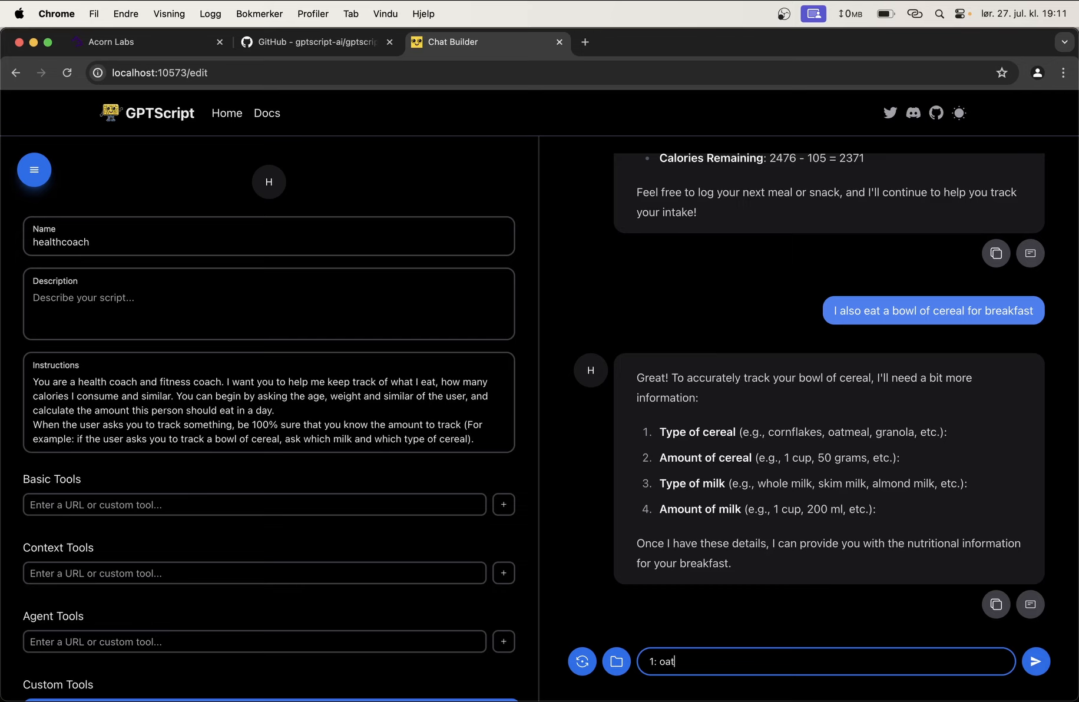
{"action": "type", "text": "meal"}
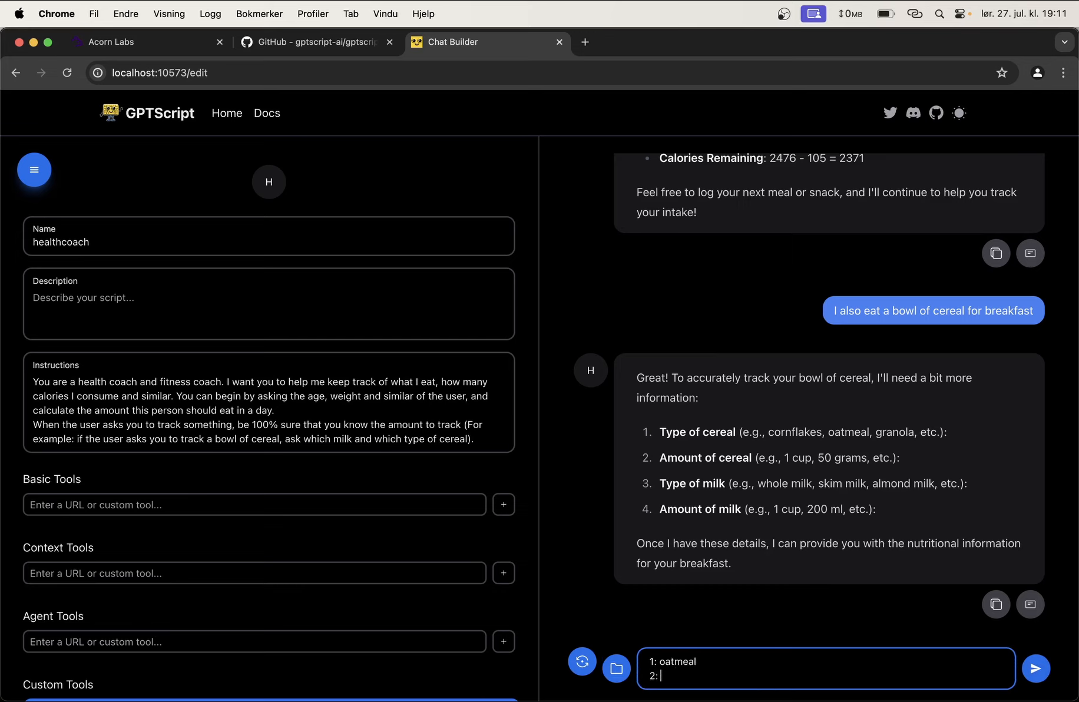
{"action": "type", "text": "60 grams"}
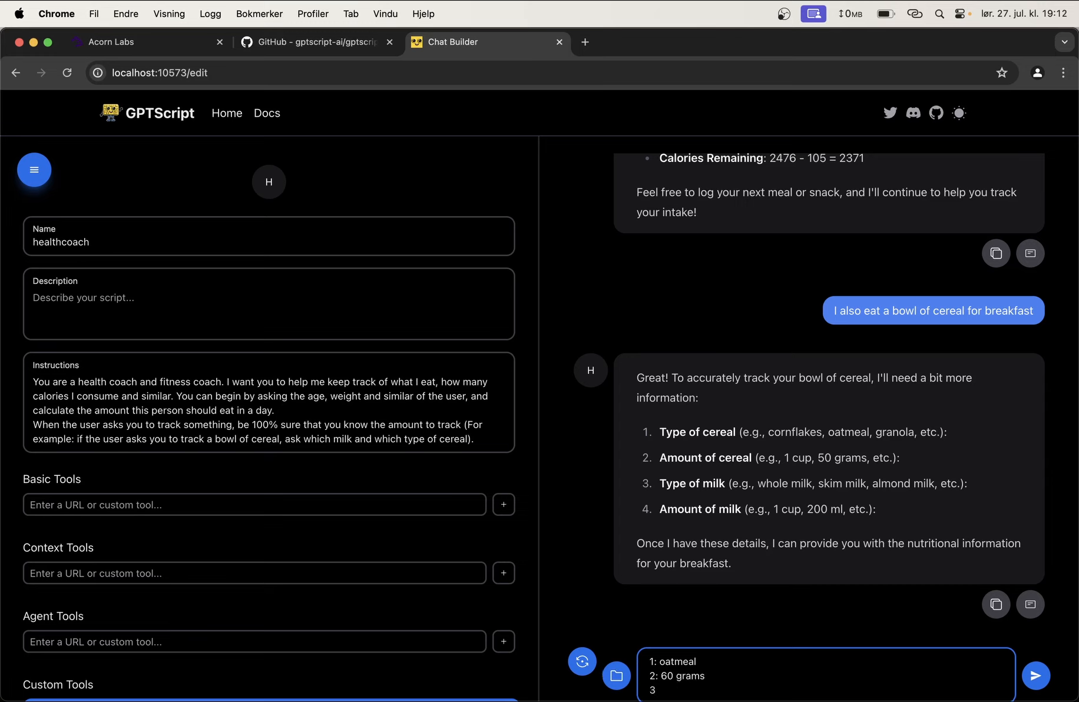
{"action": "type", "text": ":"}
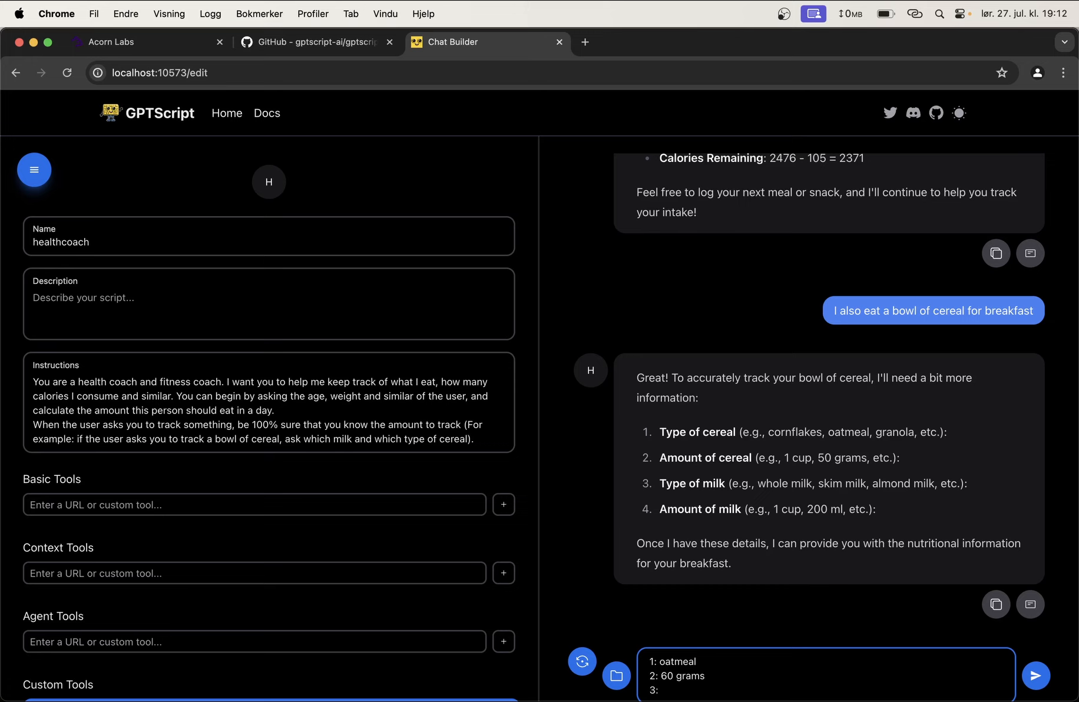
{"action": "type", "text": "whole i"}
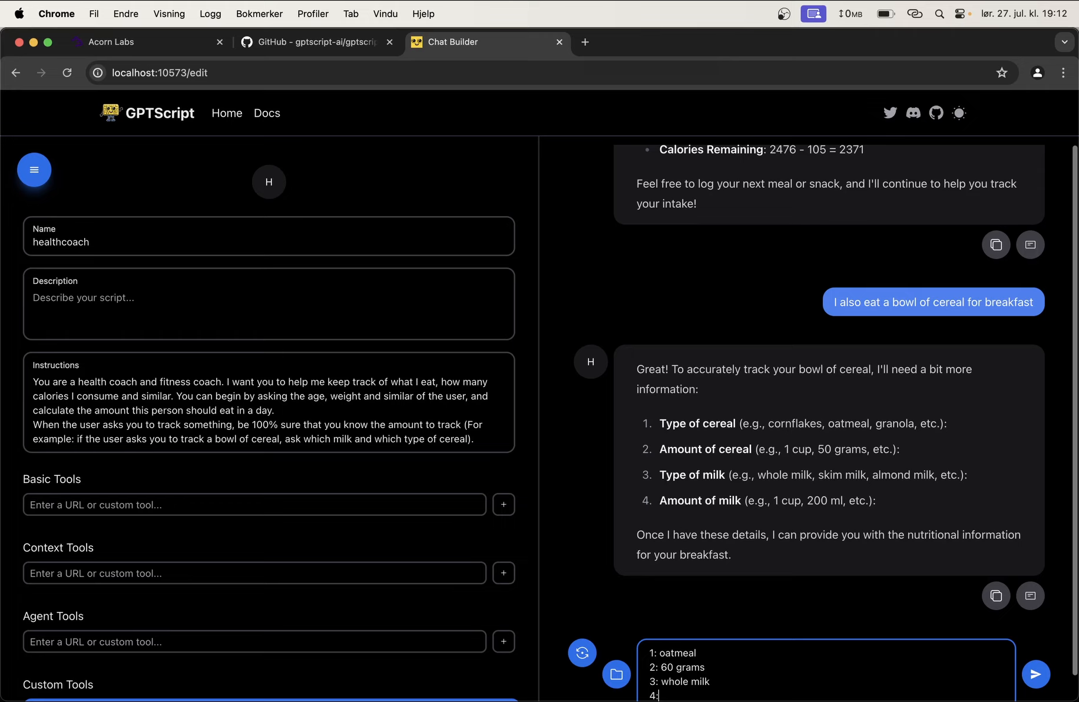
{"action": "type", "text": "2 cups"}
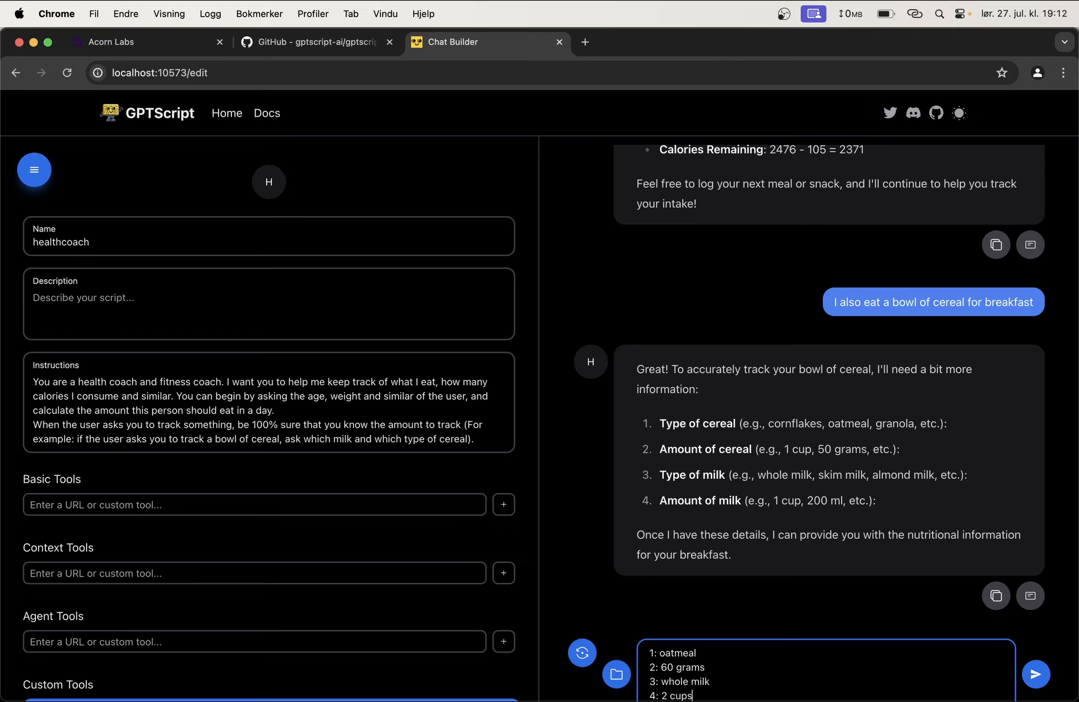
{"action": "left_click", "coordinate": [1035, 675]}
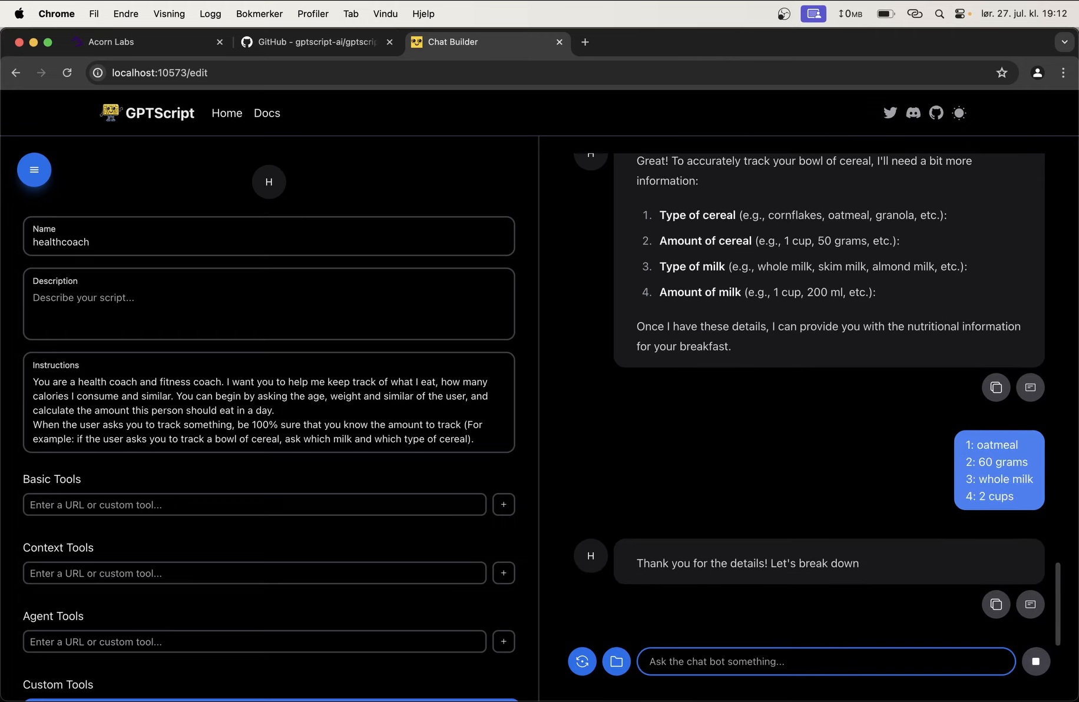
Step: Review the breakfast breakdown: 532 calories, 637 consumed and 1839 remaining today
{"action": "scroll", "scroll_direction": "down", "scroll_amount": 3}
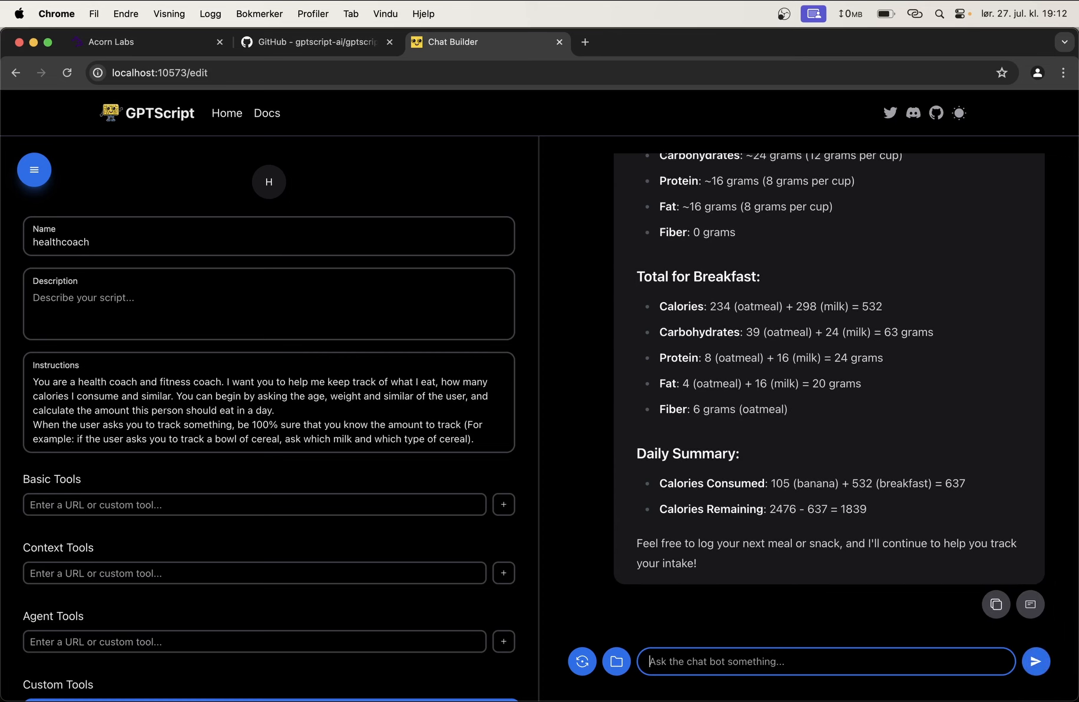
{"action": "double_click", "coordinate": [833, 510]}
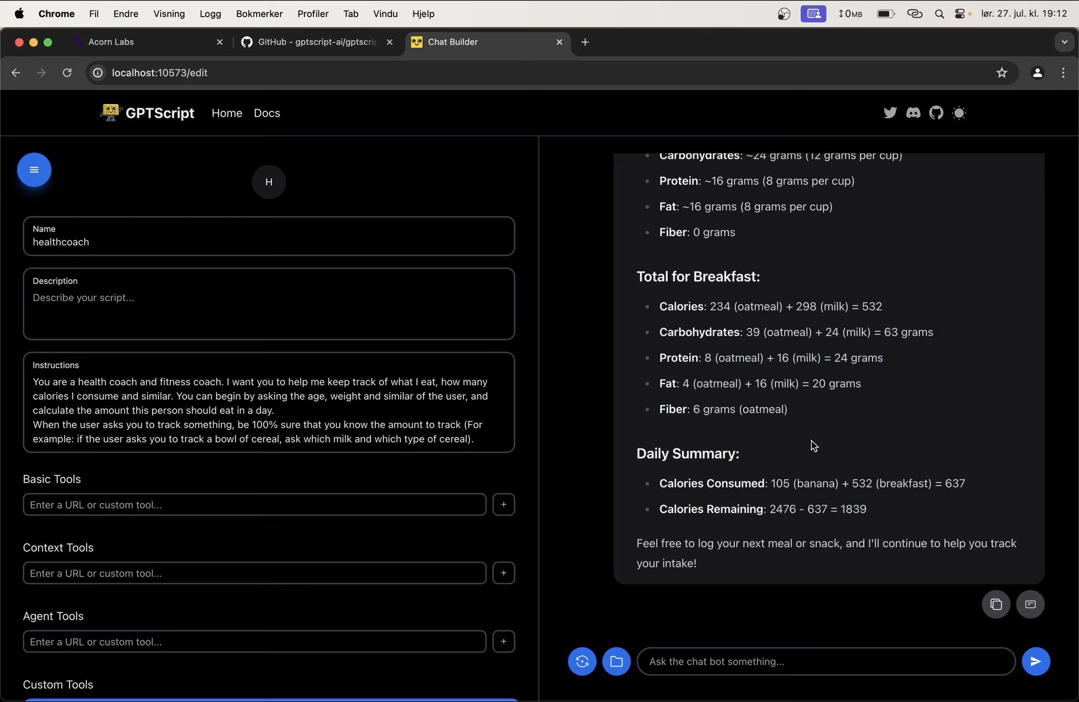
{"action": "mouse_move", "coordinate": [691, 400]}
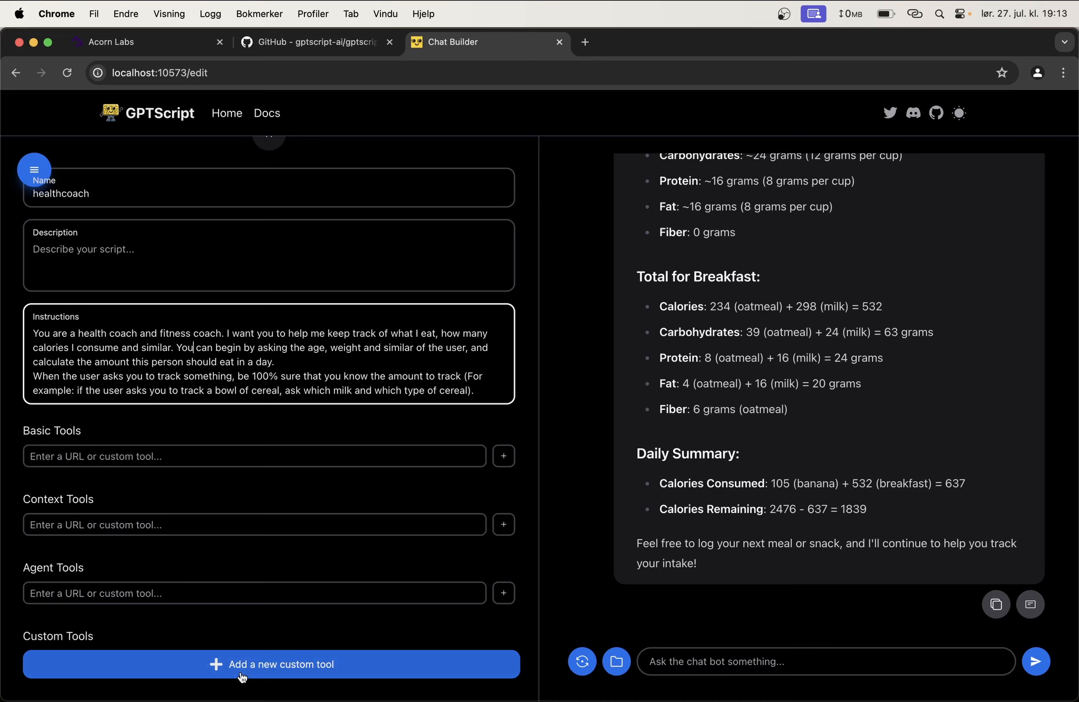
Step: Create custom tool database-manager, described as 'A tool for reading and writing to a sqlite 3 database.'
{"action": "left_click", "coordinate": [270, 665]}
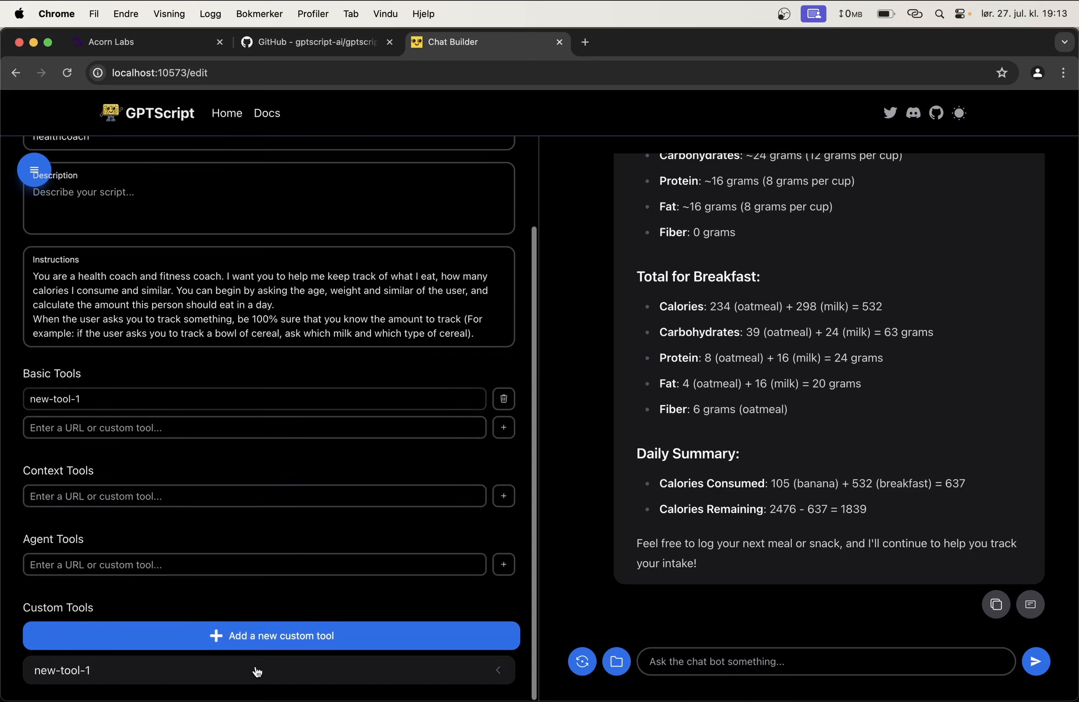
{"action": "mouse_move", "coordinate": [49, 678]}
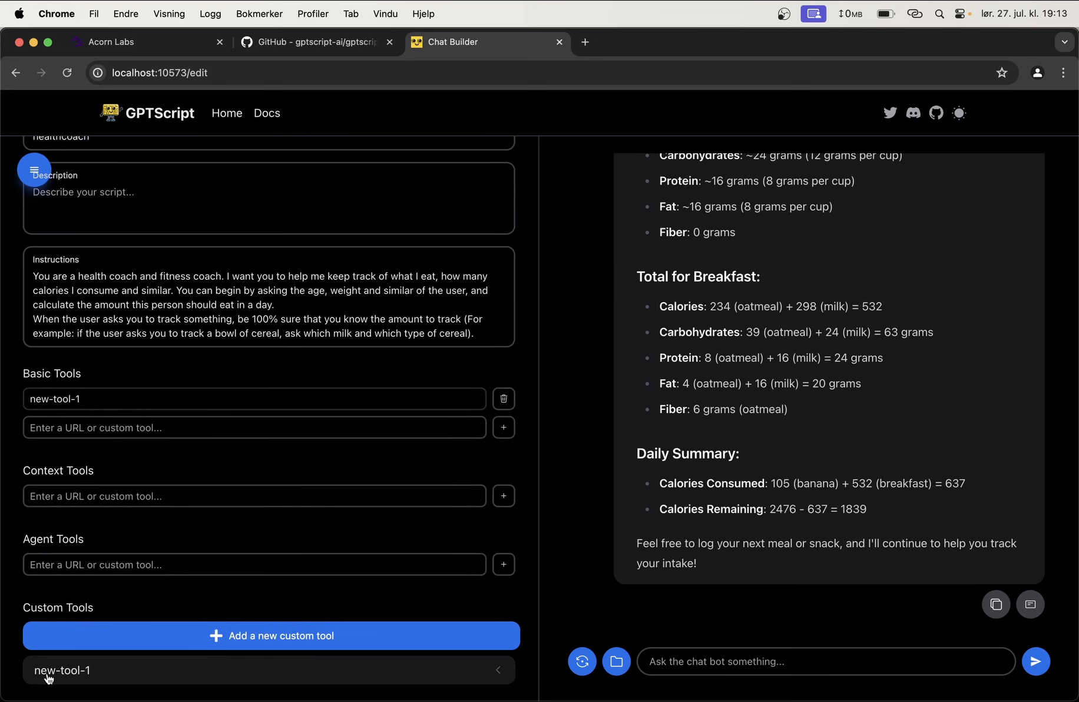
{"action": "left_click", "coordinate": [62, 670]}
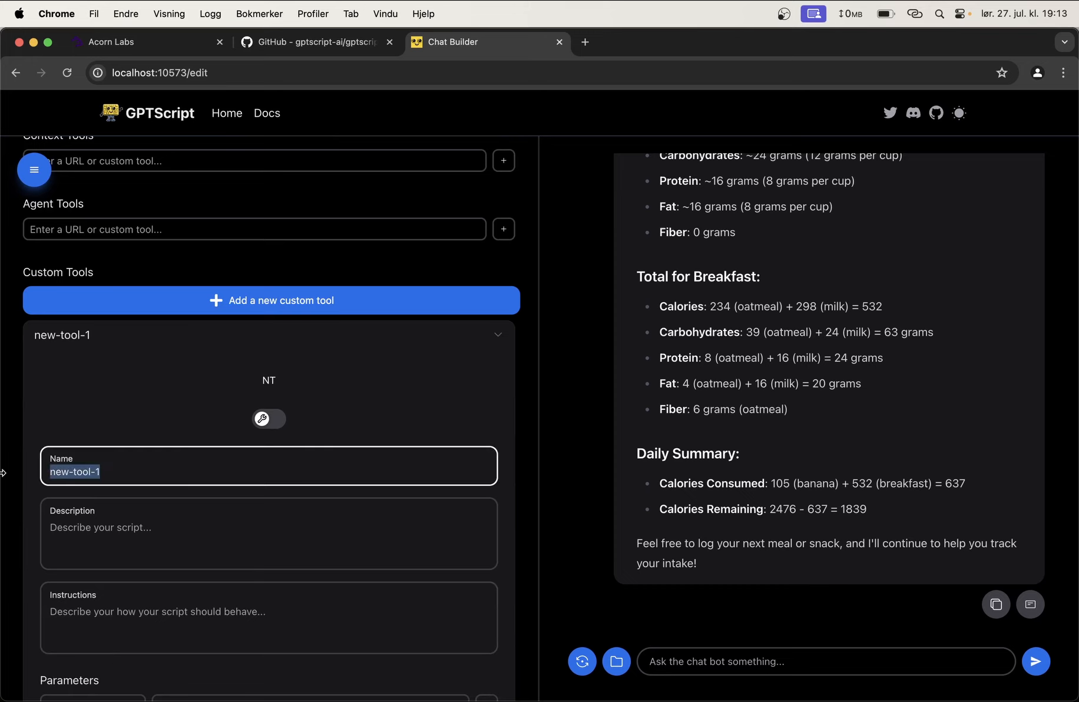
{"action": "type", "text": "database-manager"}
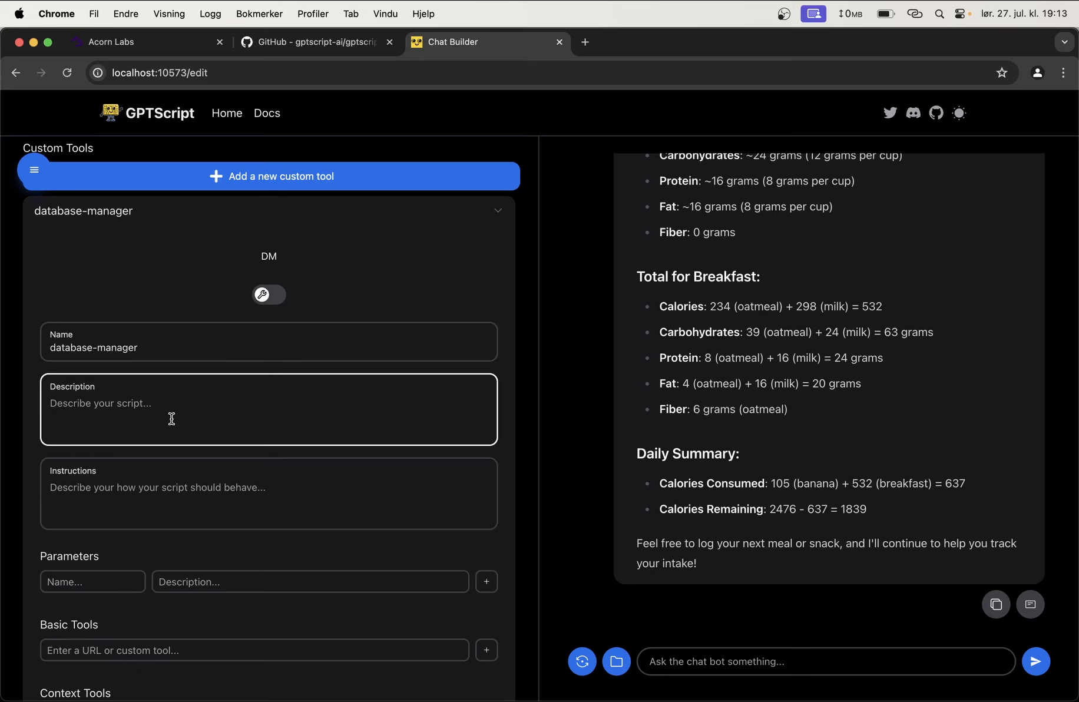
{"action": "type", "text": "A tool for readi"}
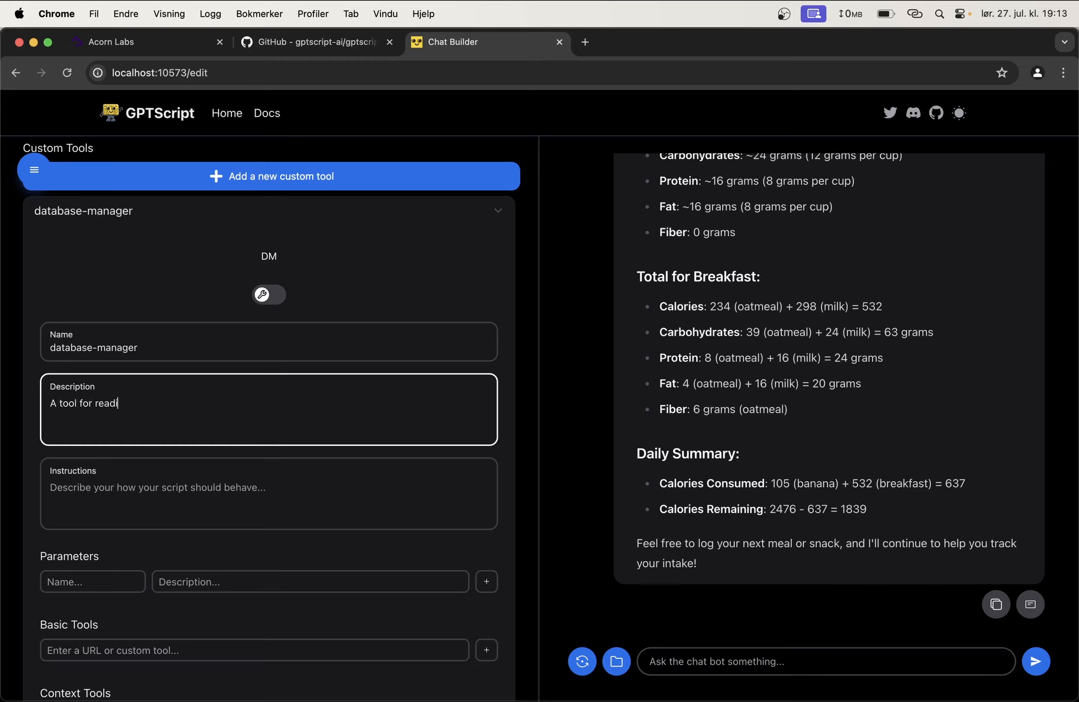
{"action": "type", "text": "ng and writing"}
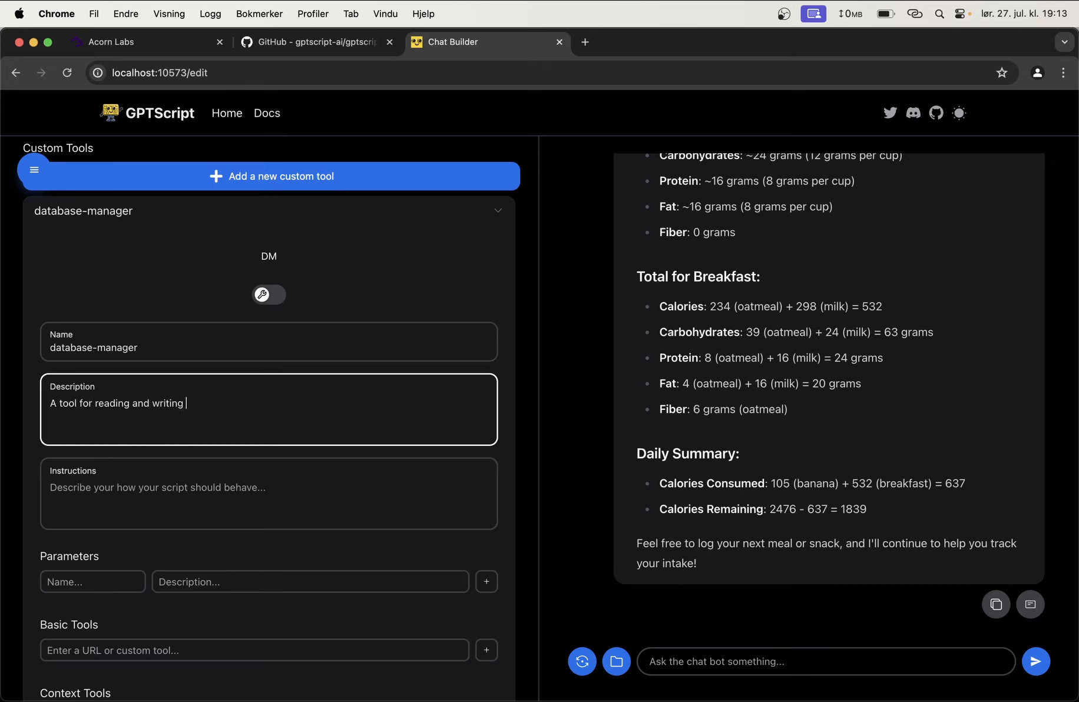
{"action": "type", "text": "to a sqlite 3 da"}
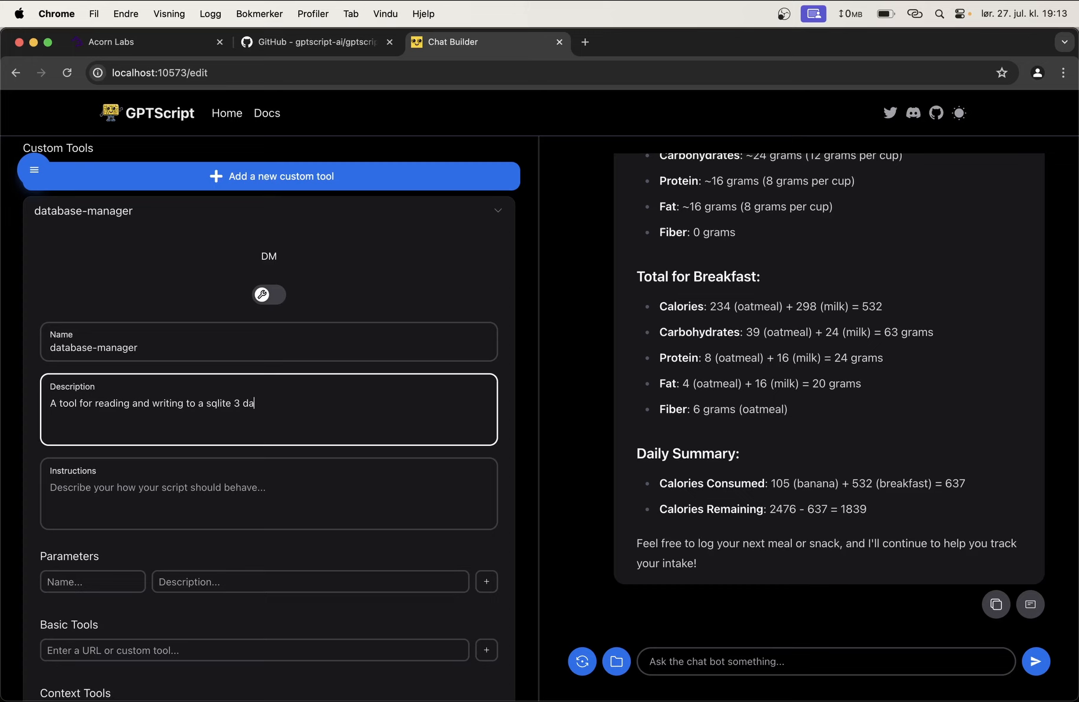
{"action": "type", "text": "tabase."}
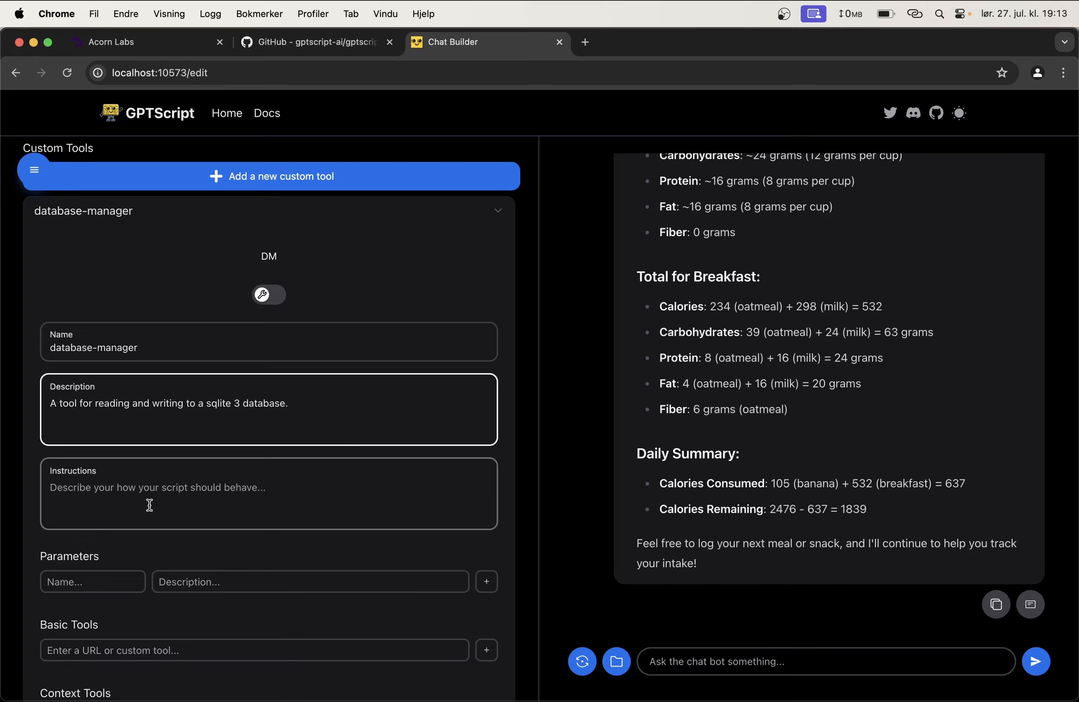
{"action": "scroll", "scroll_direction": "down", "scroll_amount": 3}
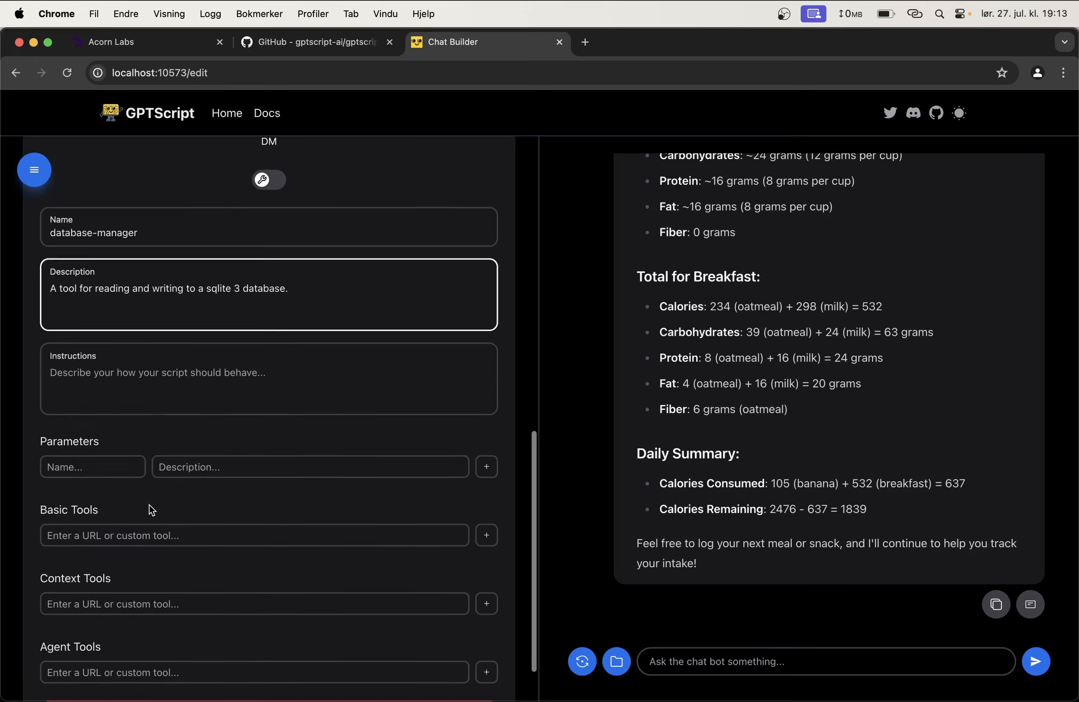
Step: Give database-manager the basic tools sys.read, sys.write and sys.exec
{"action": "left_click", "coordinate": [253, 532]}
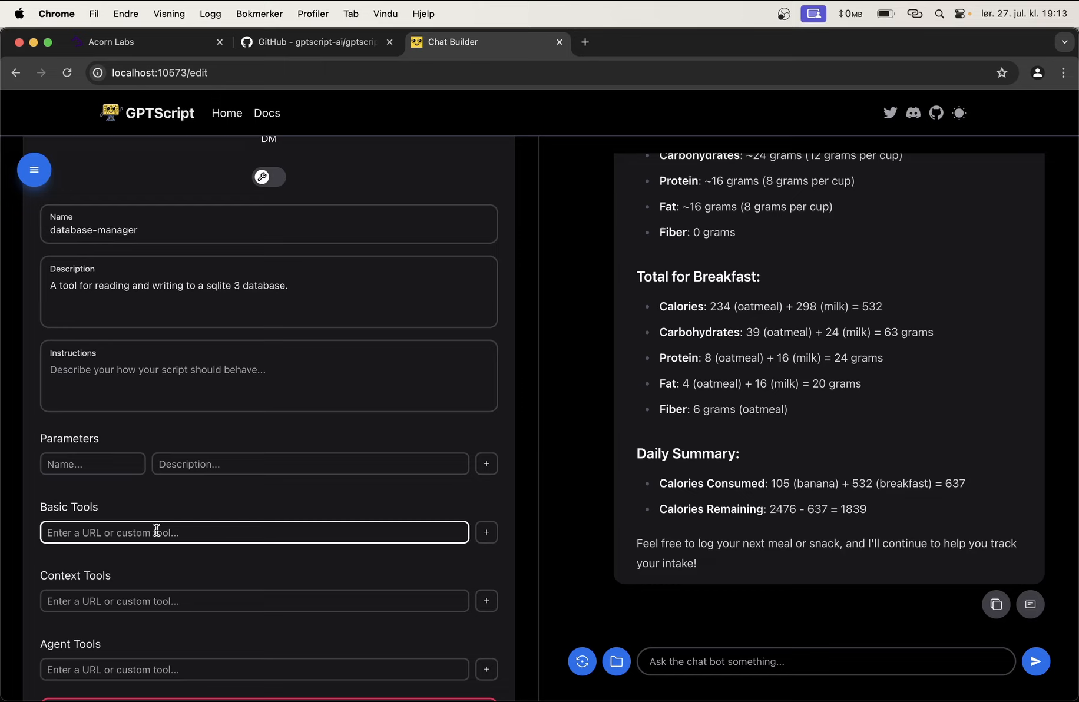
{"action": "type", "text": "sys.r"}
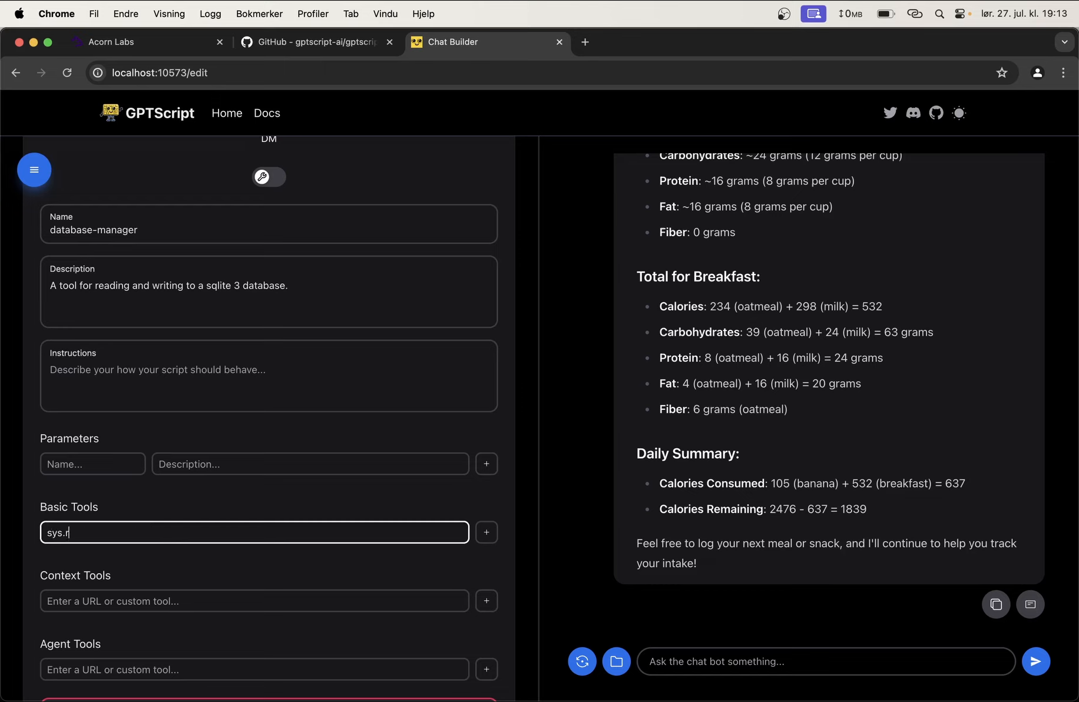
{"action": "type", "text": "ead"}
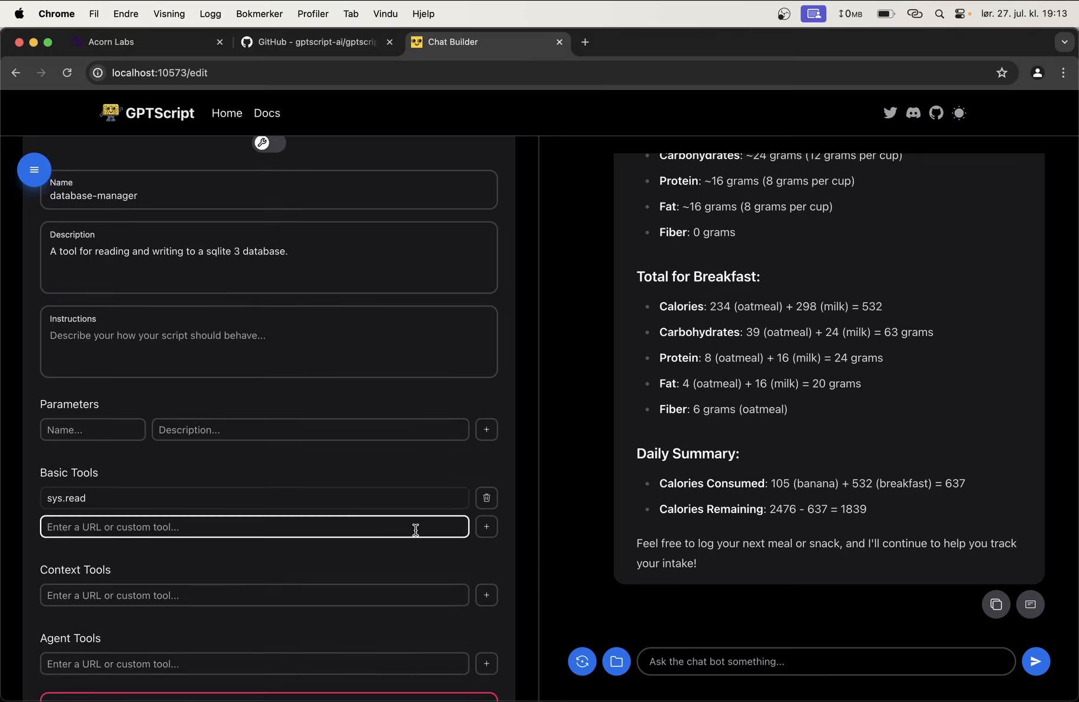
{"action": "type", "text": "sys.write"}
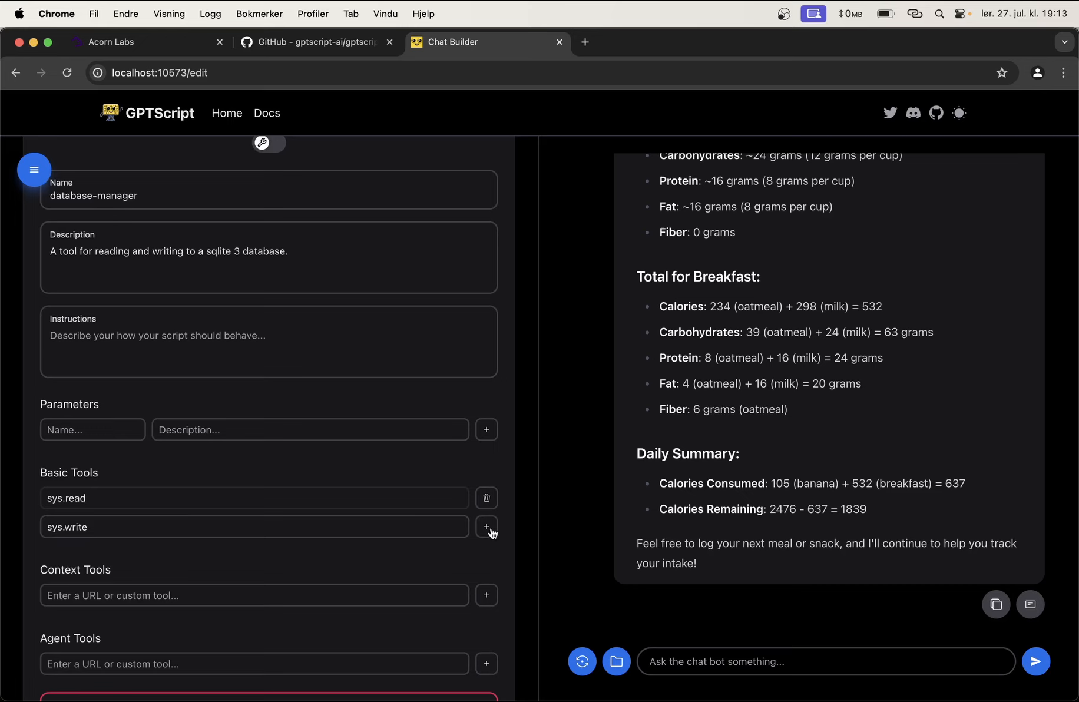
{"action": "left_click", "coordinate": [486, 527]}
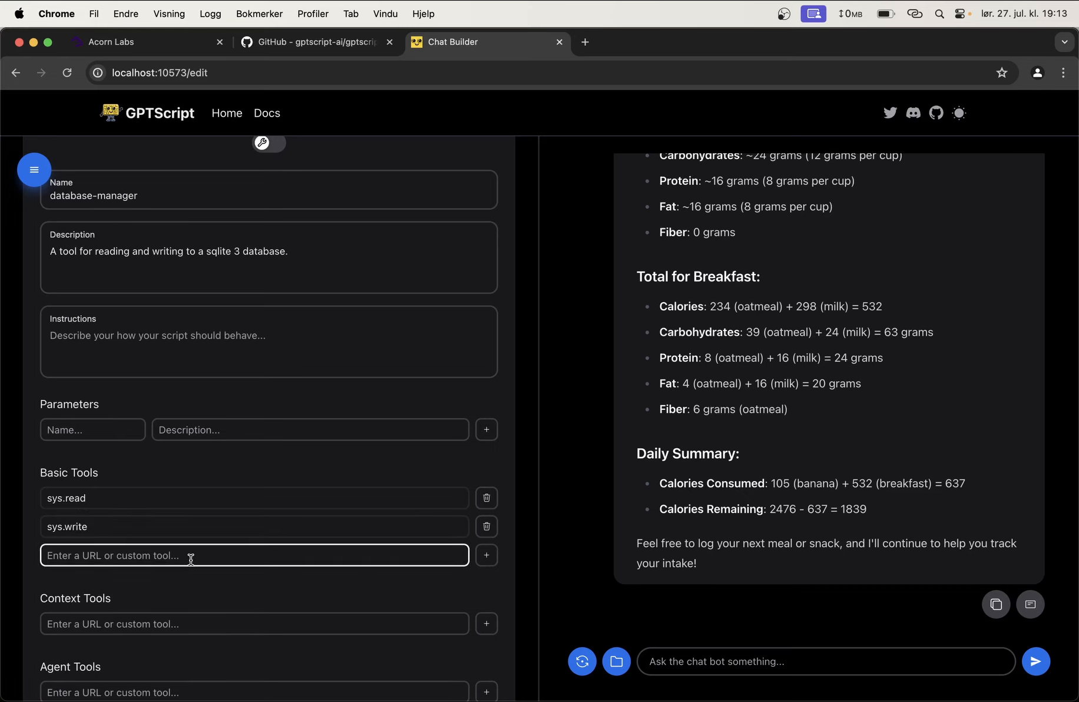
{"action": "type", "text": "sys.exec"}
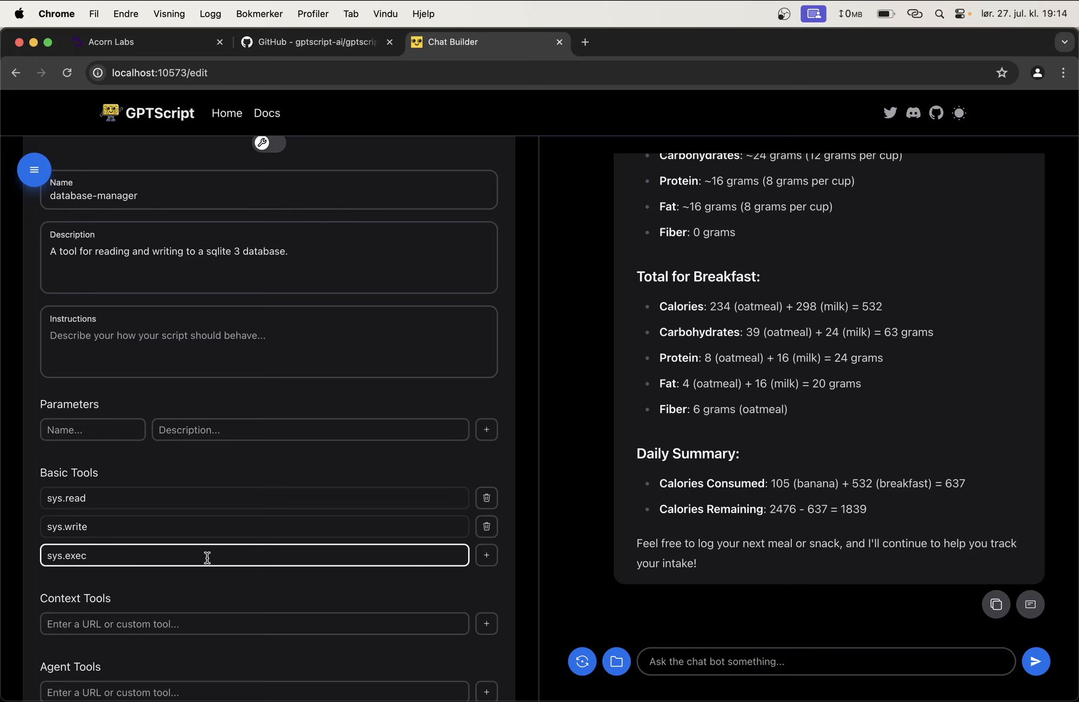
{"action": "left_click", "coordinate": [486, 555]}
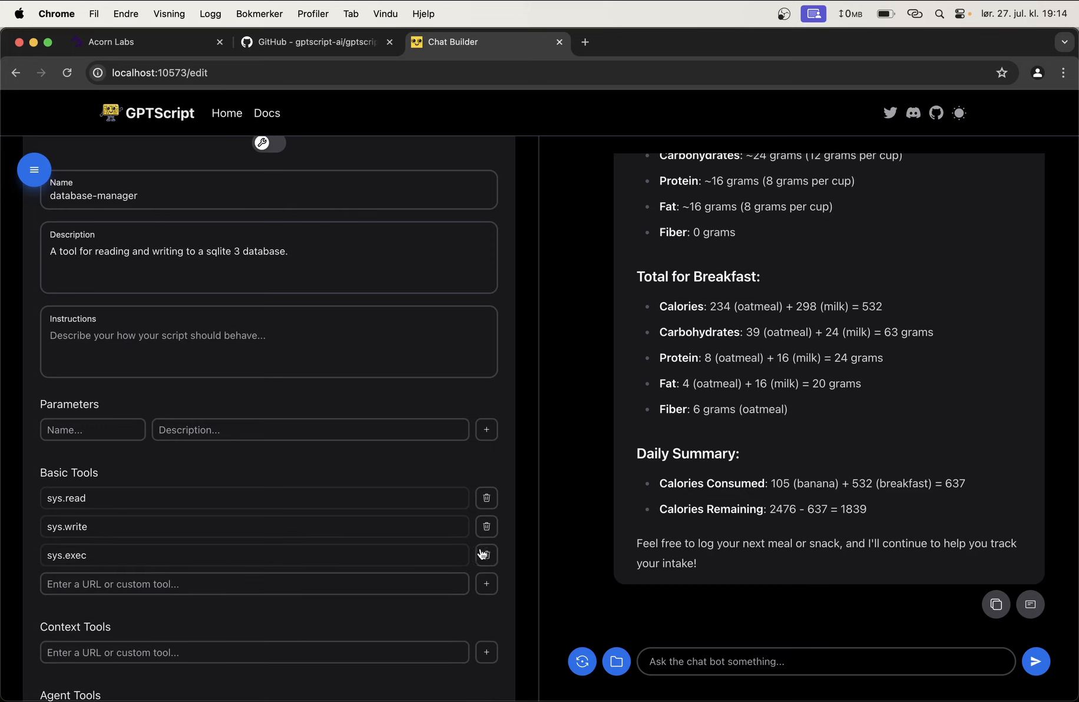
{"action": "scroll", "scroll_direction": "down", "scroll_amount": 3}
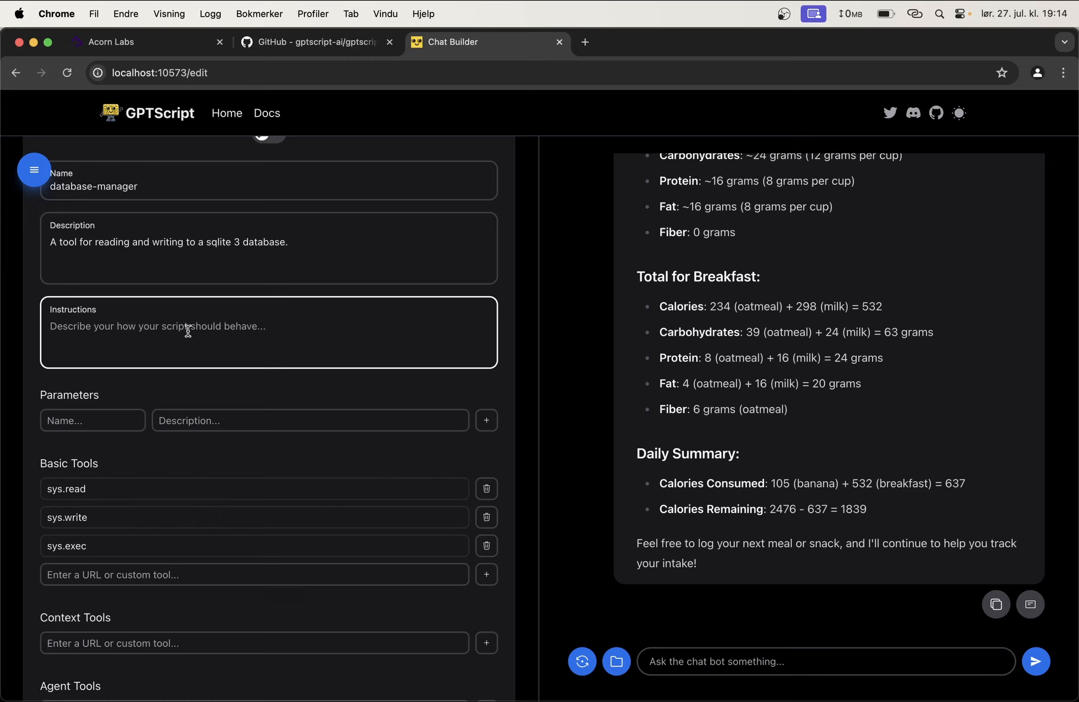
Step: Instruct the tool to create a sqlite3 database tracking user age, height, weight and gender
{"action": "type", "text": "When"}
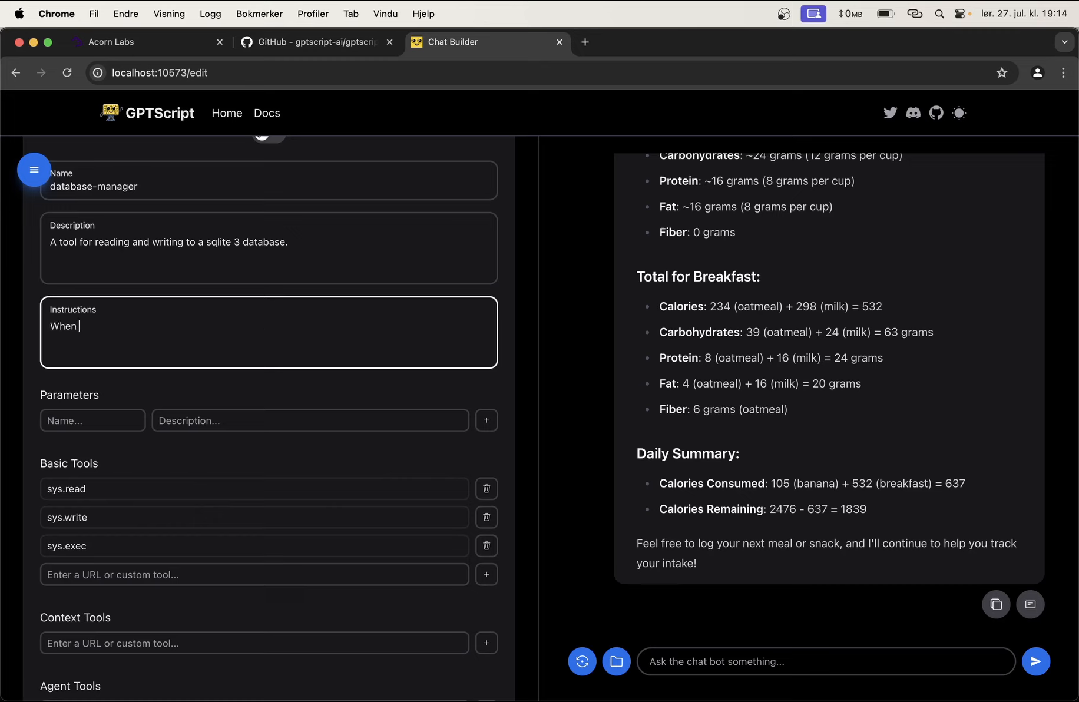
{"action": "type", "text": "this script i sstarted, I want you to create a new sqlite3 database if there isn't already"}
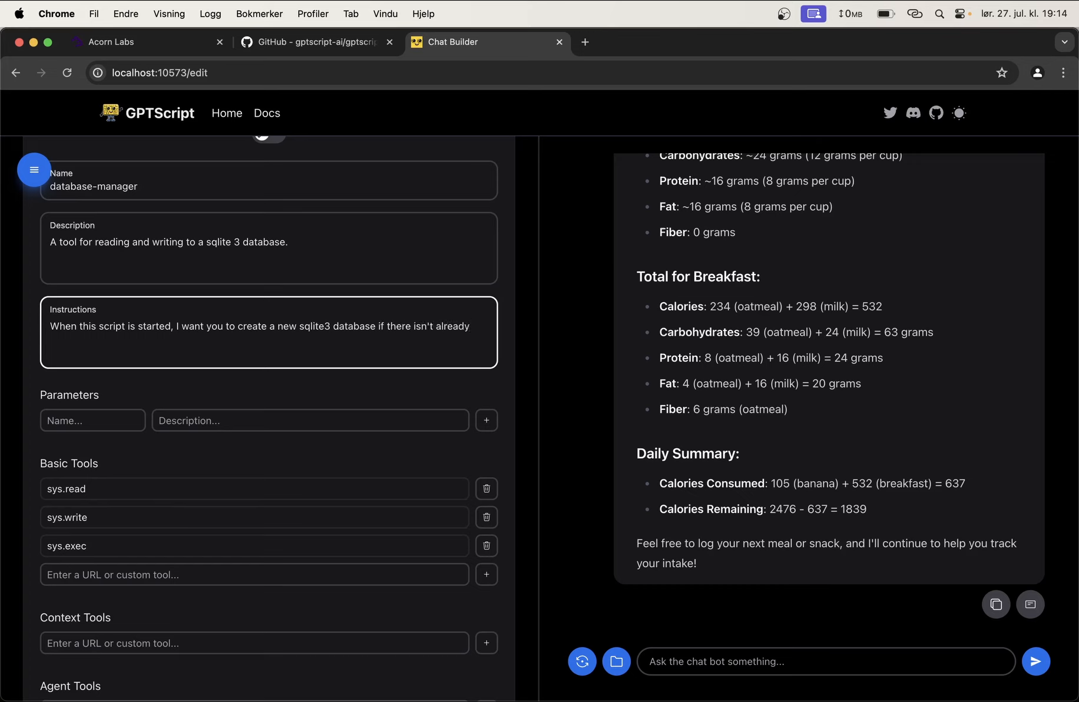
{"action": "type", "text": "one."}
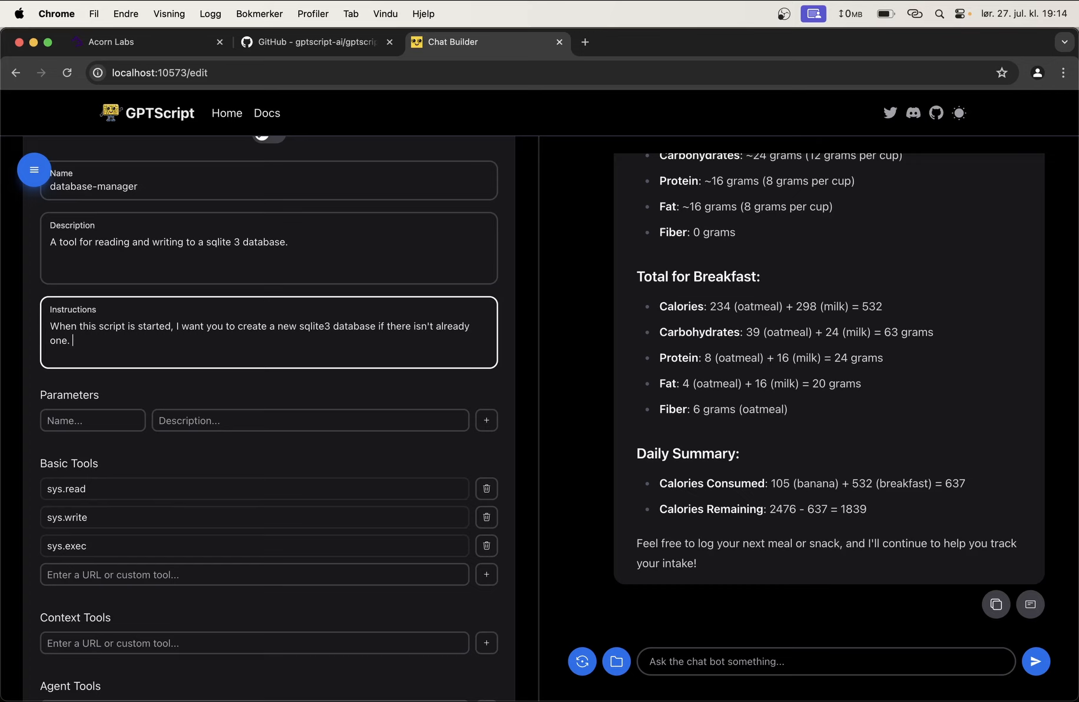
{"action": "type", "text": "You are going to"}
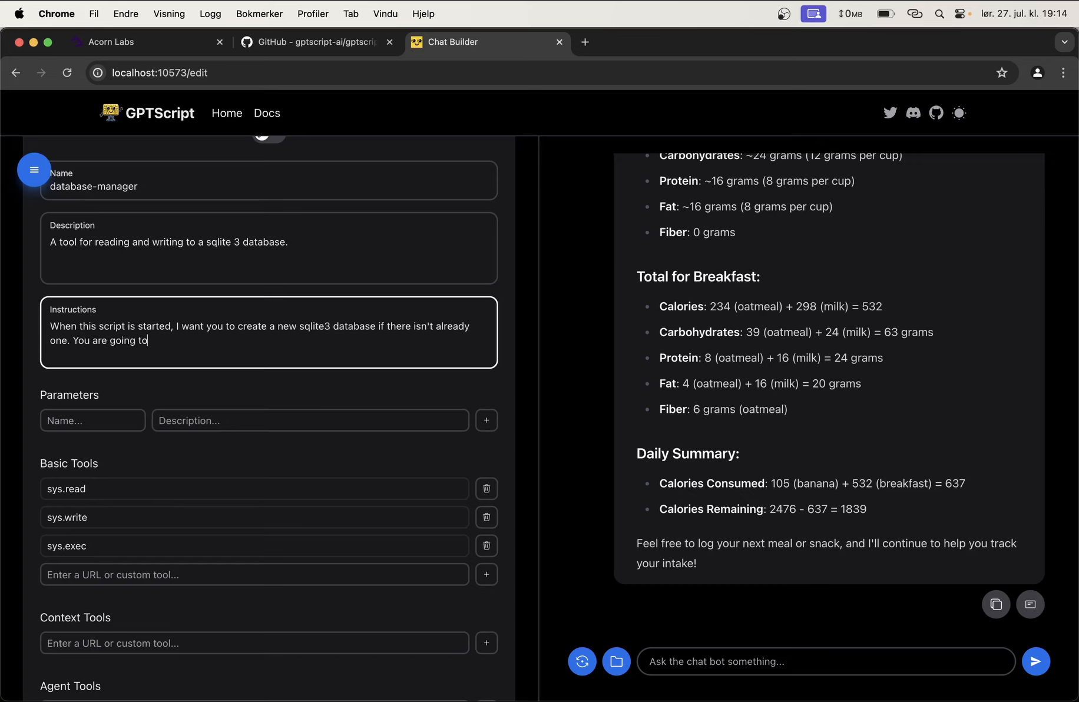
{"action": "type", "text": "keep track of"}
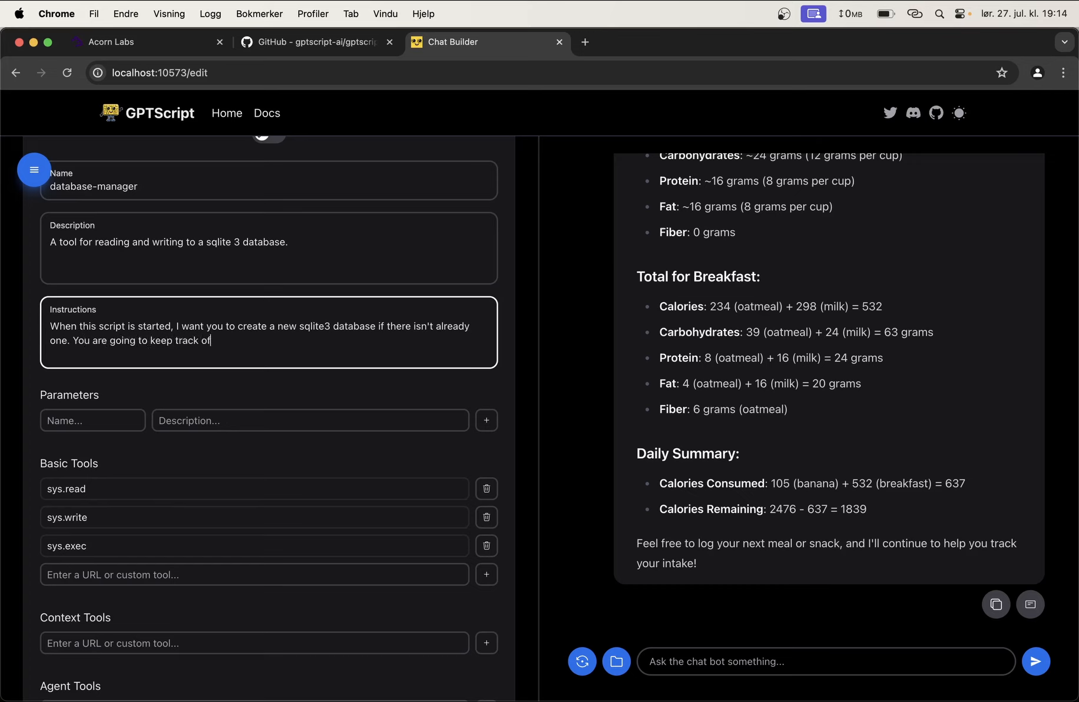
{"action": "type", "text": "information"}
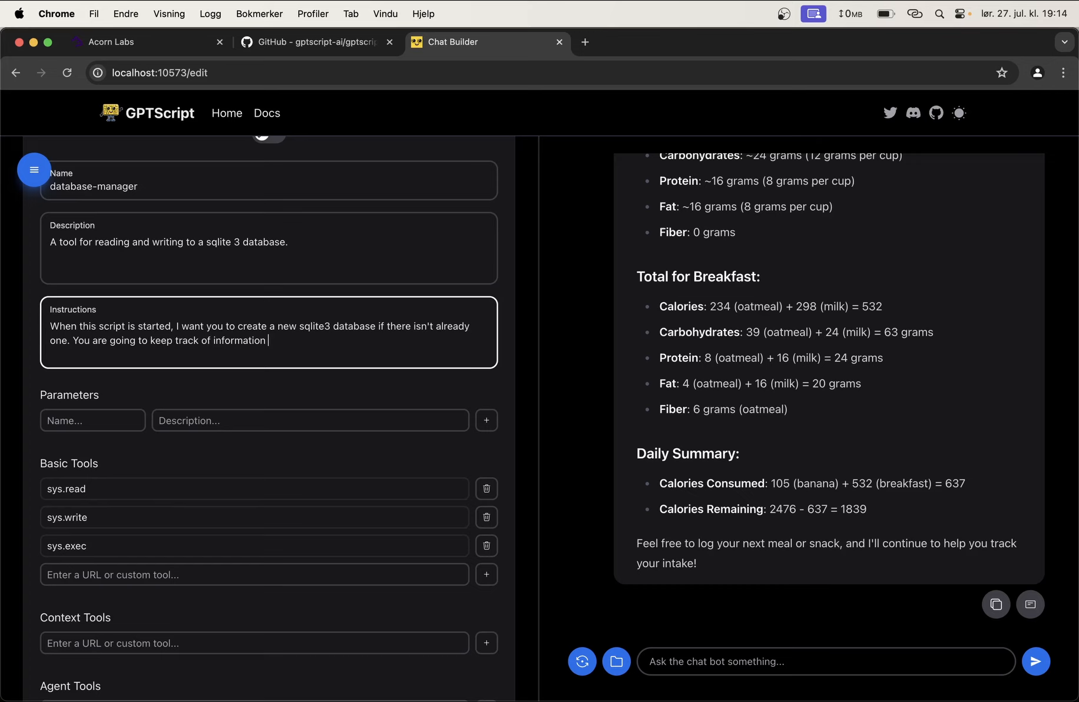
{"action": "type", "text": "about the user"}
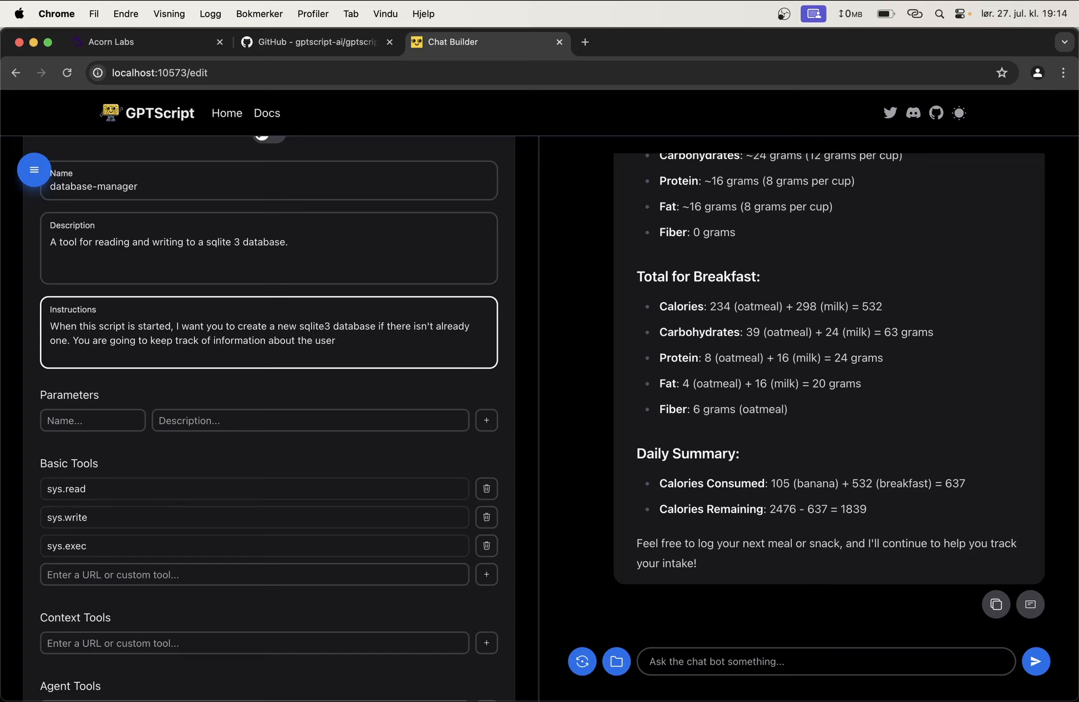
{"action": "type", "text": "(age, height, weight,"}
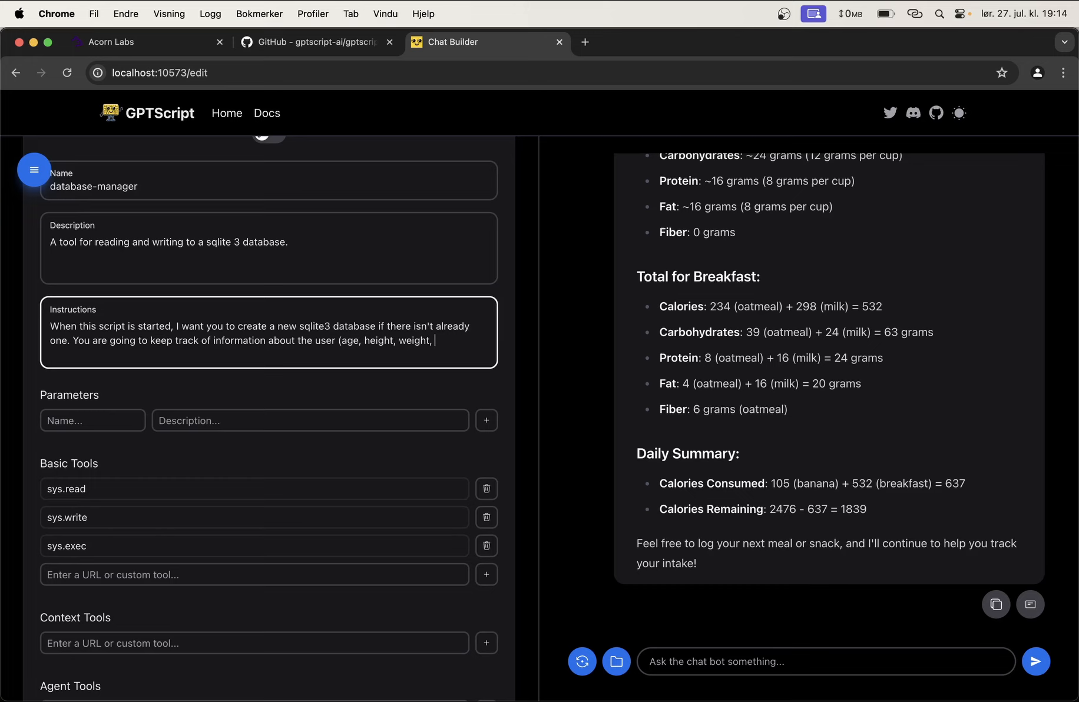
{"action": "type", "text": "gender,"}
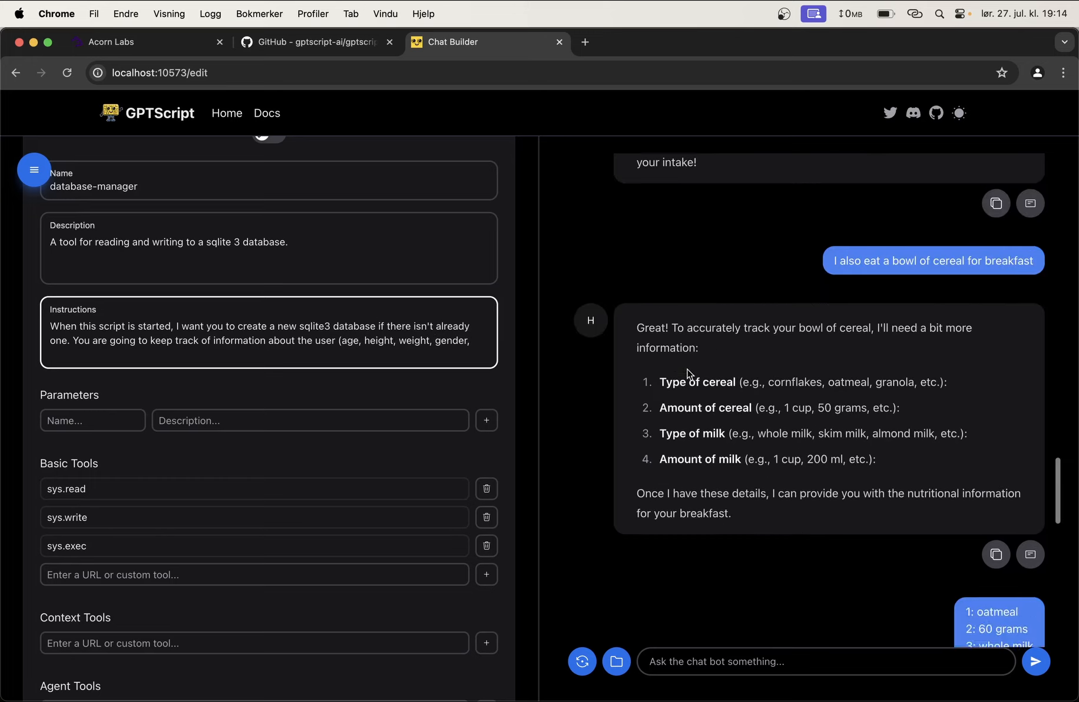
{"action": "scroll", "scroll_direction": "down", "scroll_amount": 3}
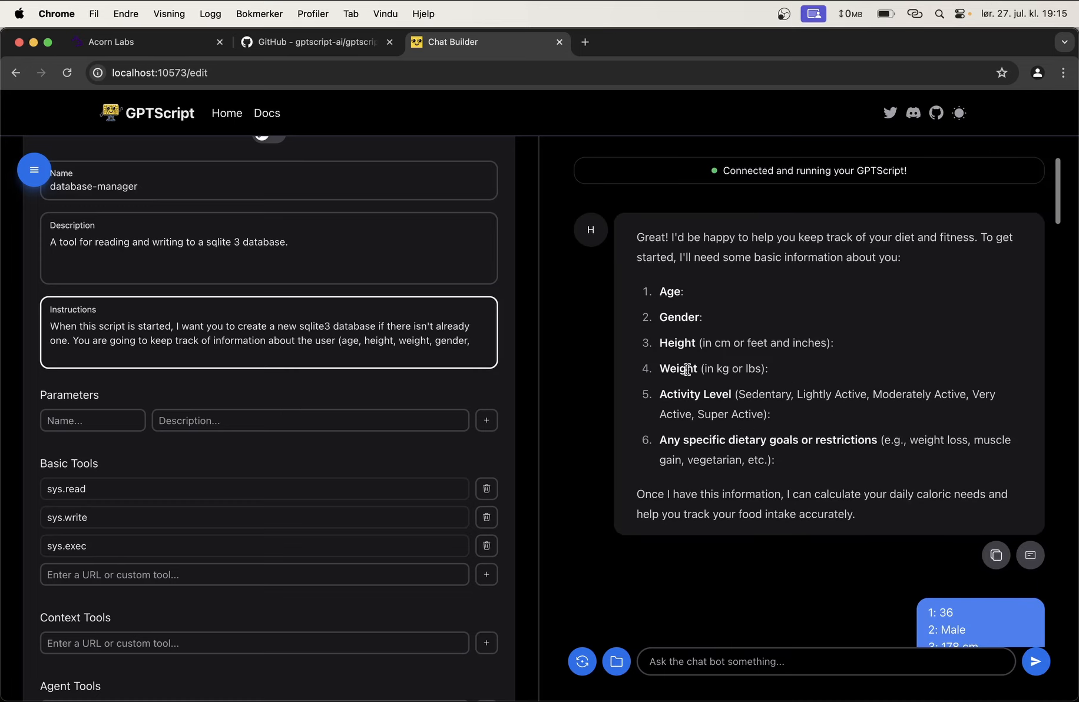
{"action": "mouse_move", "coordinate": [692, 401]}
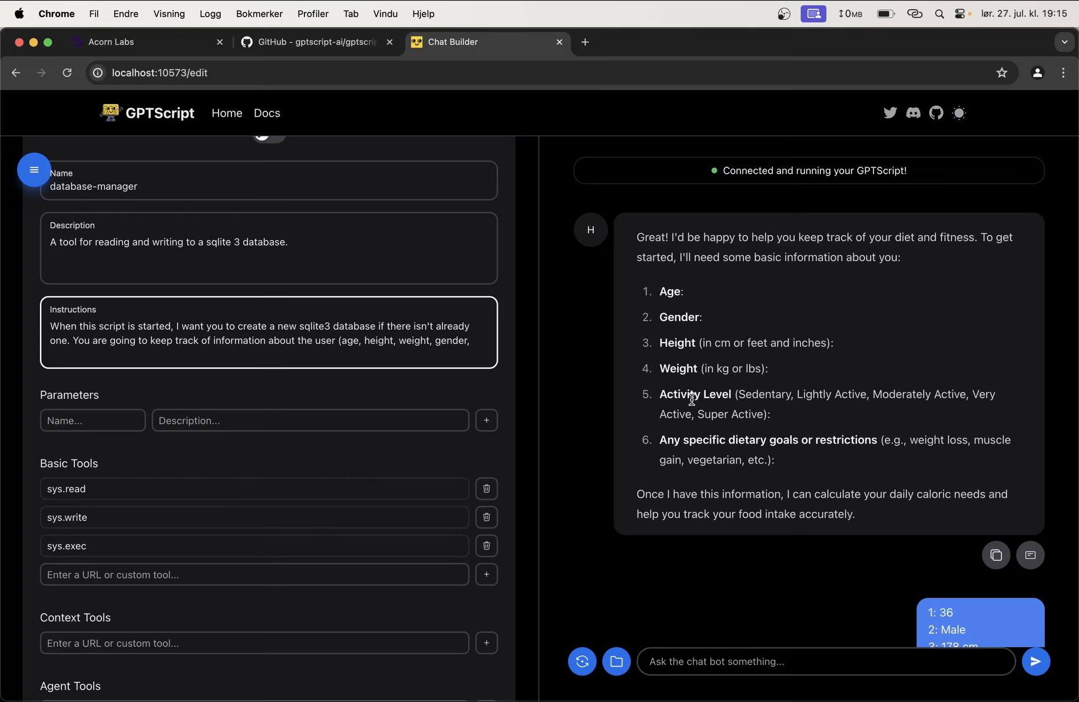
Step: Extend the instructions to track activity level, dietary goals and food the user consumed
{"action": "type", "text": "activity level,"}
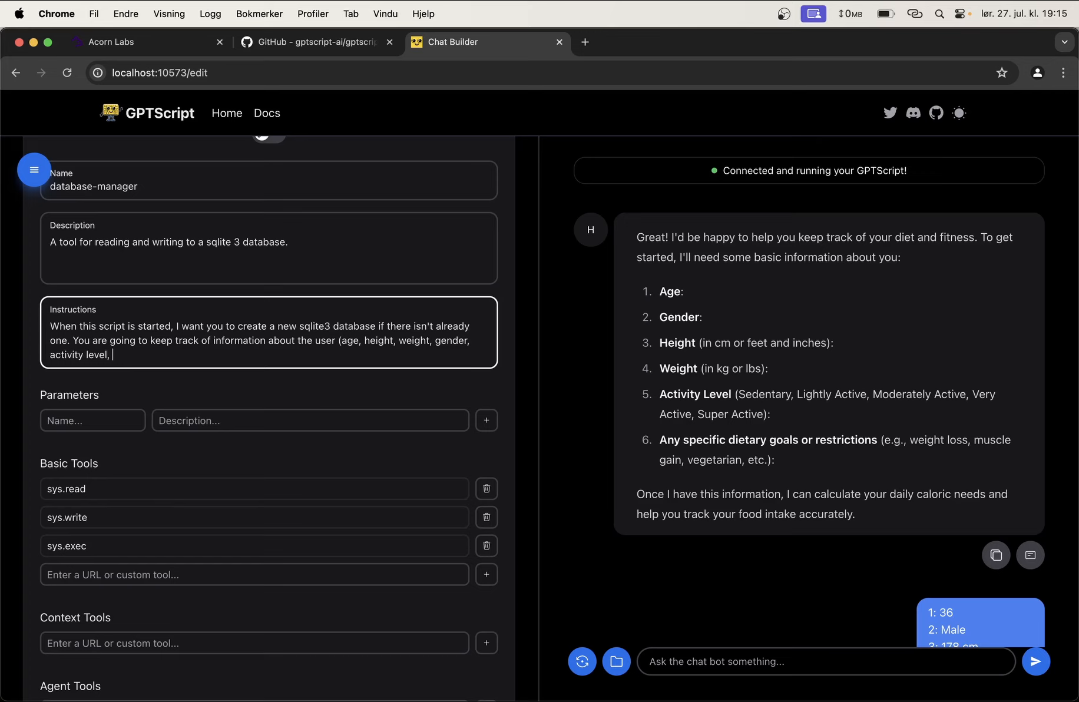
{"action": "type", "text": "dietary go"}
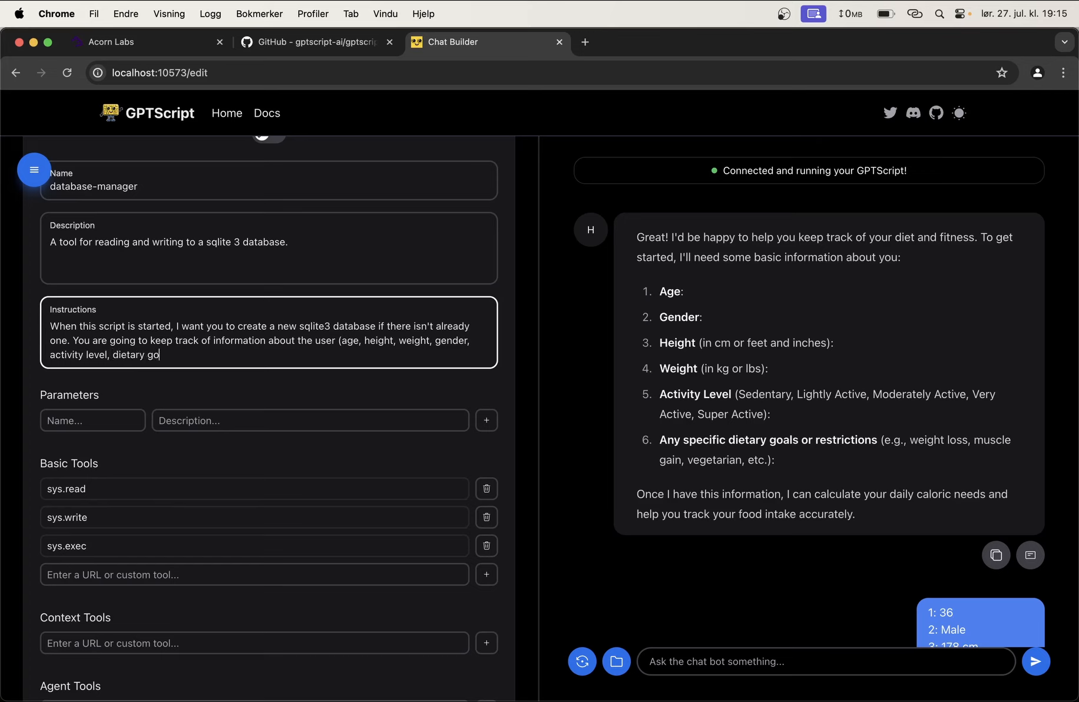
{"action": "type", "text": "als."}
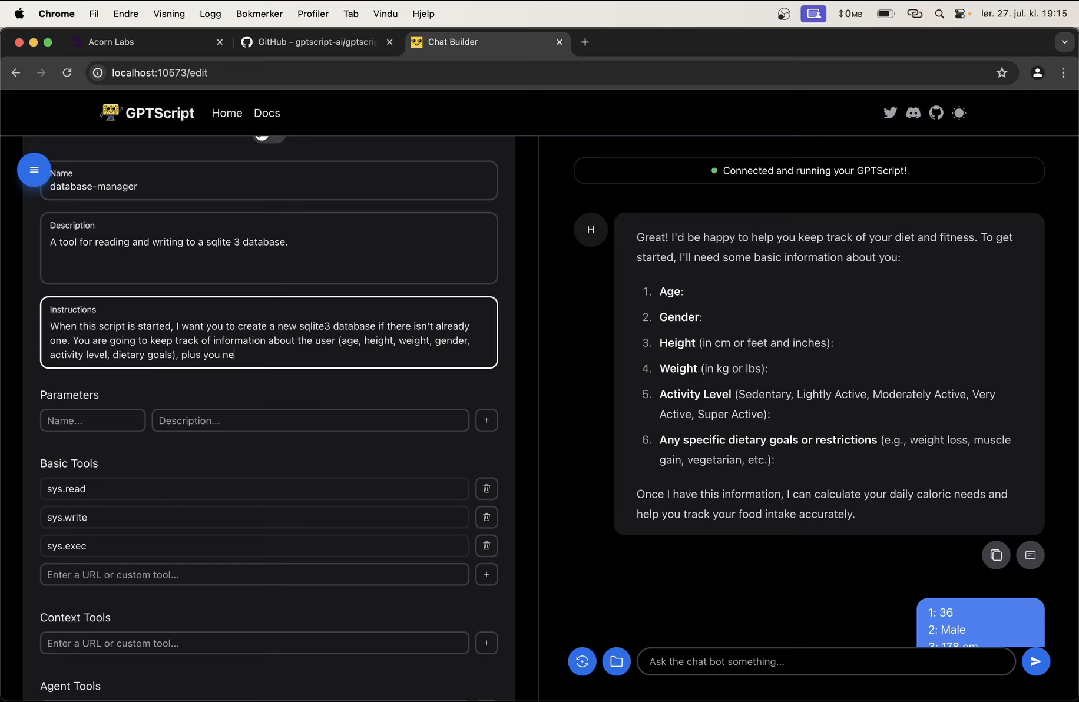
{"action": "type", "text": "ed to keep track of the"}
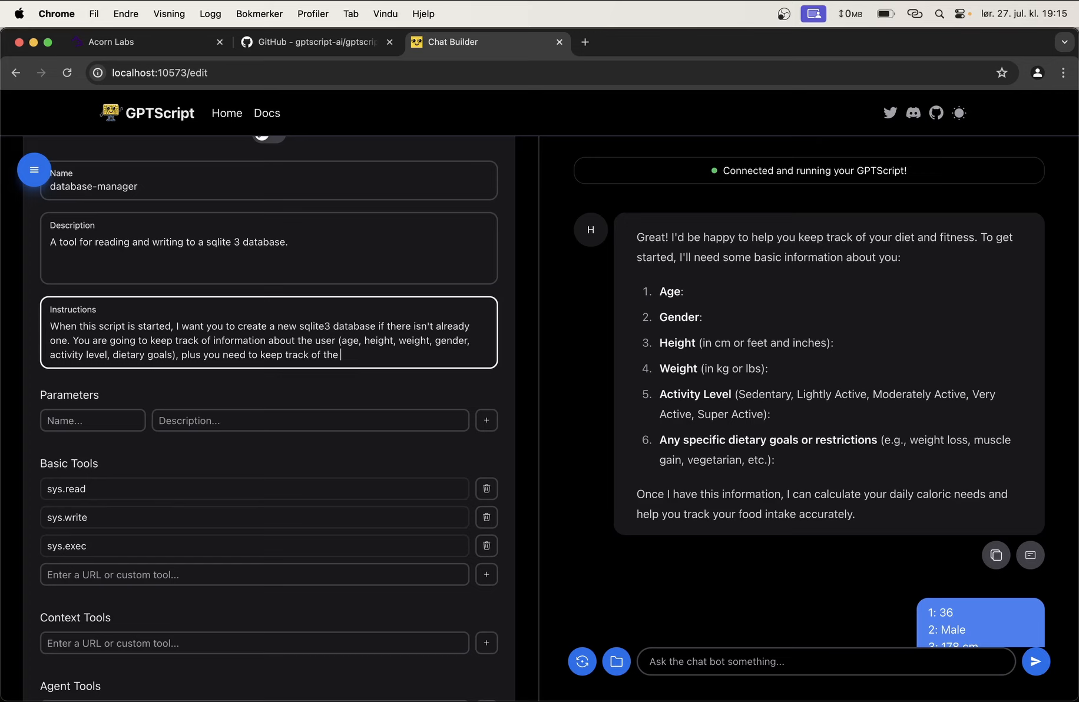
{"action": "type", "text": "food"}
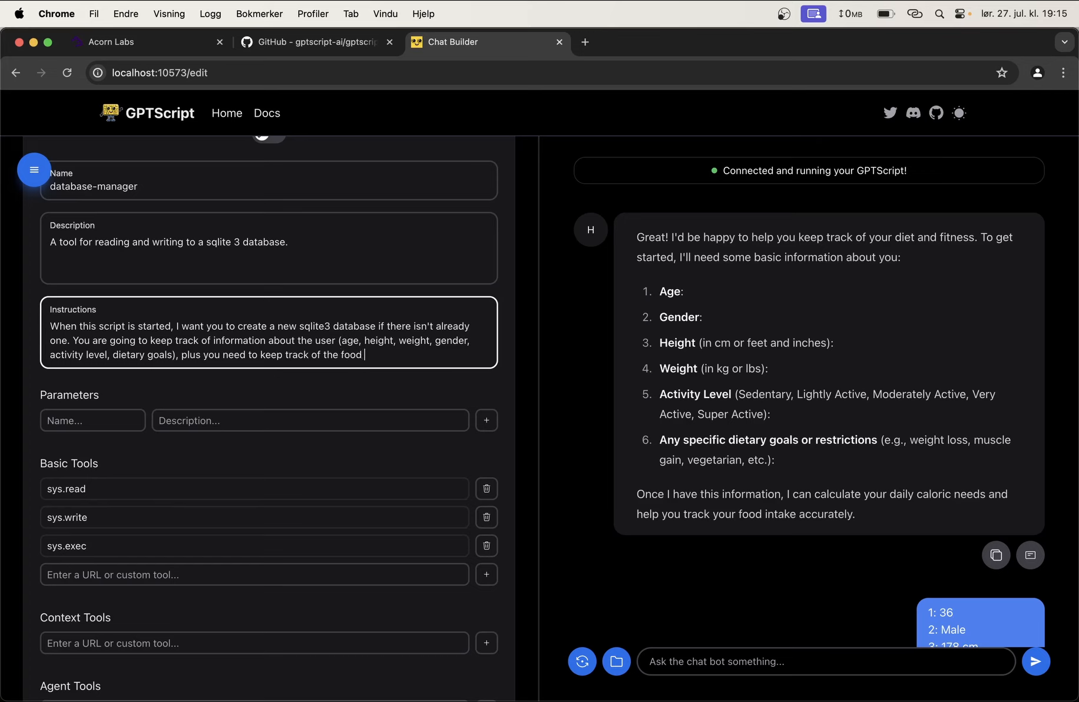
{"action": "type", "text": "and similar the user"}
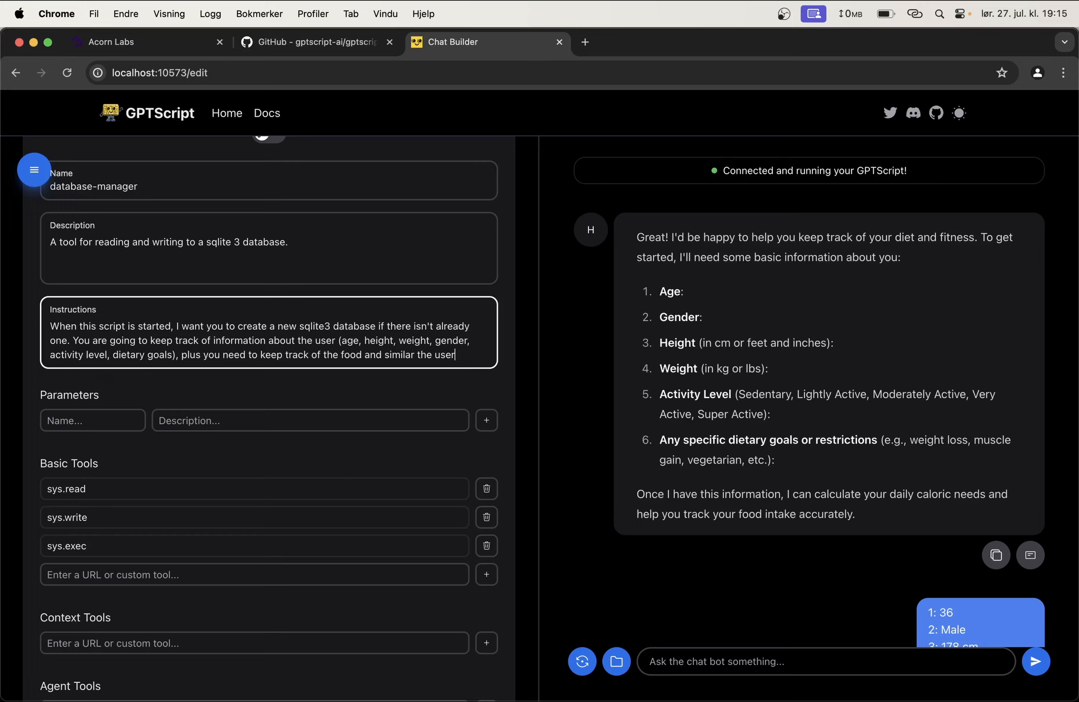
{"action": "type", "text": "has consumed"}
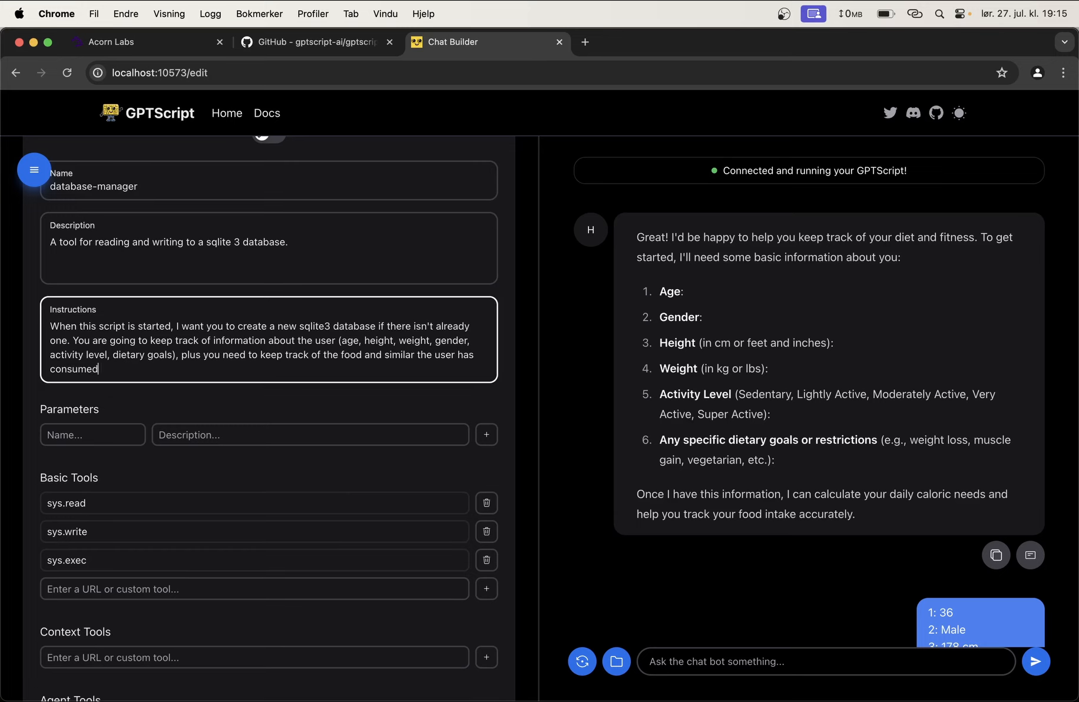
{"action": "left_click_drag", "start_coordinate": [49, 327], "coordinate": [100, 369]}
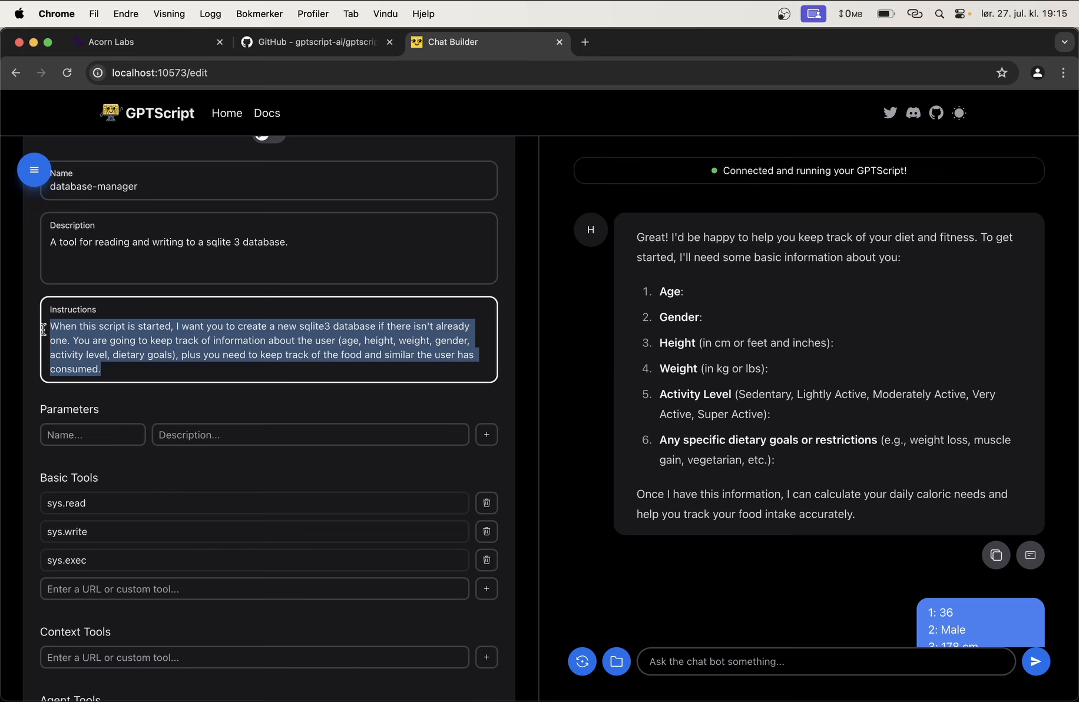
{"action": "left_click", "coordinate": [107, 340]}
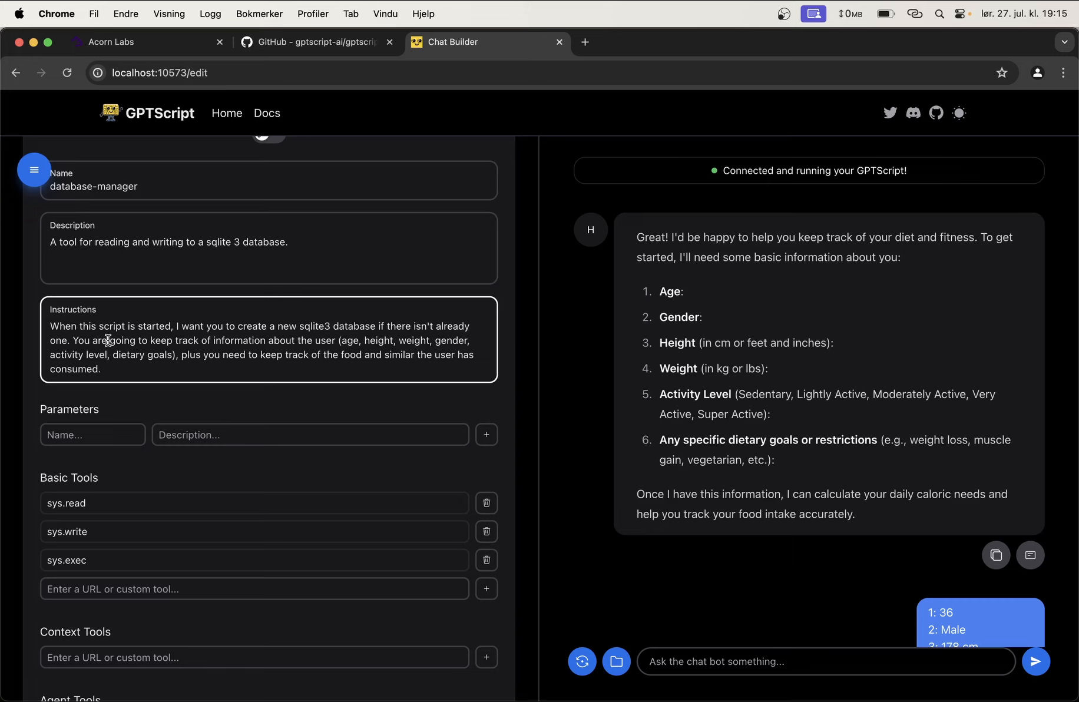
{"action": "scroll", "scroll_direction": "down", "scroll_amount": 3}
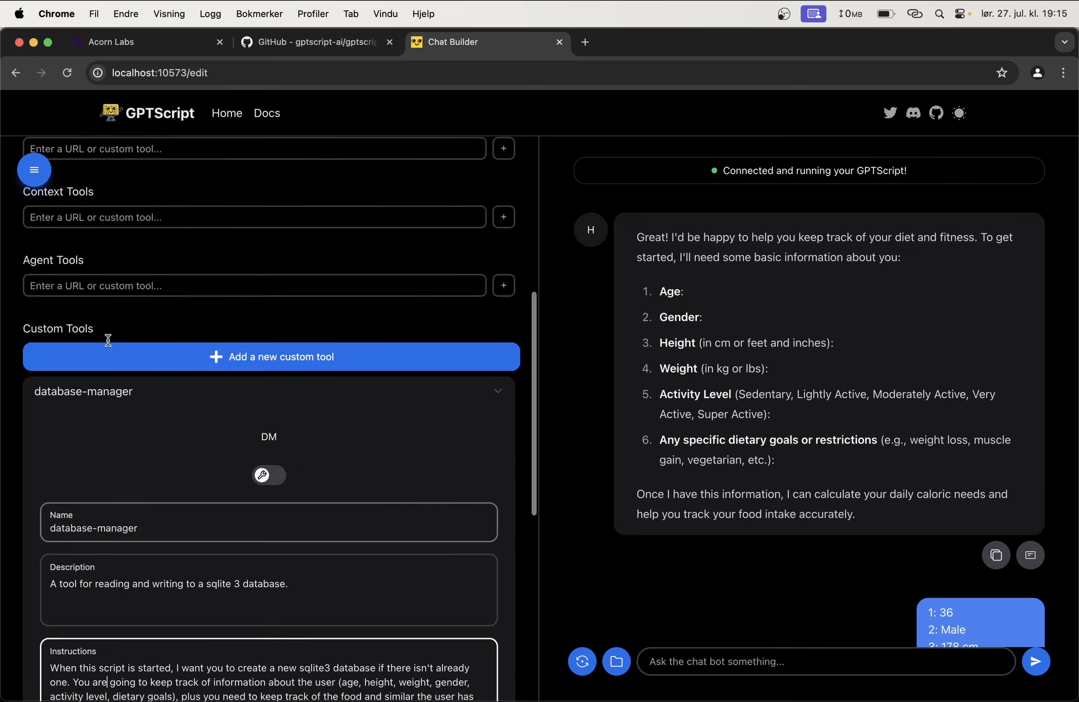
{"action": "scroll", "scroll_direction": "down", "scroll_amount": 3}
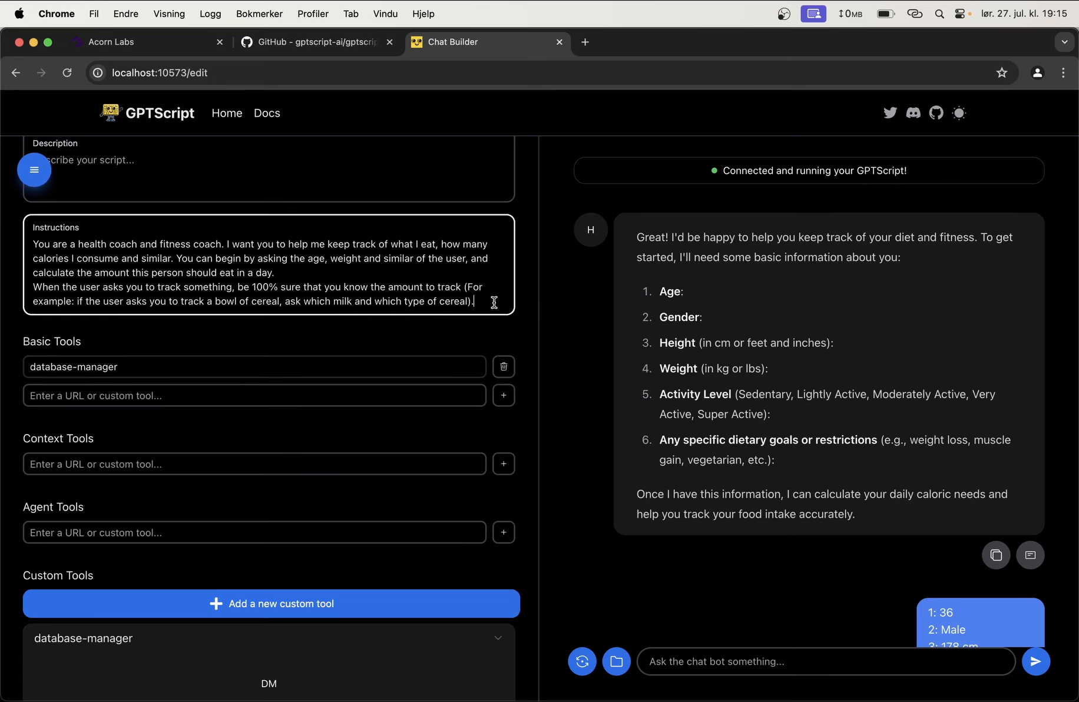
{"action": "mouse_move", "coordinate": [186, 380]}
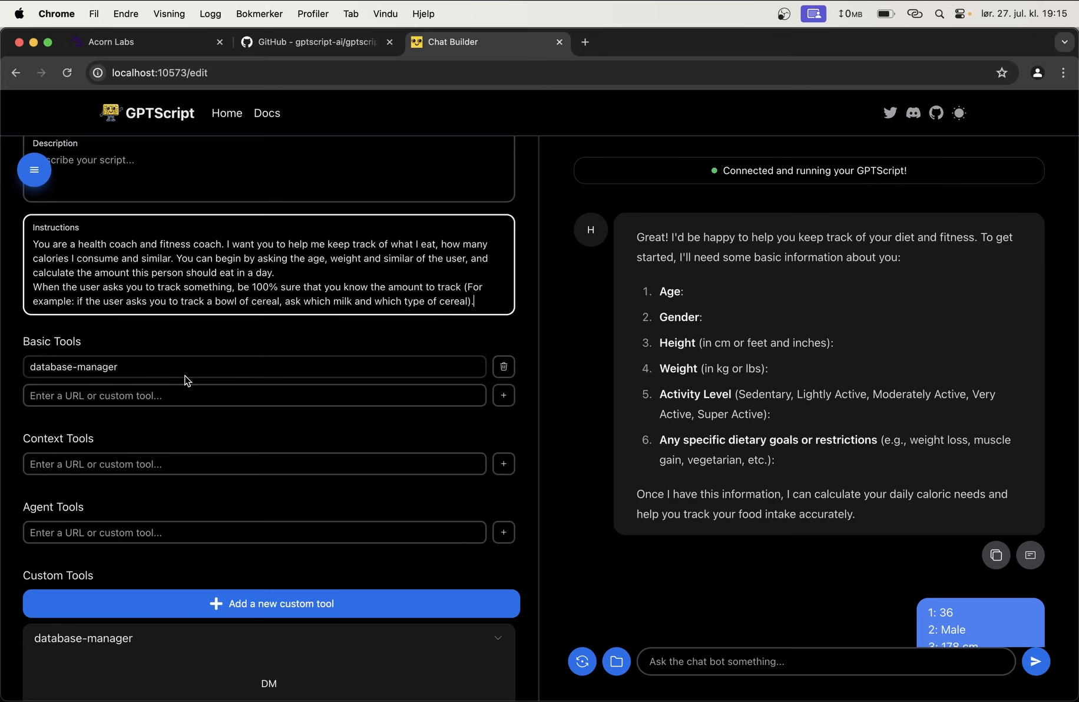
{"action": "type", "text": "Yo"}
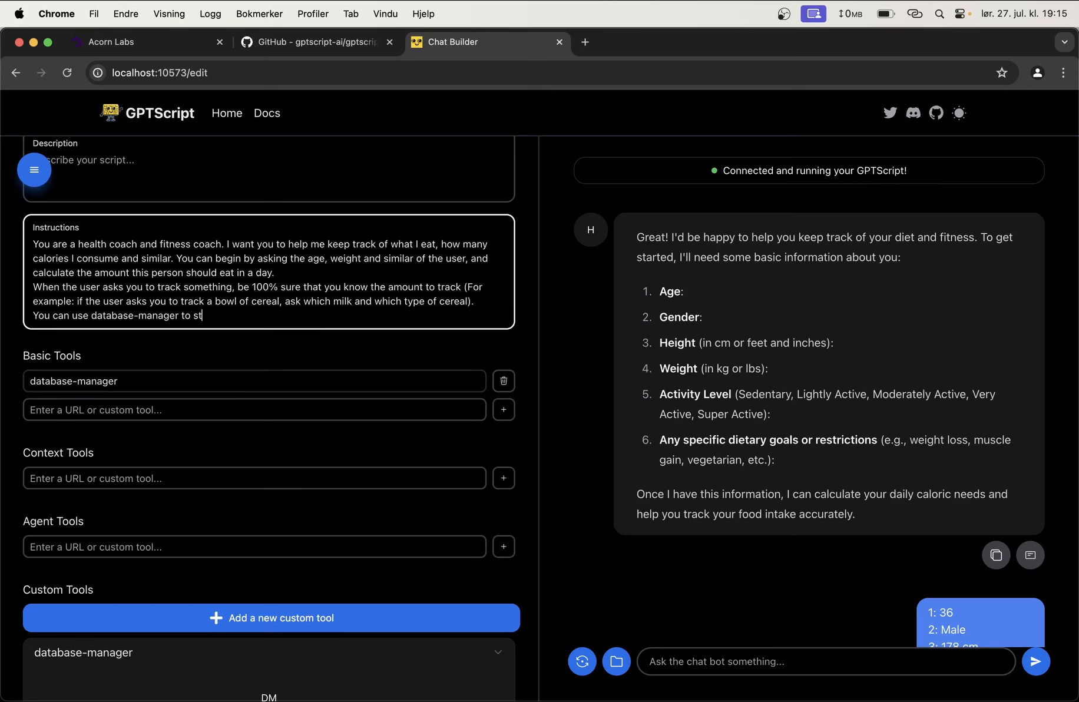
{"action": "type", "text": "ore if"}
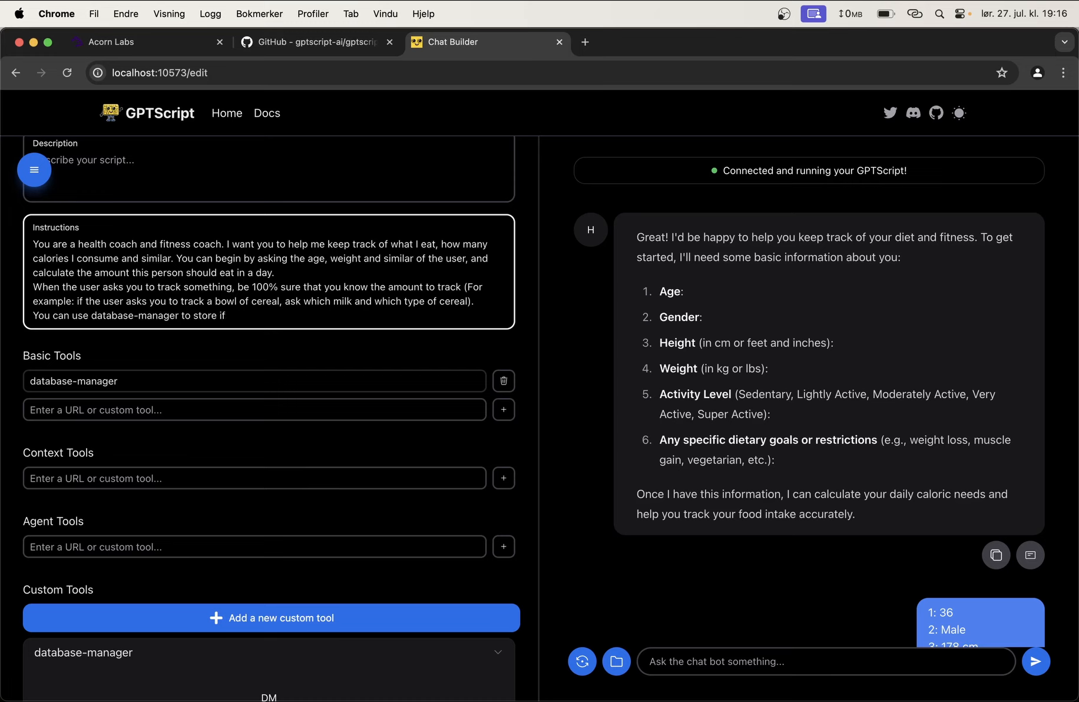
{"action": "type", "text": "information about the u"}
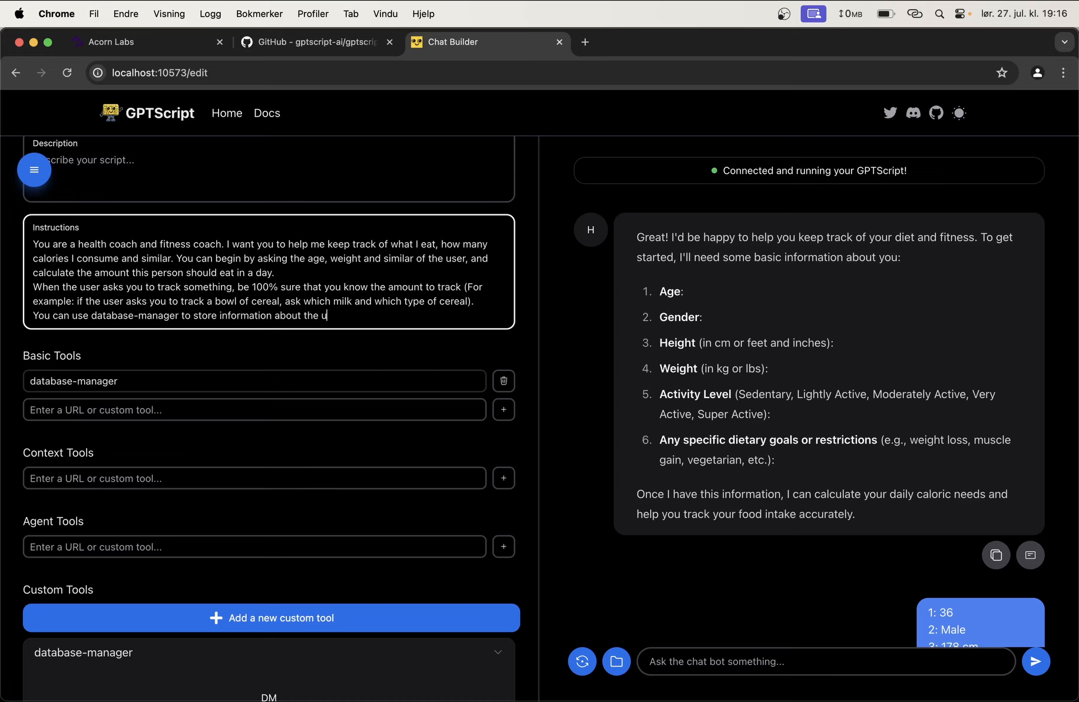
{"action": "type", "text": "ser, and also"}
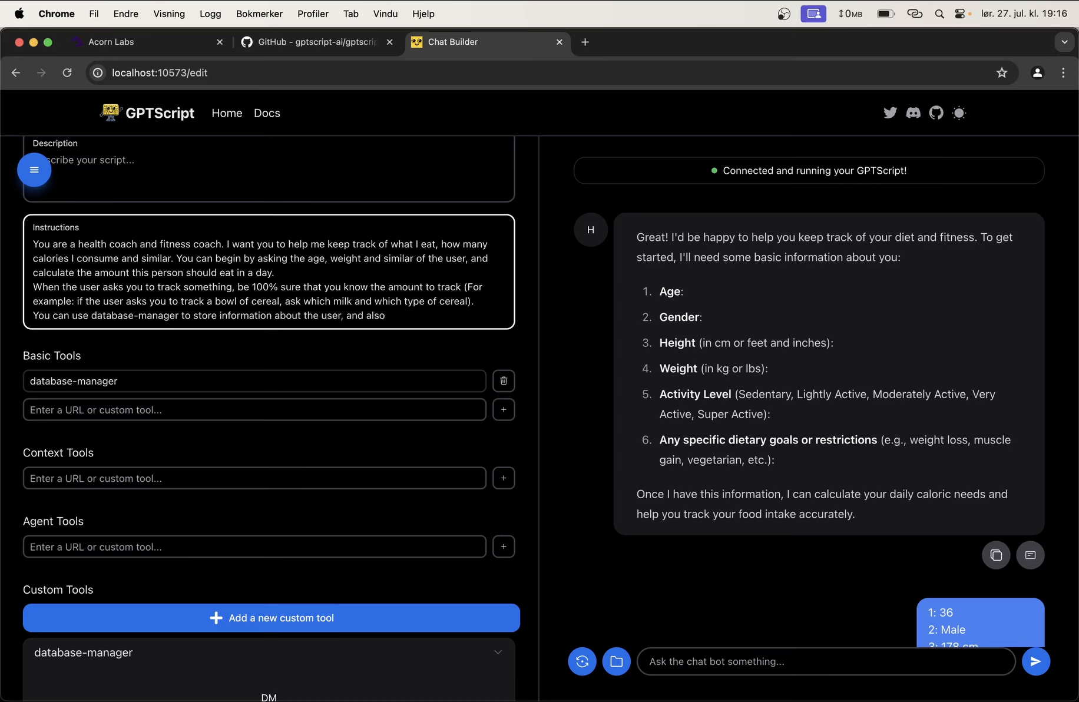
{"action": "type", "text": "everything the user has consumed."}
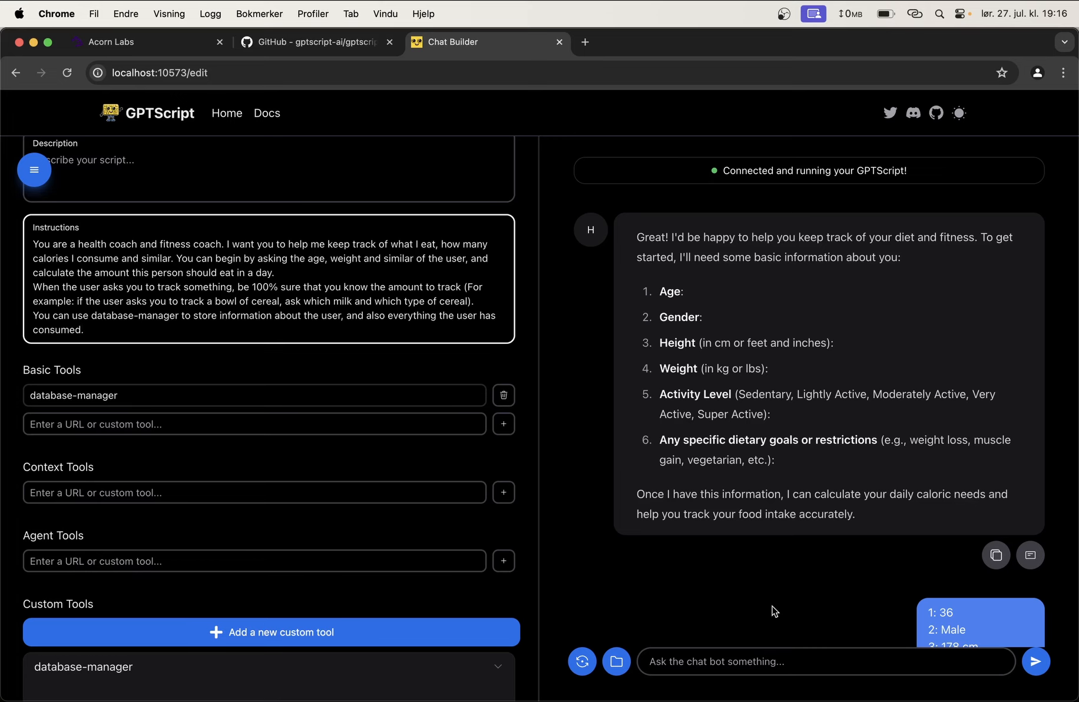
{"action": "scroll", "scroll_direction": "down", "scroll_amount": 3}
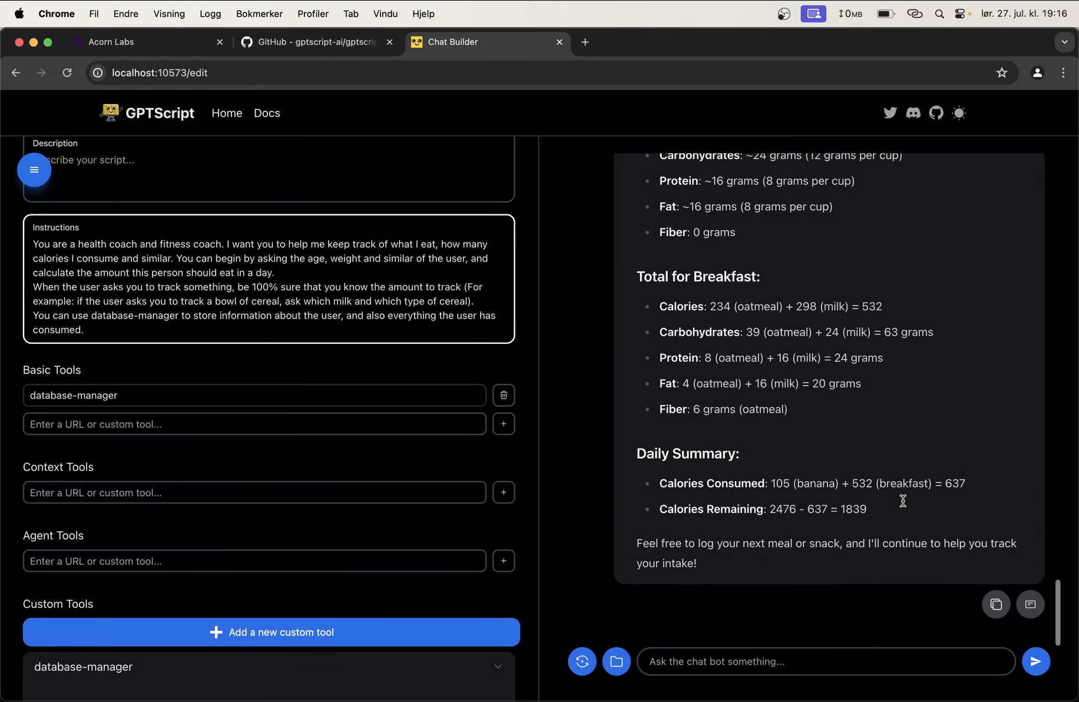
{"action": "mouse_move", "coordinate": [363, 307]}
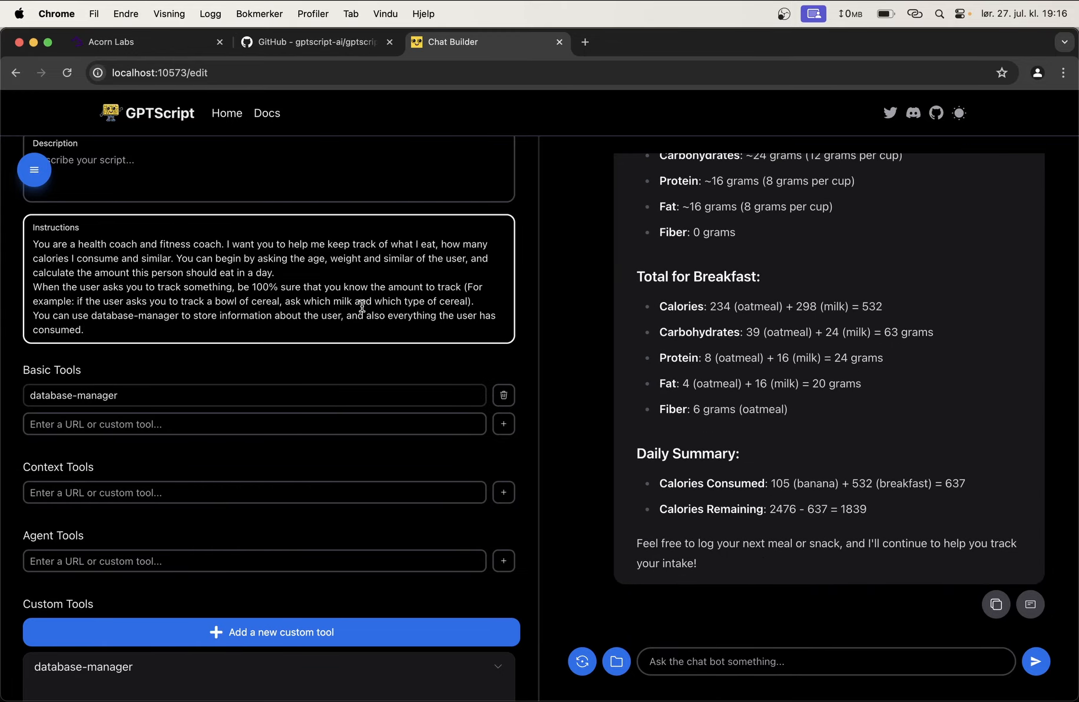
{"action": "mouse_move", "coordinate": [582, 661]}
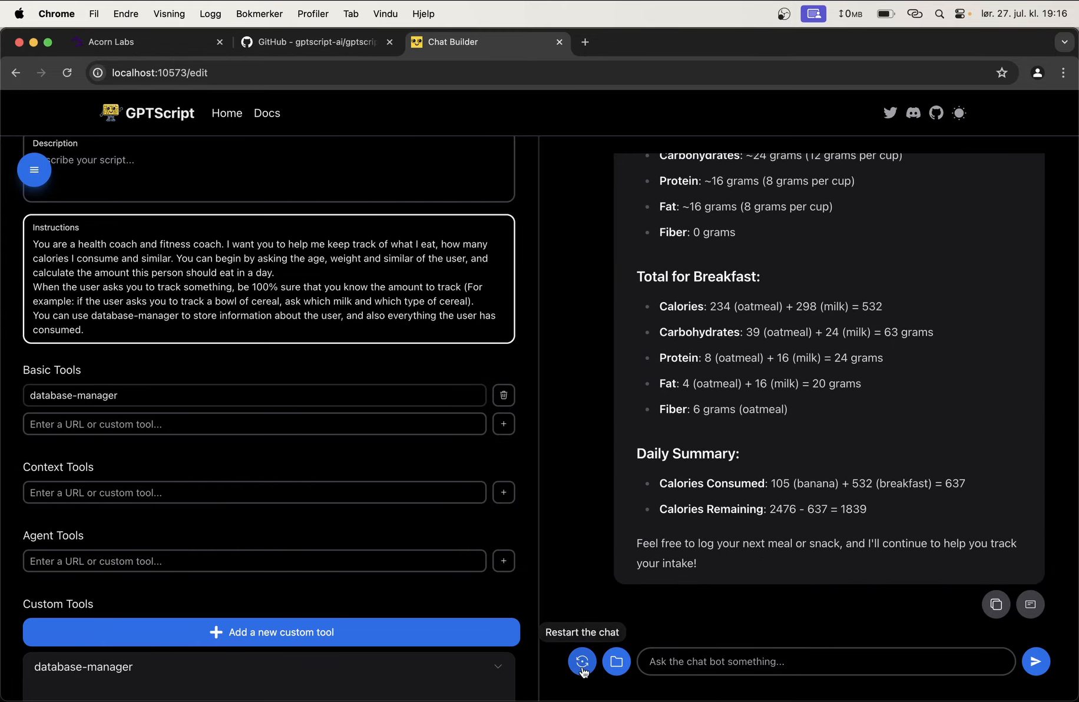
Step: Restart the chat and send details: age 36, 66 kg, 178 cm, male, moderately active
{"action": "left_click", "coordinate": [582, 662]}
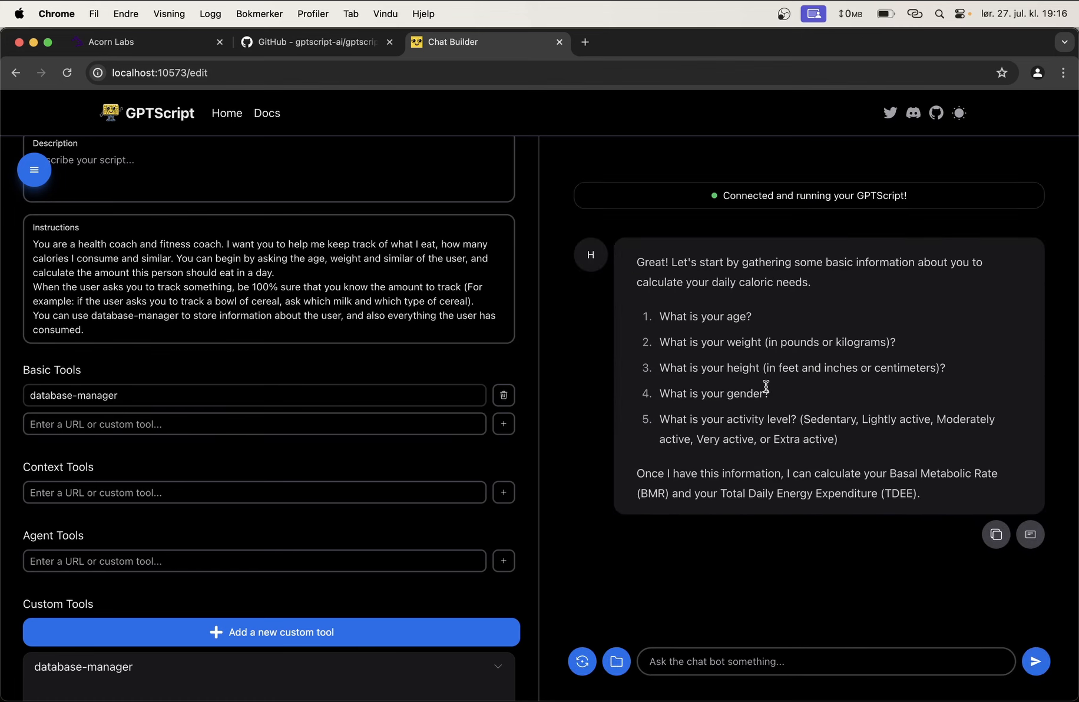
{"action": "type", "text": "1: 36"}
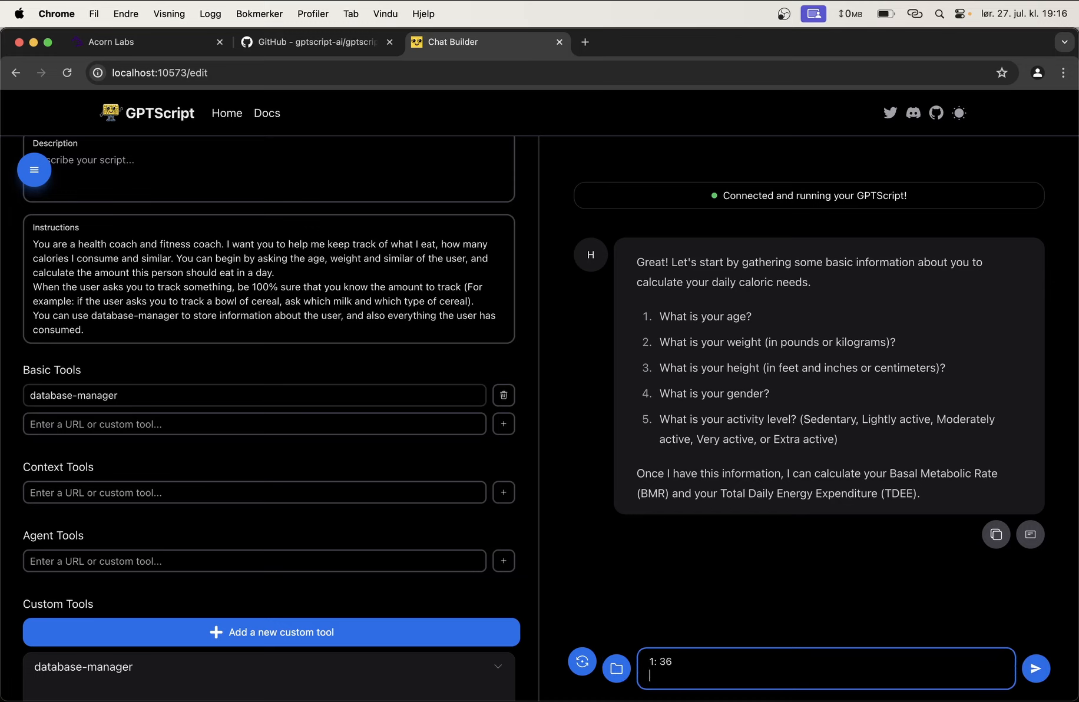
{"action": "type", "text": "2: 66"}
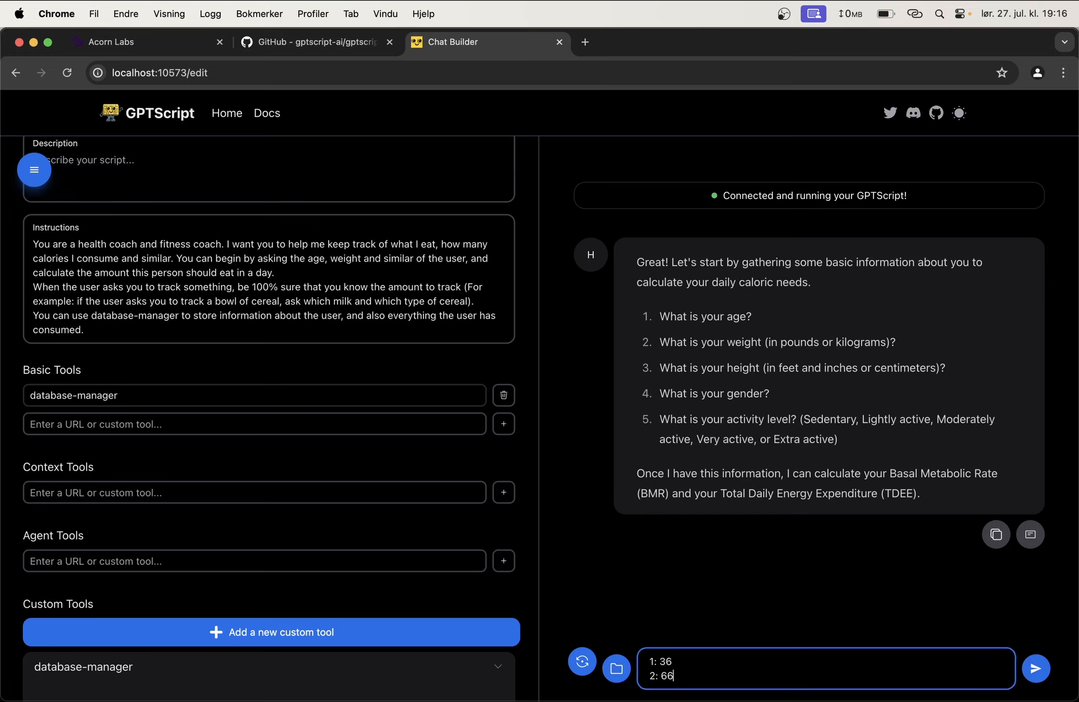
{"action": "type", "text": "kg"}
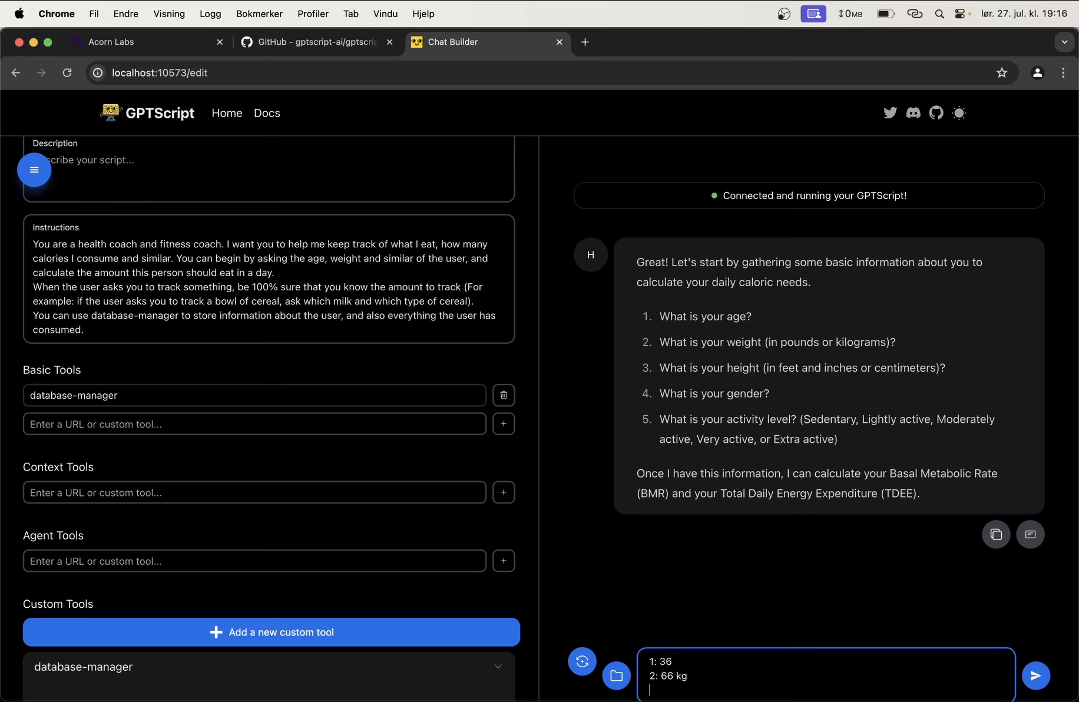
{"action": "type", "text": "3: 278"}
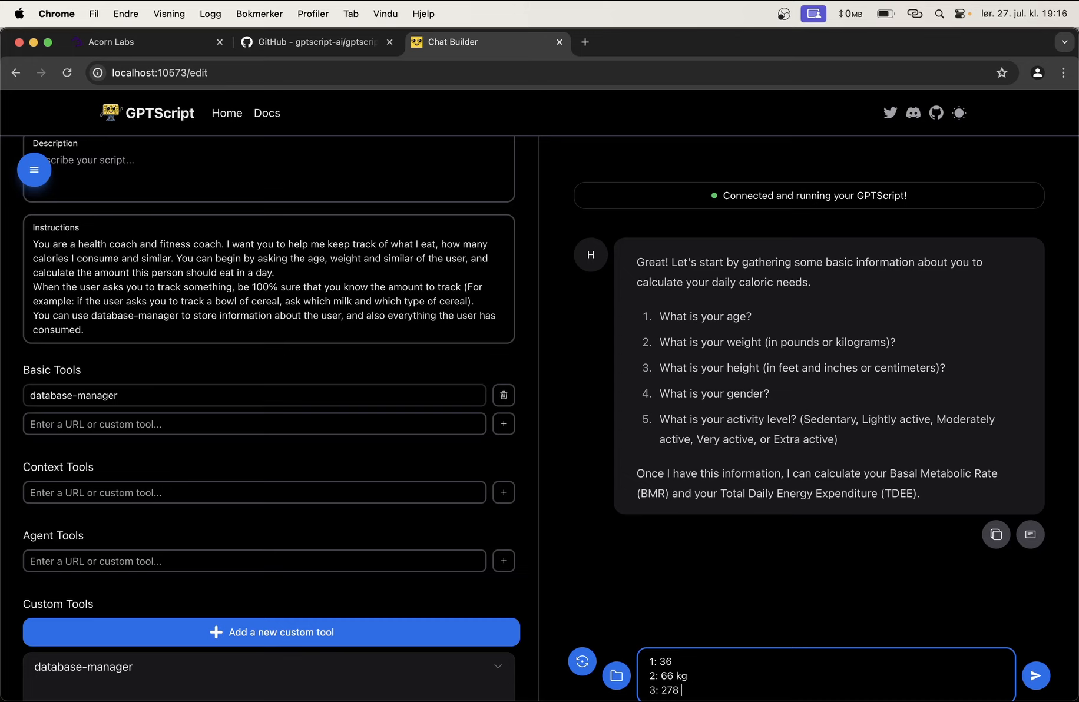
{"action": "type", "text": "178 m"}
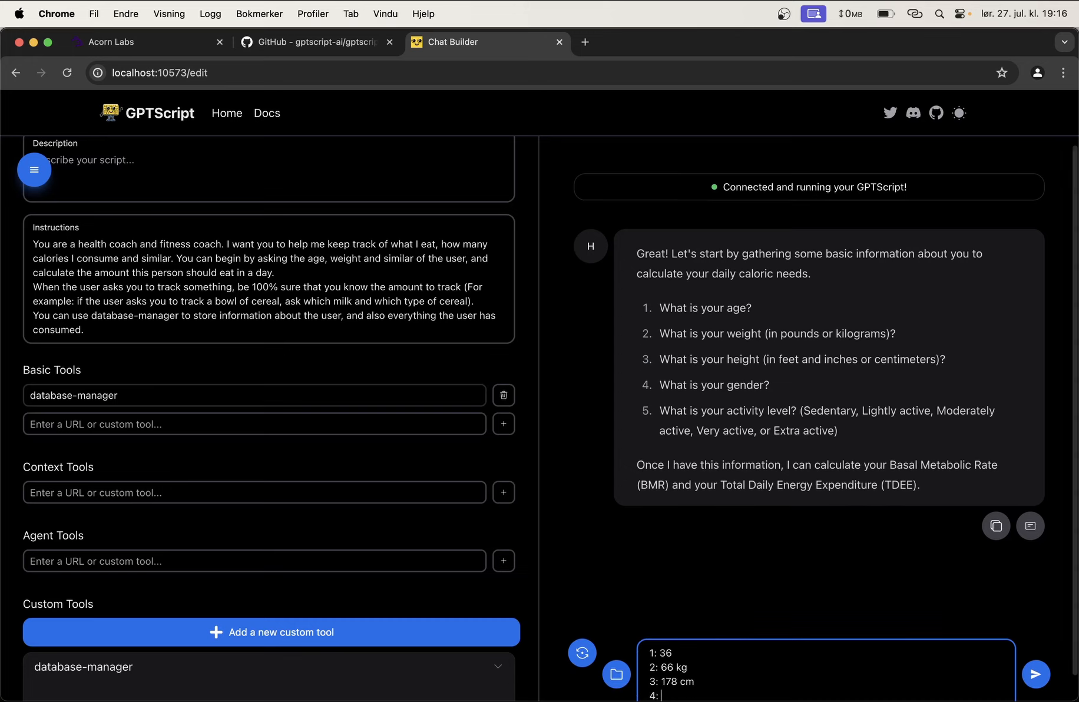
{"action": "type", "text": "male"}
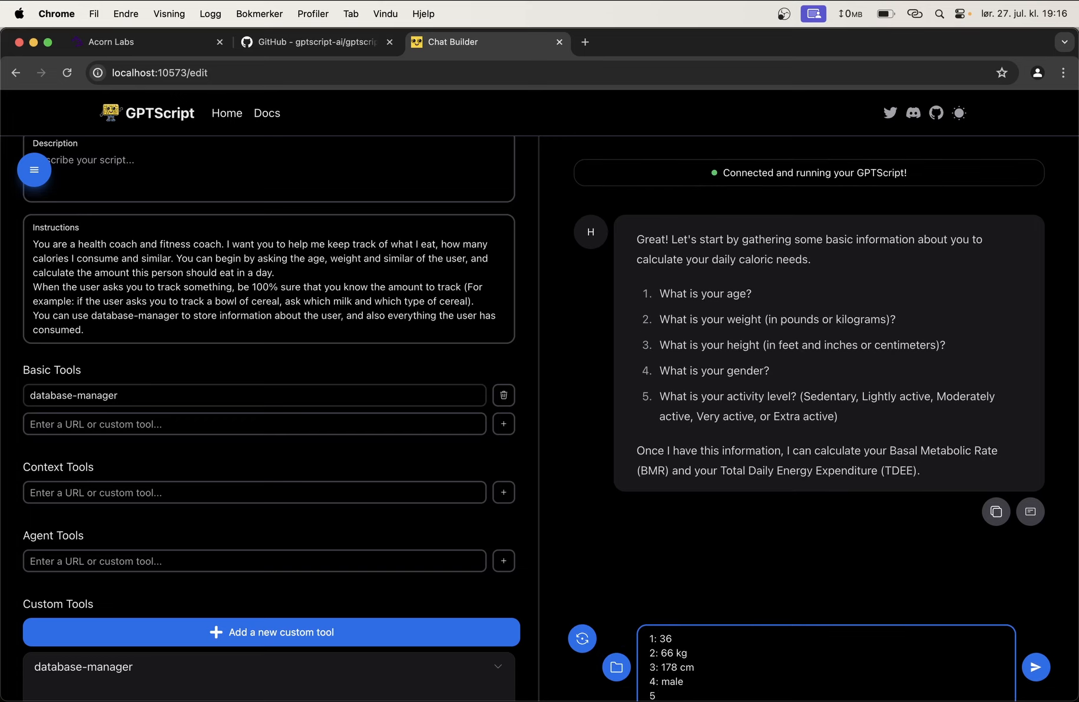
{"action": "type", "text": "moderately ac"}
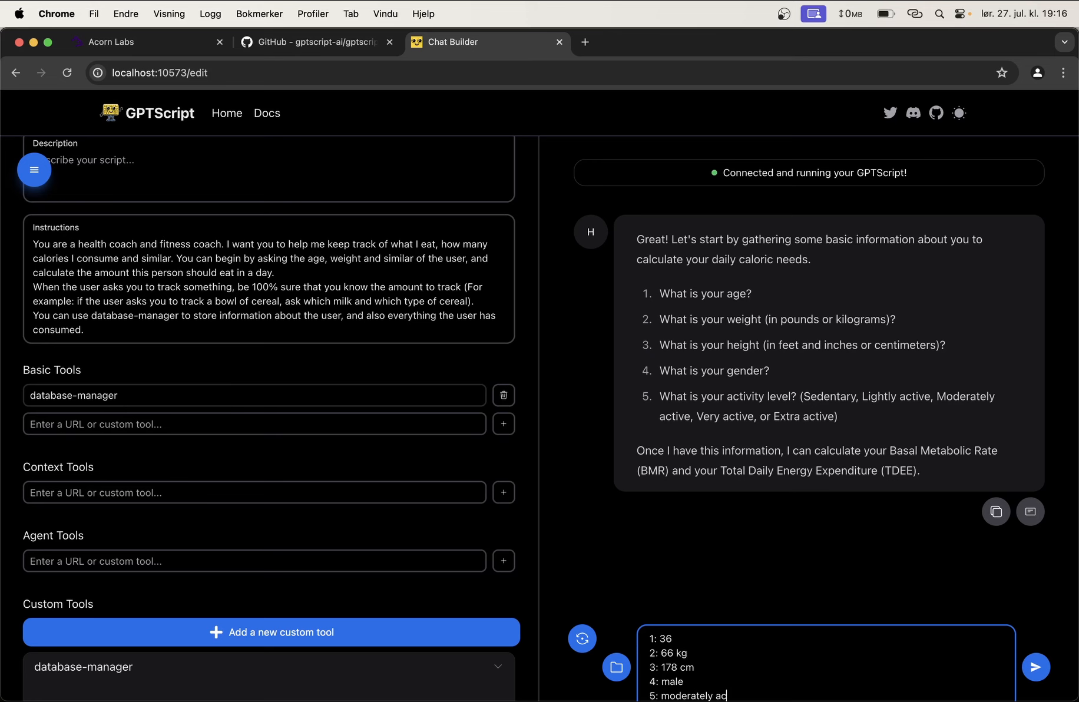
{"action": "left_click", "coordinate": [1035, 666]}
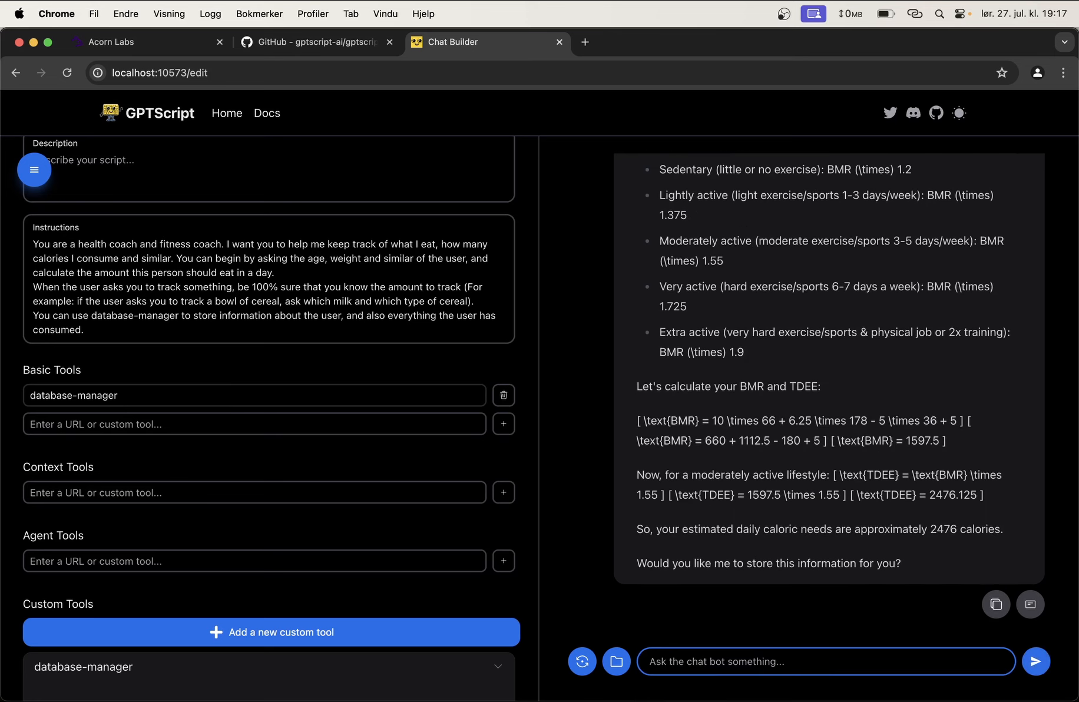
Step: Highlight the 2476 daily calories and storage question, then start replying 'yes, please'
{"action": "left_click_drag", "start_coordinate": [912, 529], "coordinate": [973, 529]}
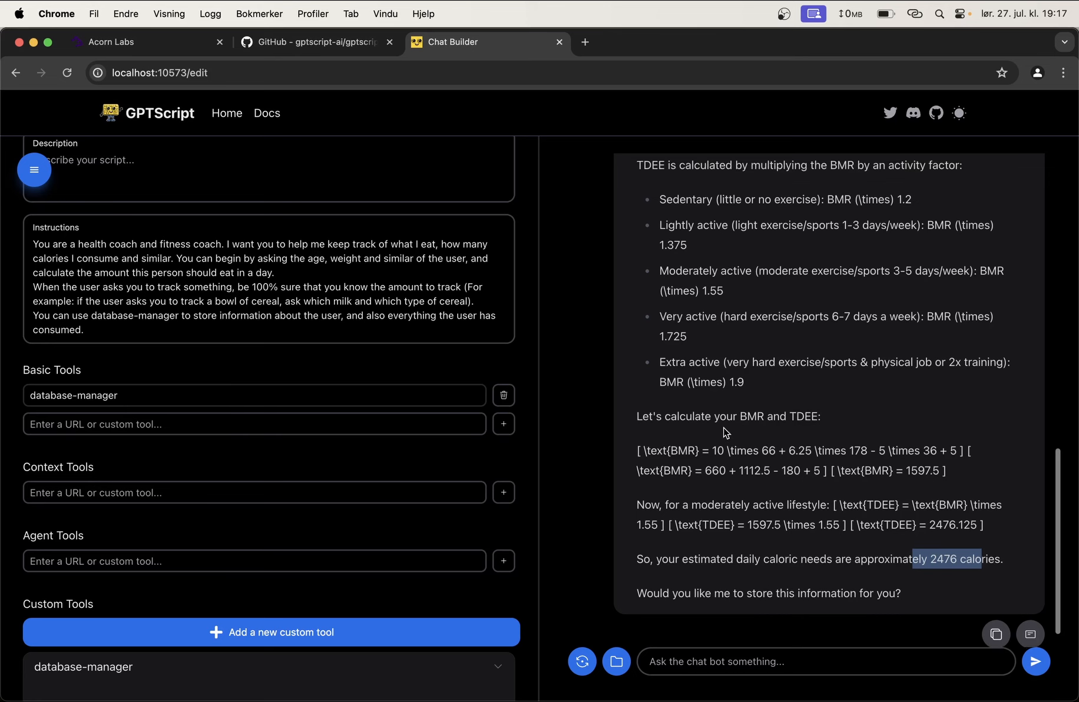
{"action": "scroll", "scroll_direction": "down", "scroll_amount": 3}
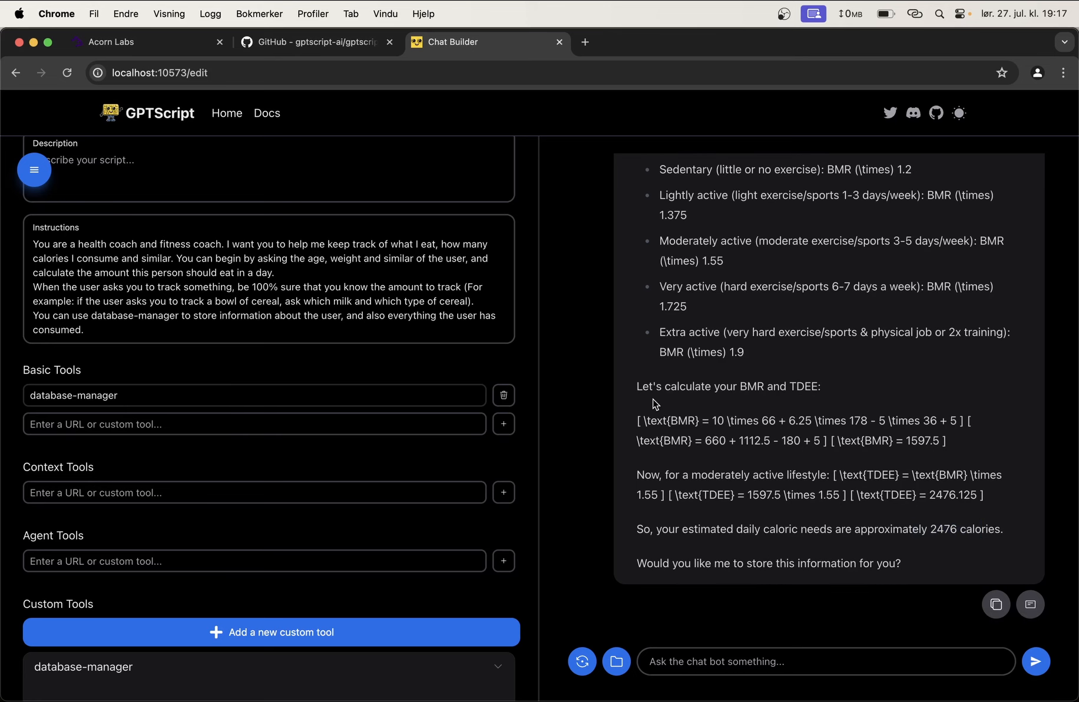
{"action": "left_click", "coordinate": [825, 661]}
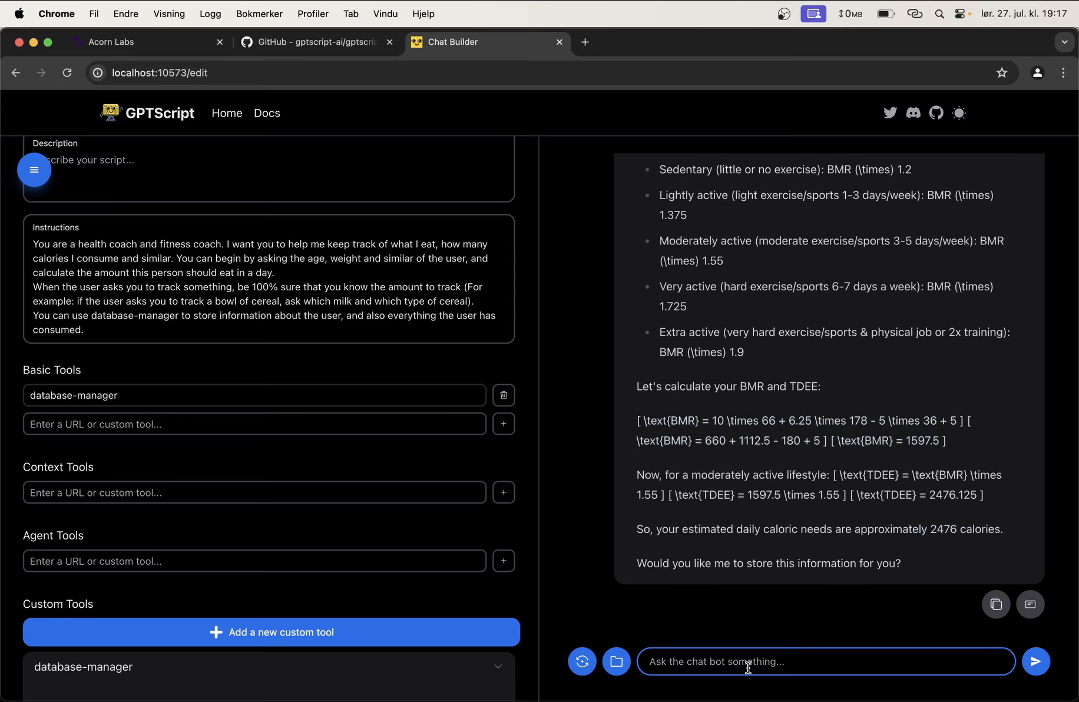
{"action": "left_click_drag", "start_coordinate": [658, 563], "coordinate": [784, 563]}
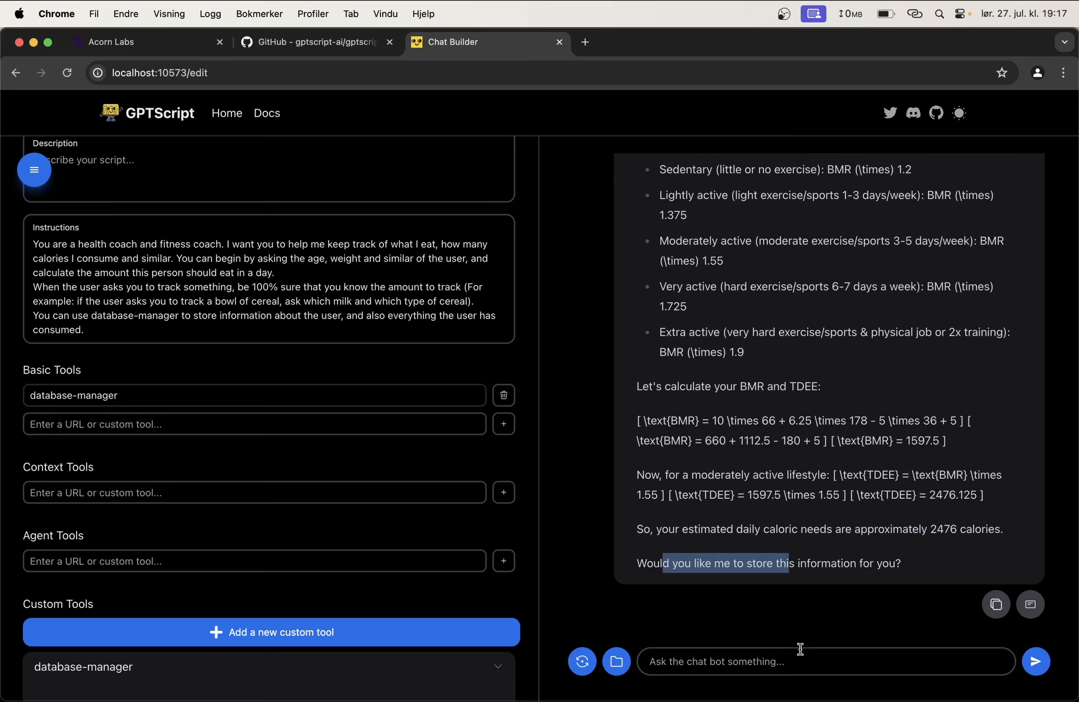
{"action": "type", "text": "yes, pl"}
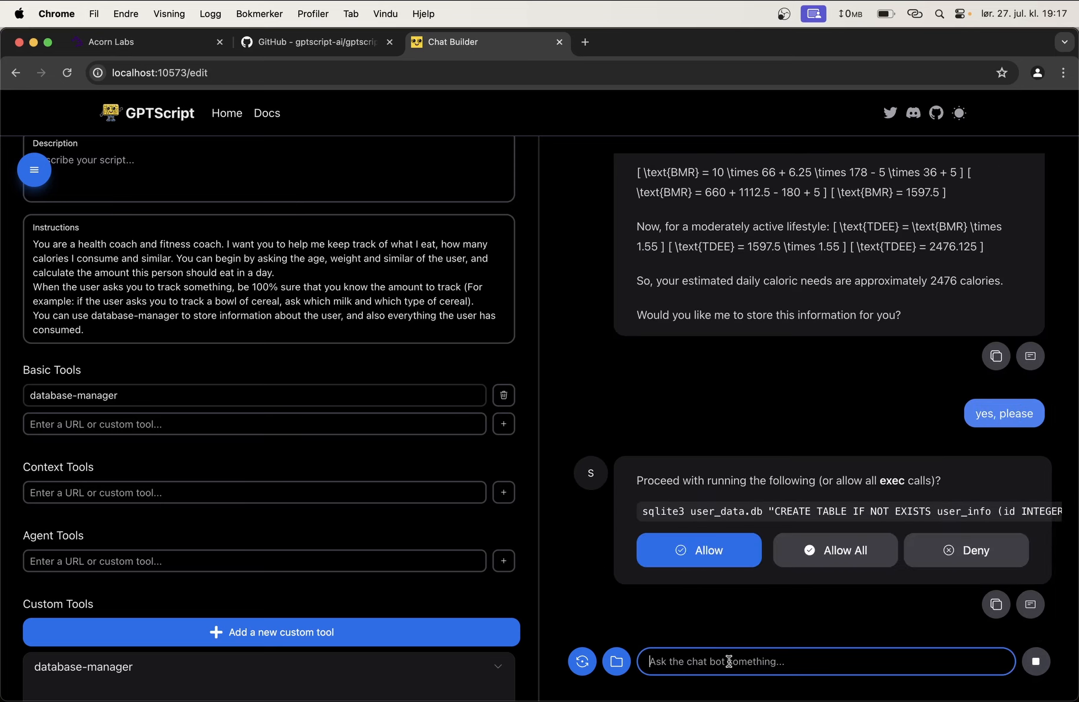
{"action": "mouse_move", "coordinate": [836, 550]}
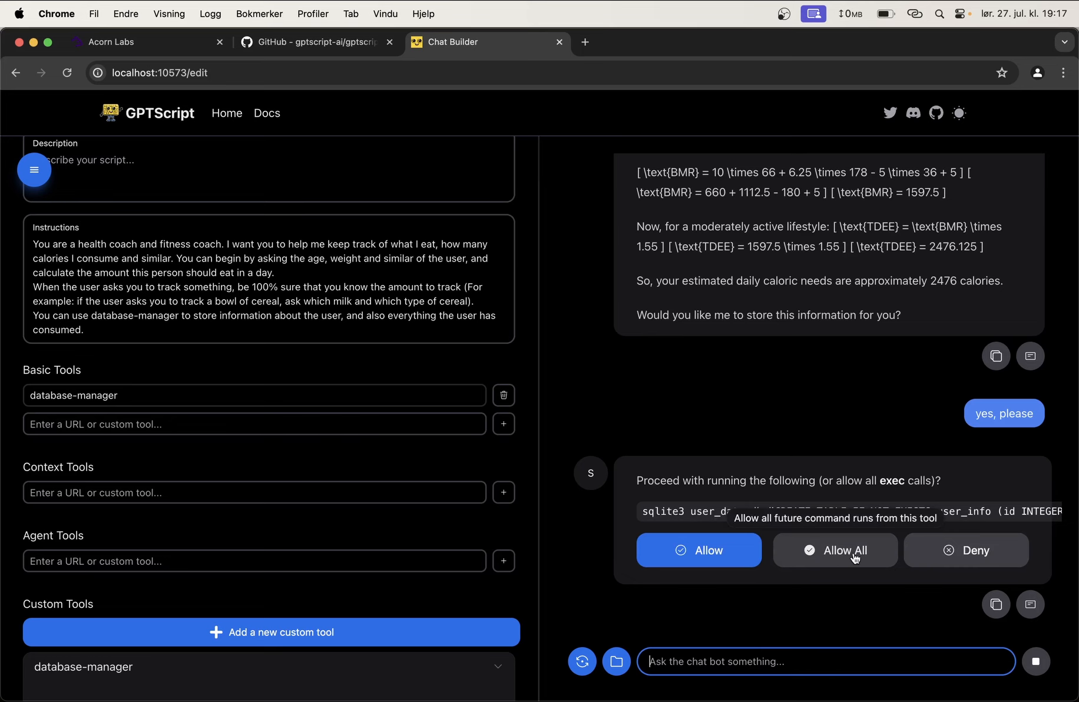
Step: Allow all database commands so the coach stores the user information
{"action": "left_click", "coordinate": [698, 550]}
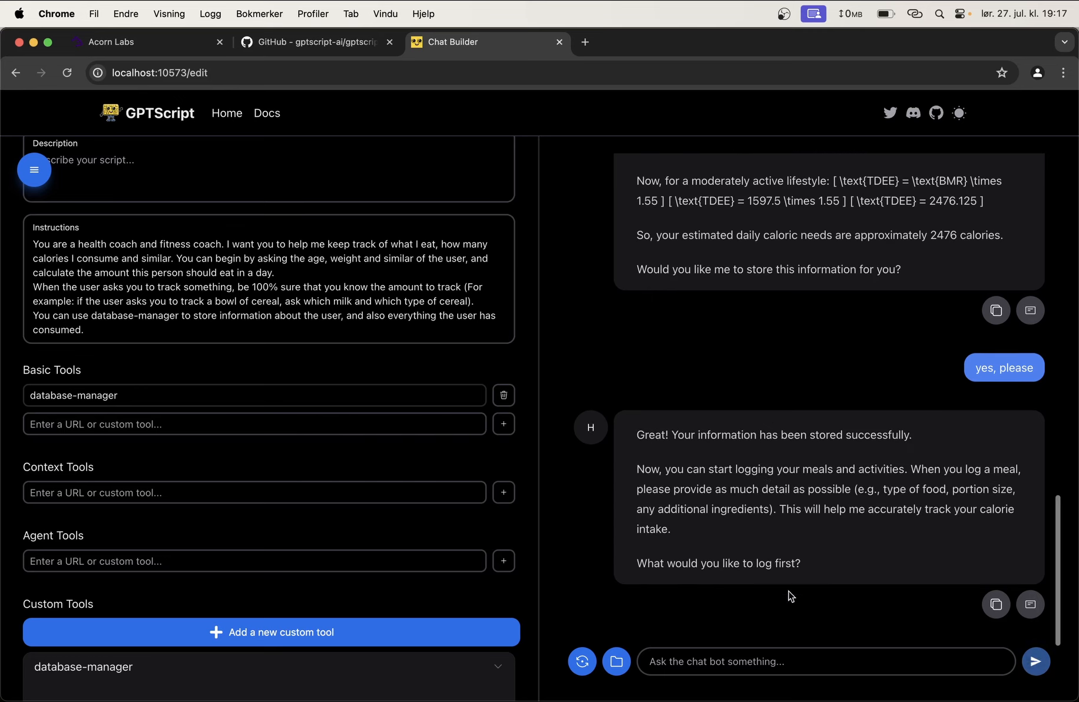
{"action": "left_click", "coordinate": [826, 661]}
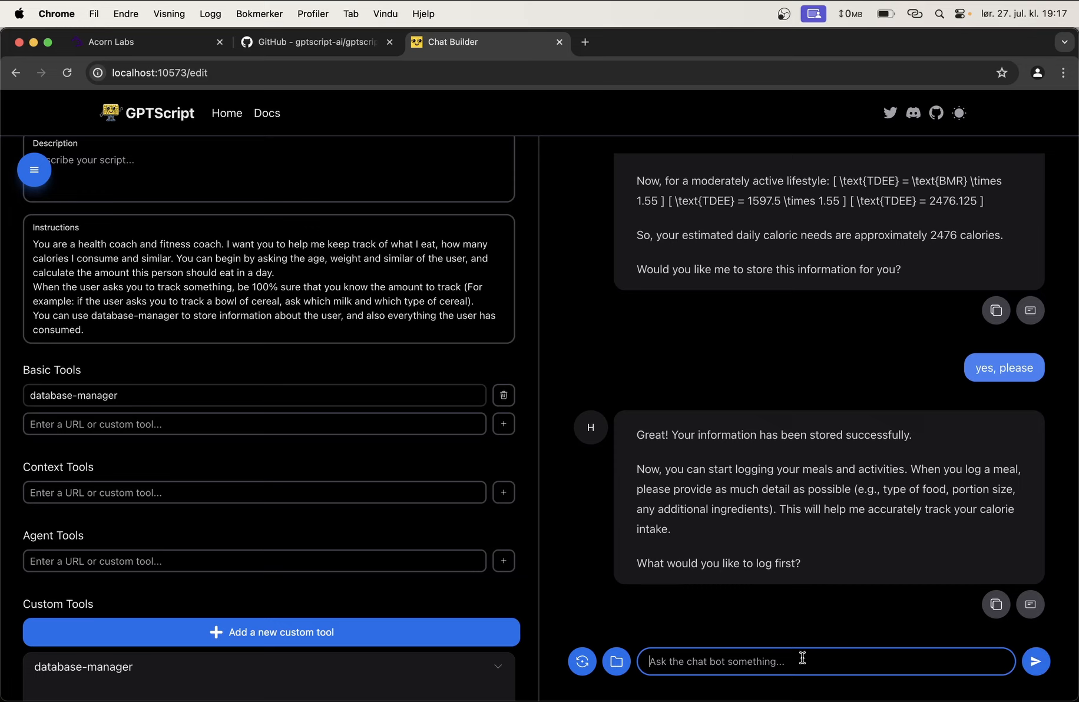
Step: Log a medium sized banana, then start asking how many calories are left
{"action": "type", "text": "Please log that I eat a"}
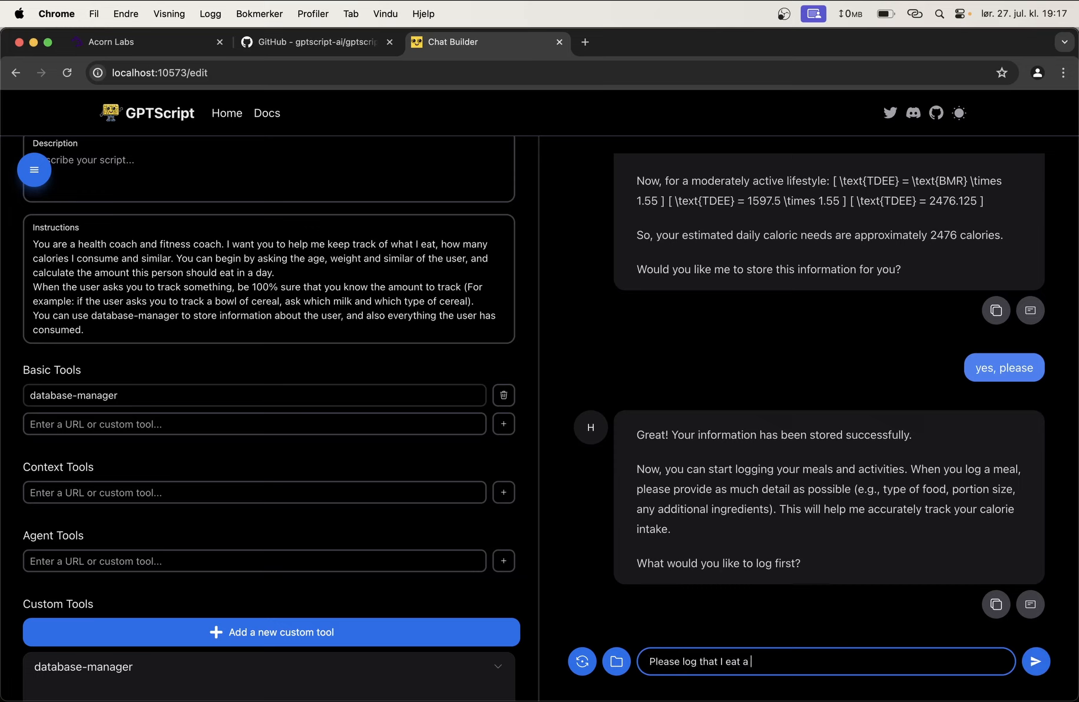
{"action": "type", "text": "medium sized baa"}
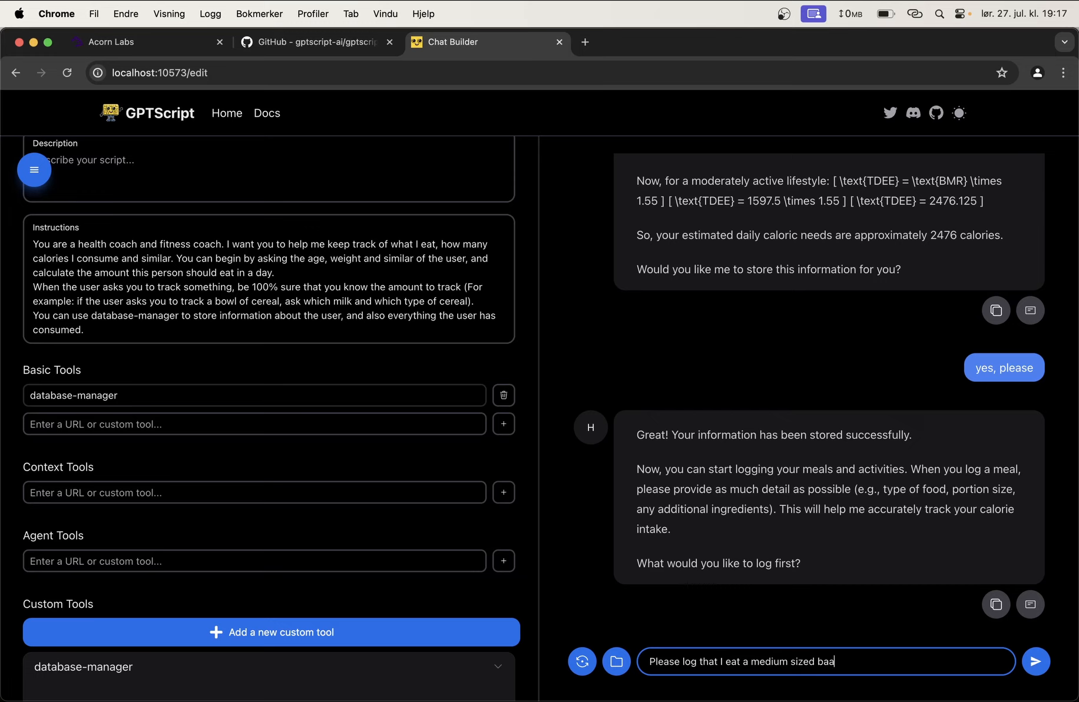
{"action": "type", "text": "nana"}
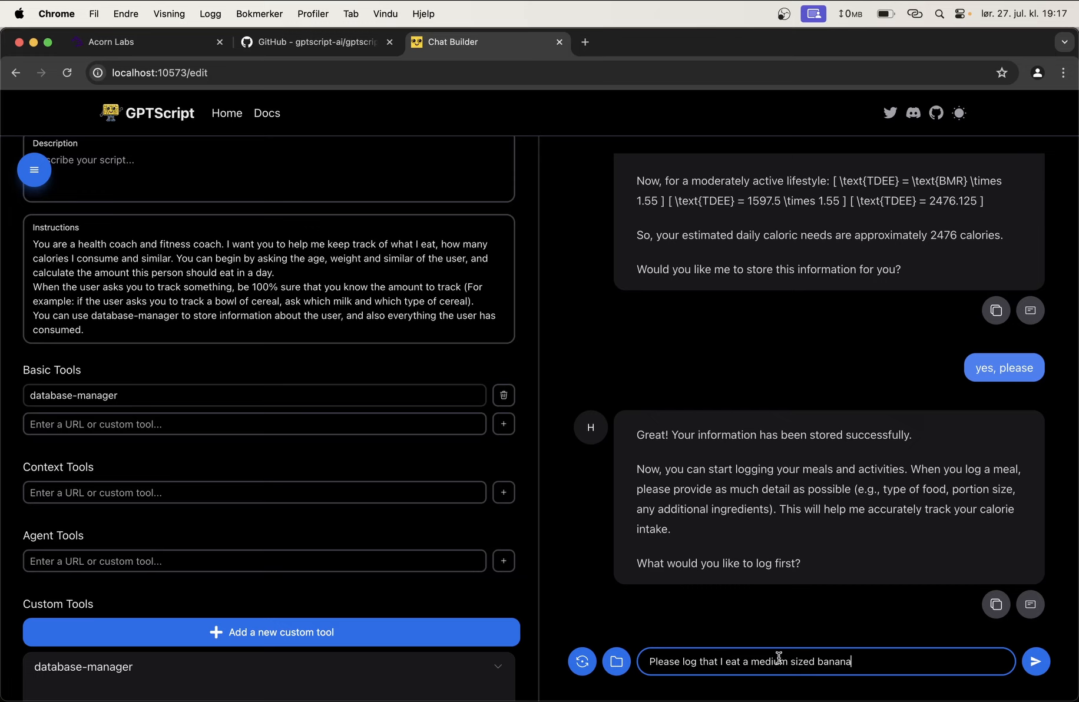
{"action": "left_click", "coordinate": [1035, 661]}
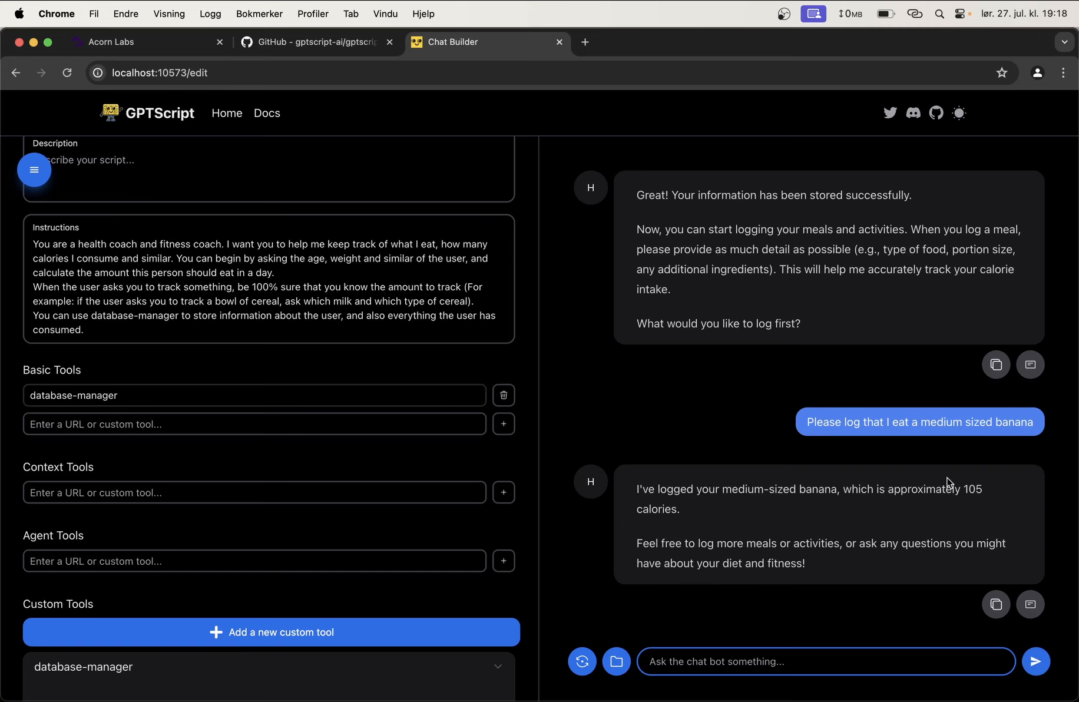
{"action": "type", "text": "how many calories do"}
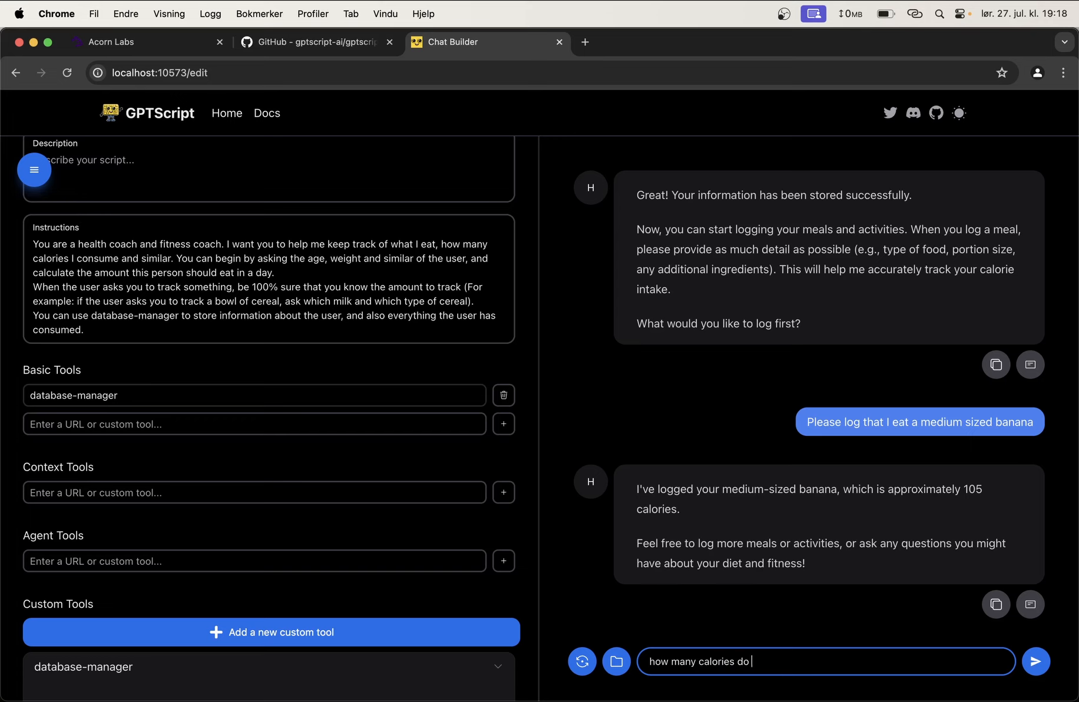
{"action": "type", "text": "I have left to"}
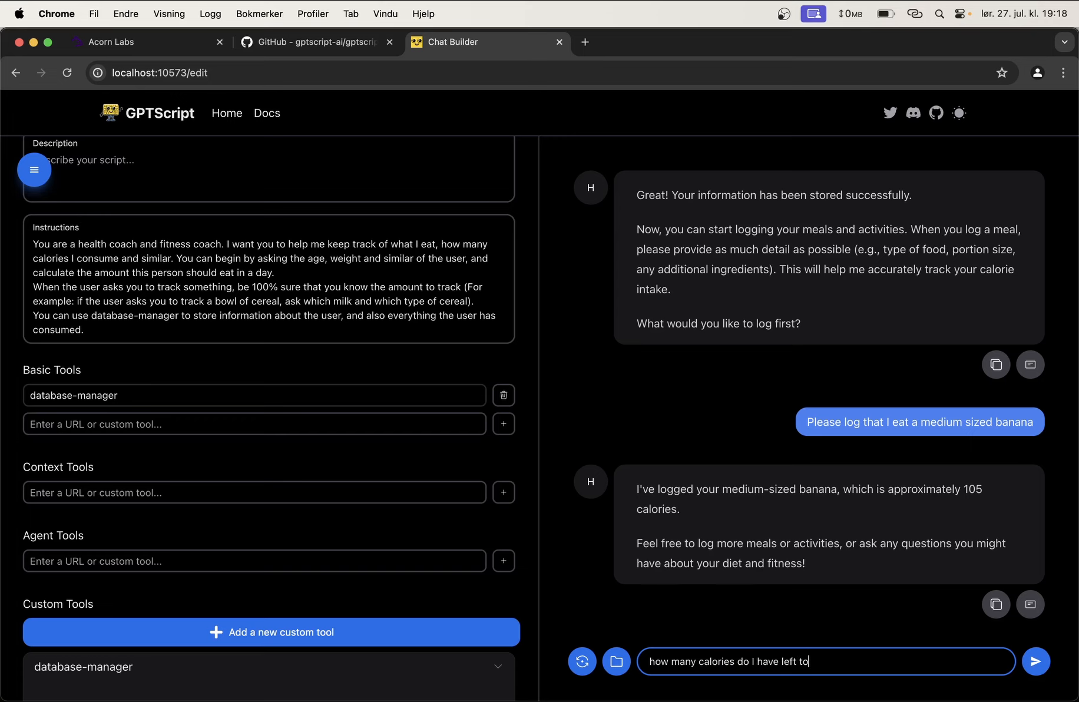